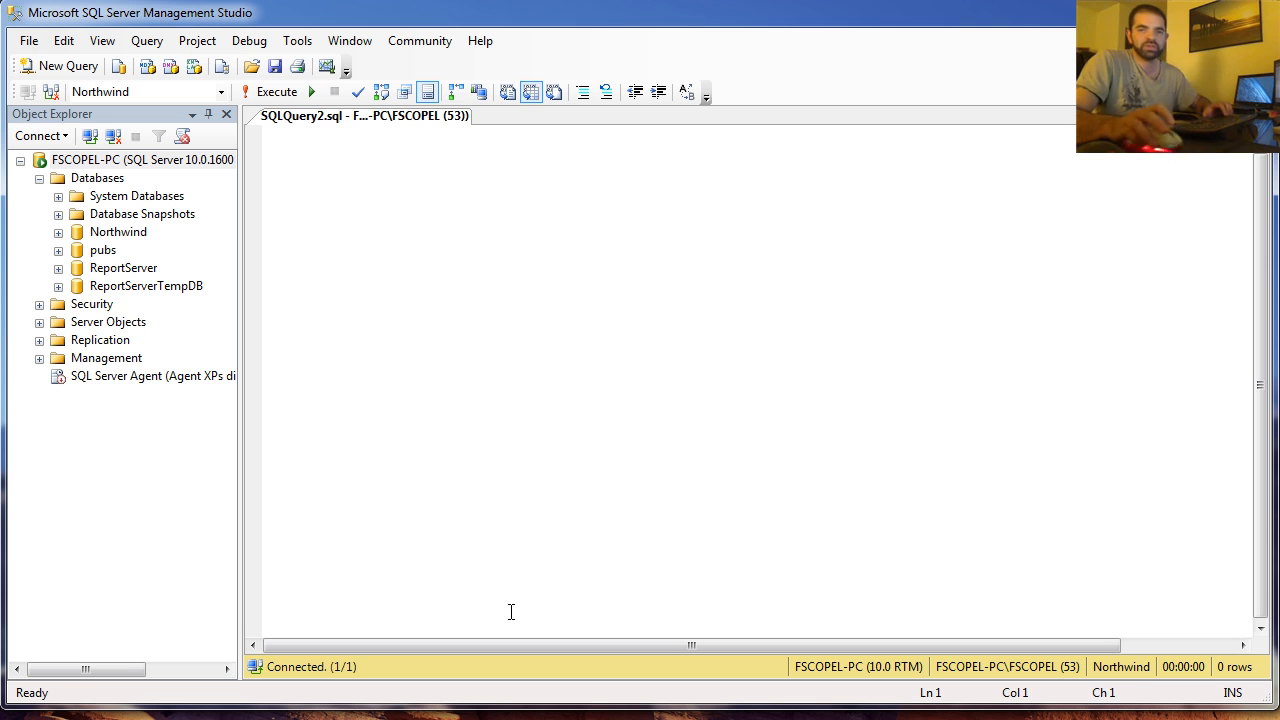
- Write a SELECT * FROM dbo.Customers query against the Northwind database
click(118, 232)
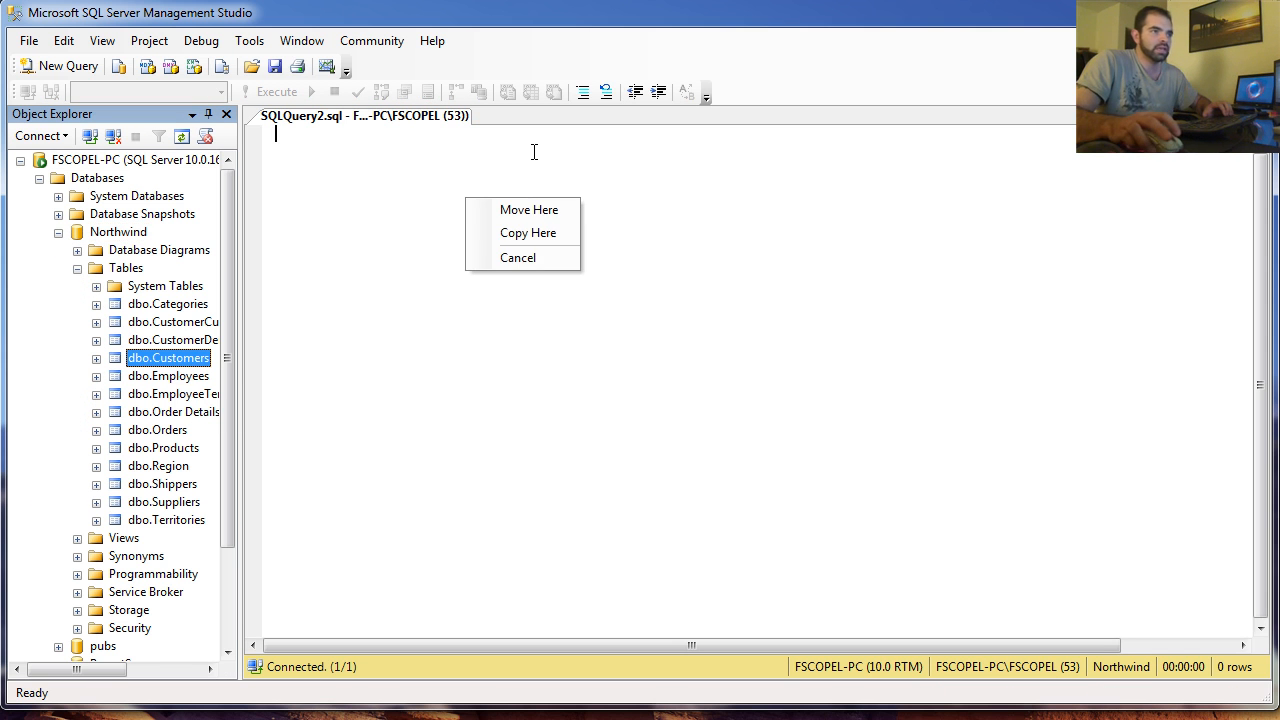
click(518, 257)
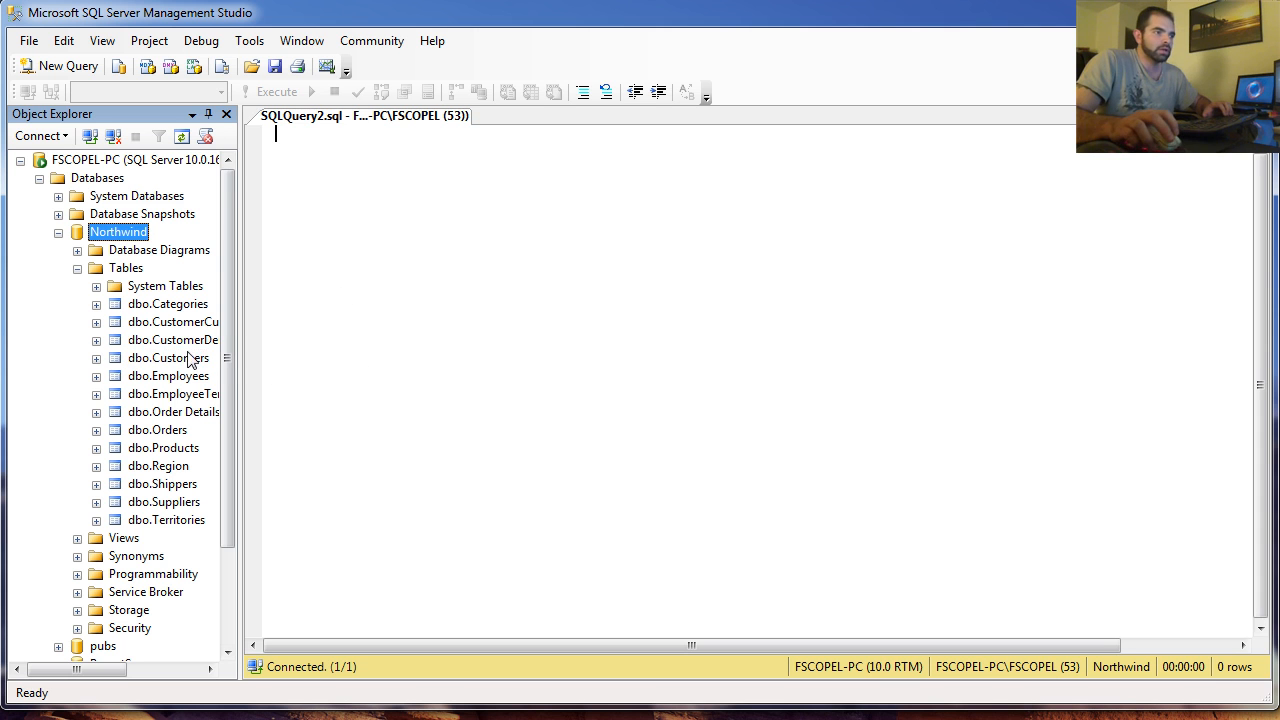
text(dbo.Customers)
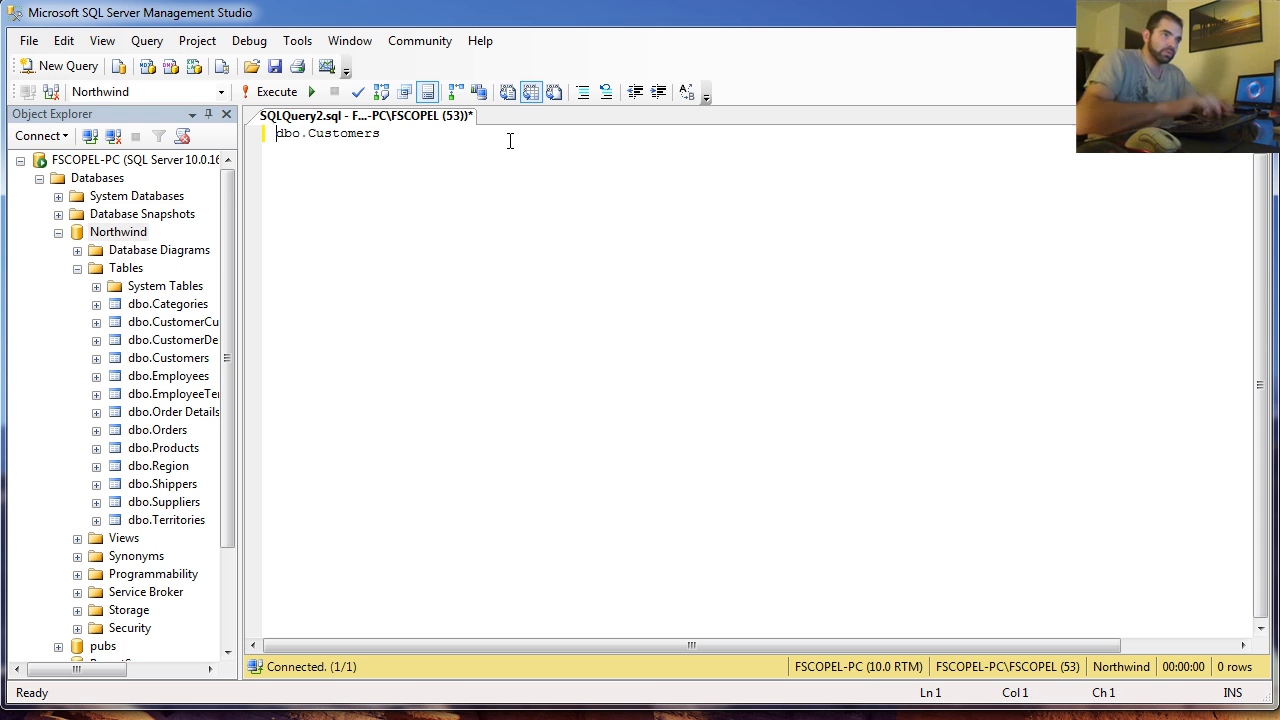
text(SELECT * FROM)
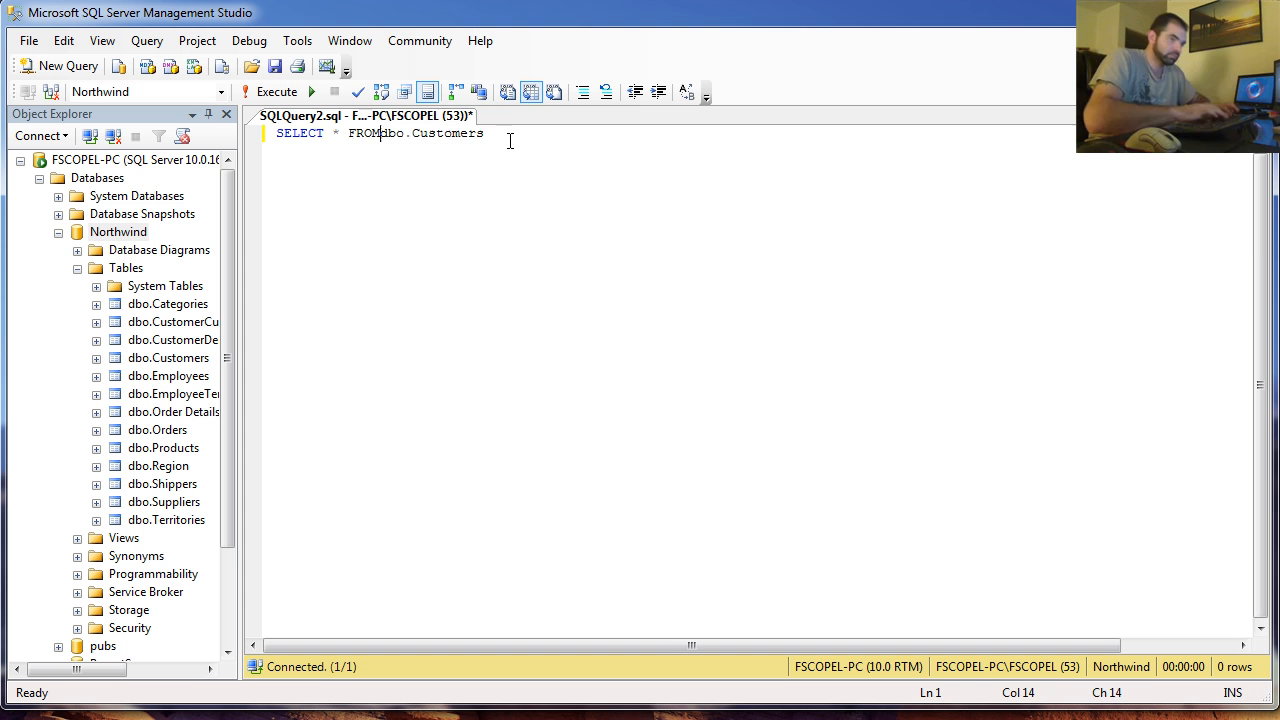
click(276, 91)
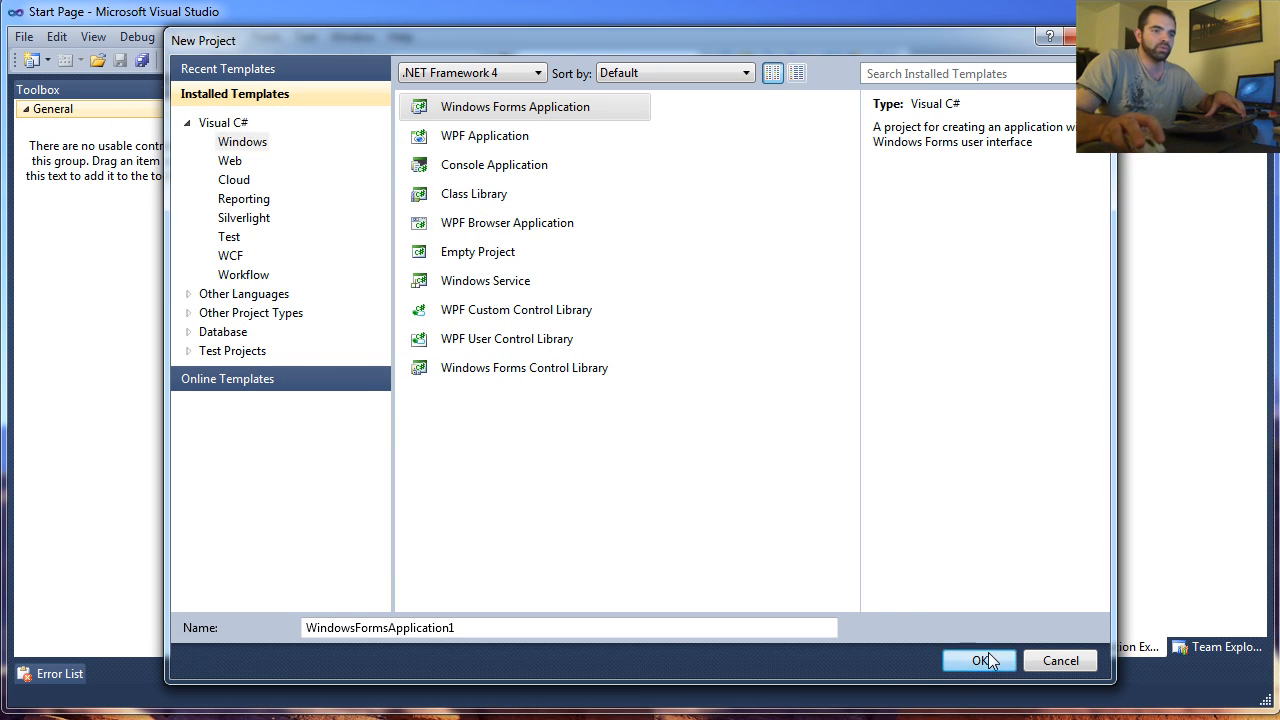
- Build a Windows Forms app with a cmbNames combo box and a Get Names button handler
click(978, 660)
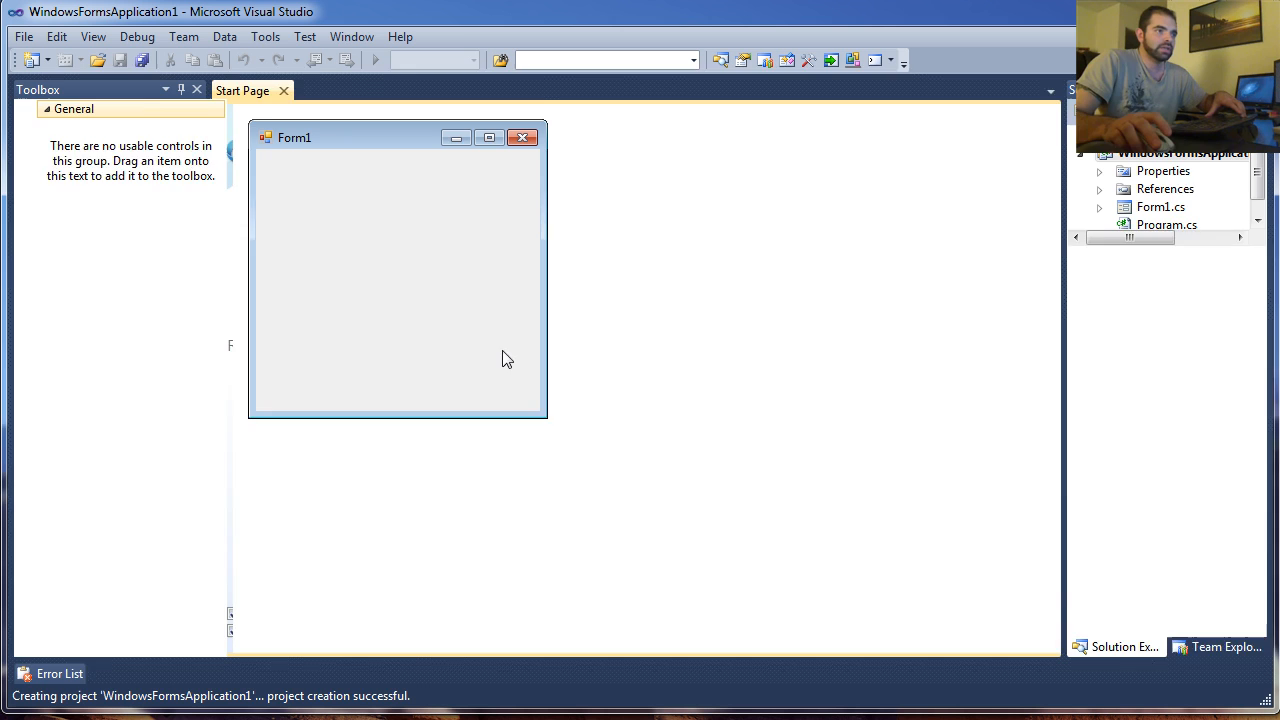
double_click(1161, 206)
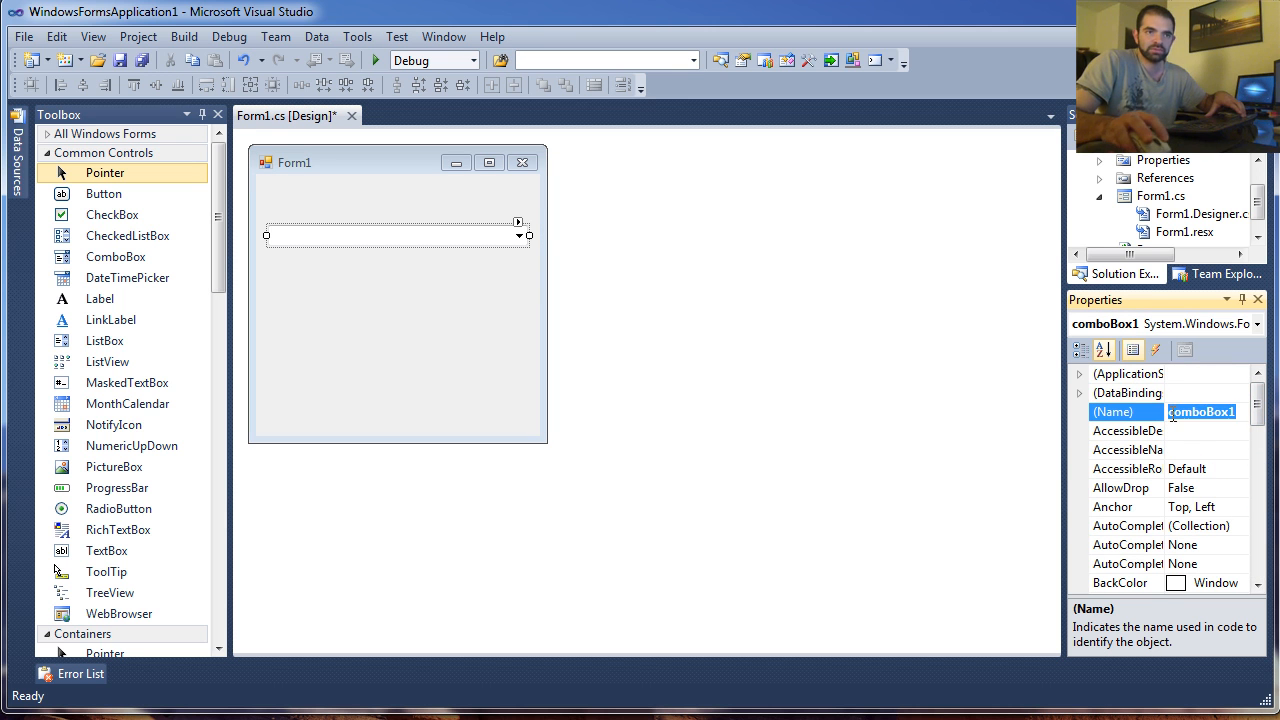
text(cmbNames)
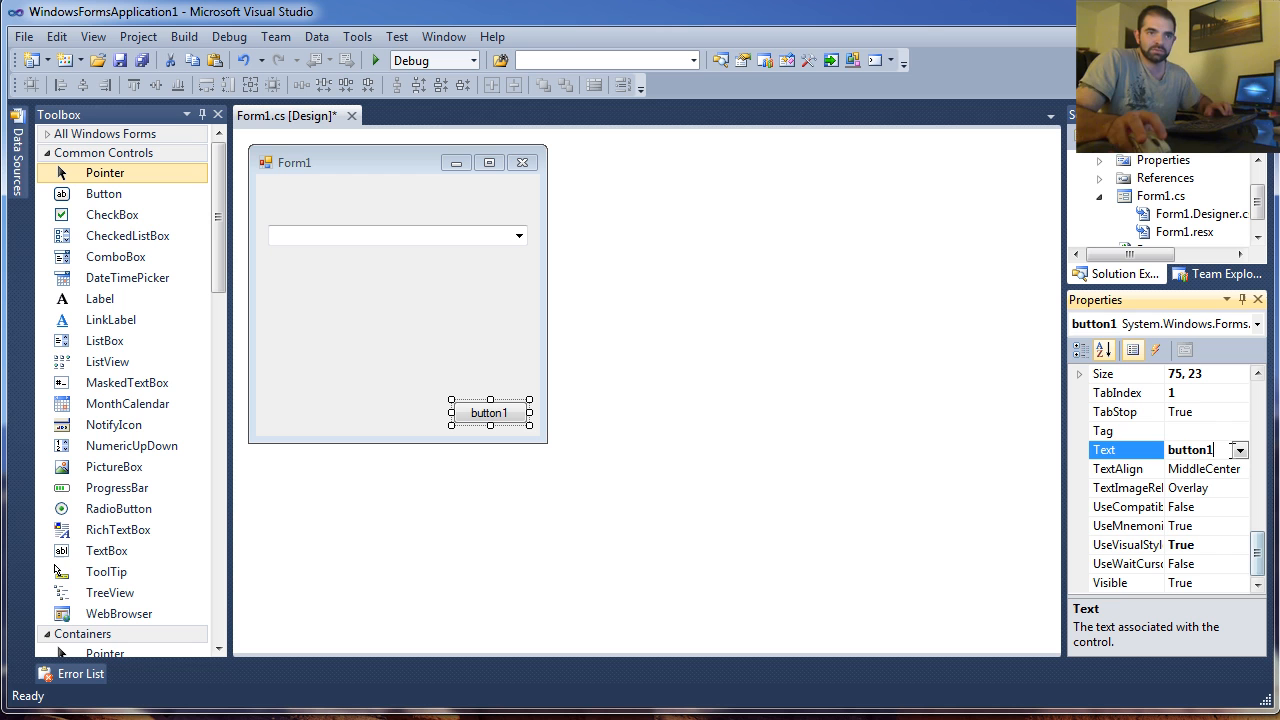
text(Get Names)
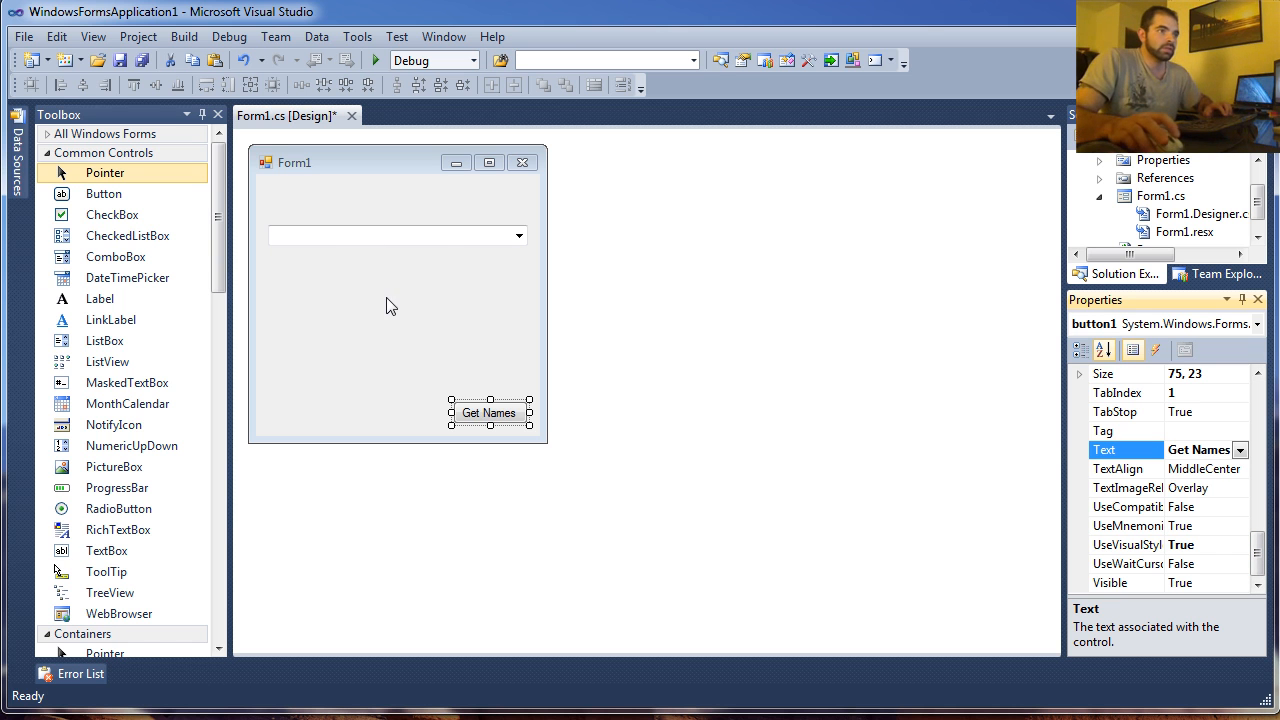
double_click(489, 412)
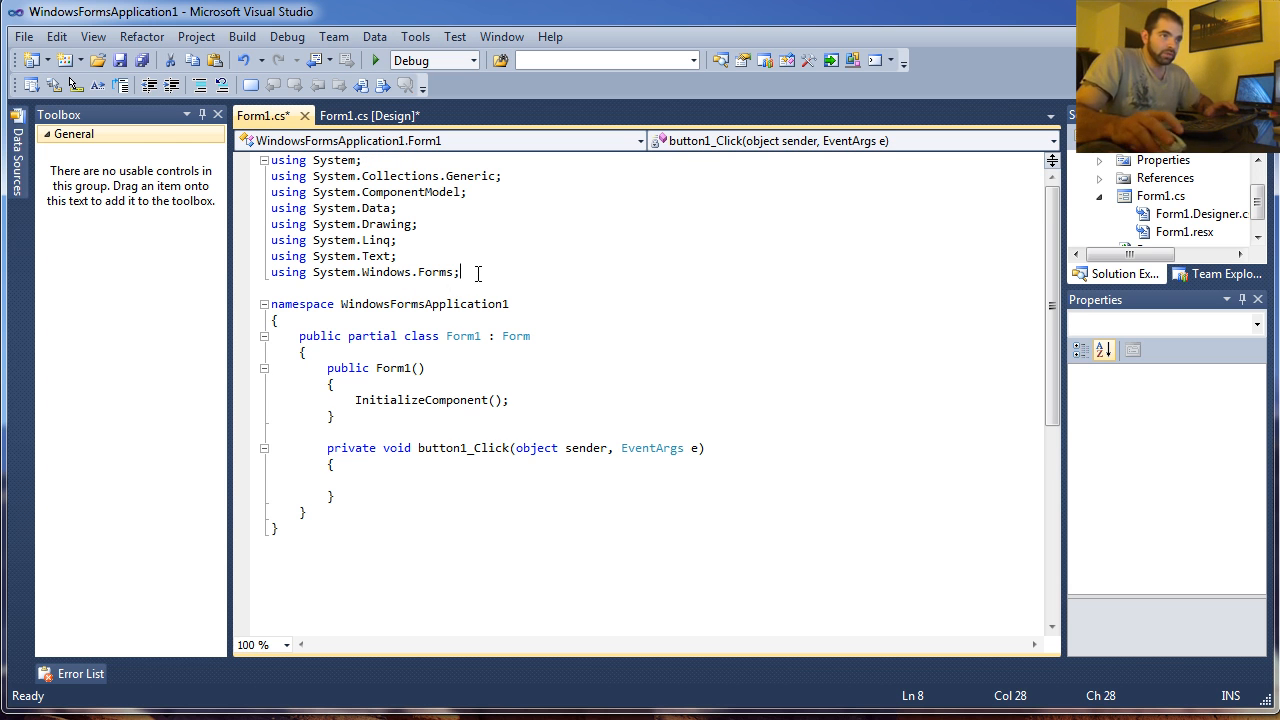
- Add the directive using System.Data.SqlClient; to Form1.cs
text(using)
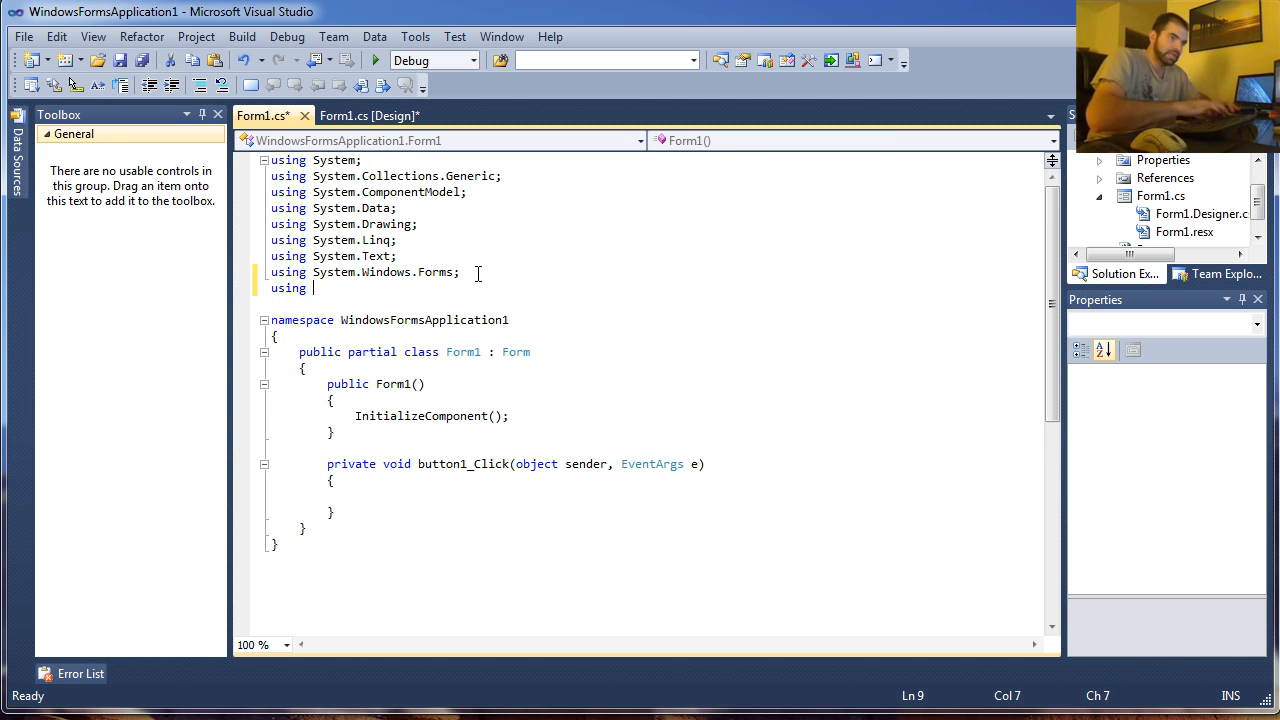
text(System.Da)
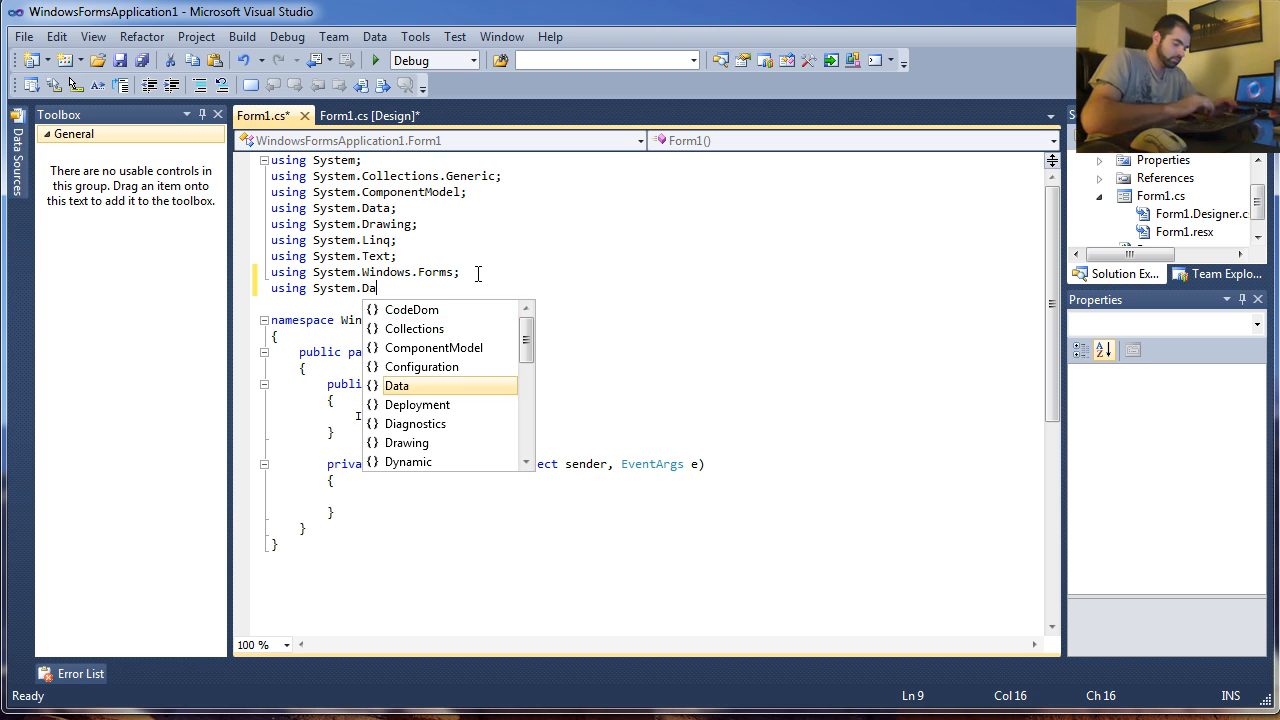
text(.SqlClient;)
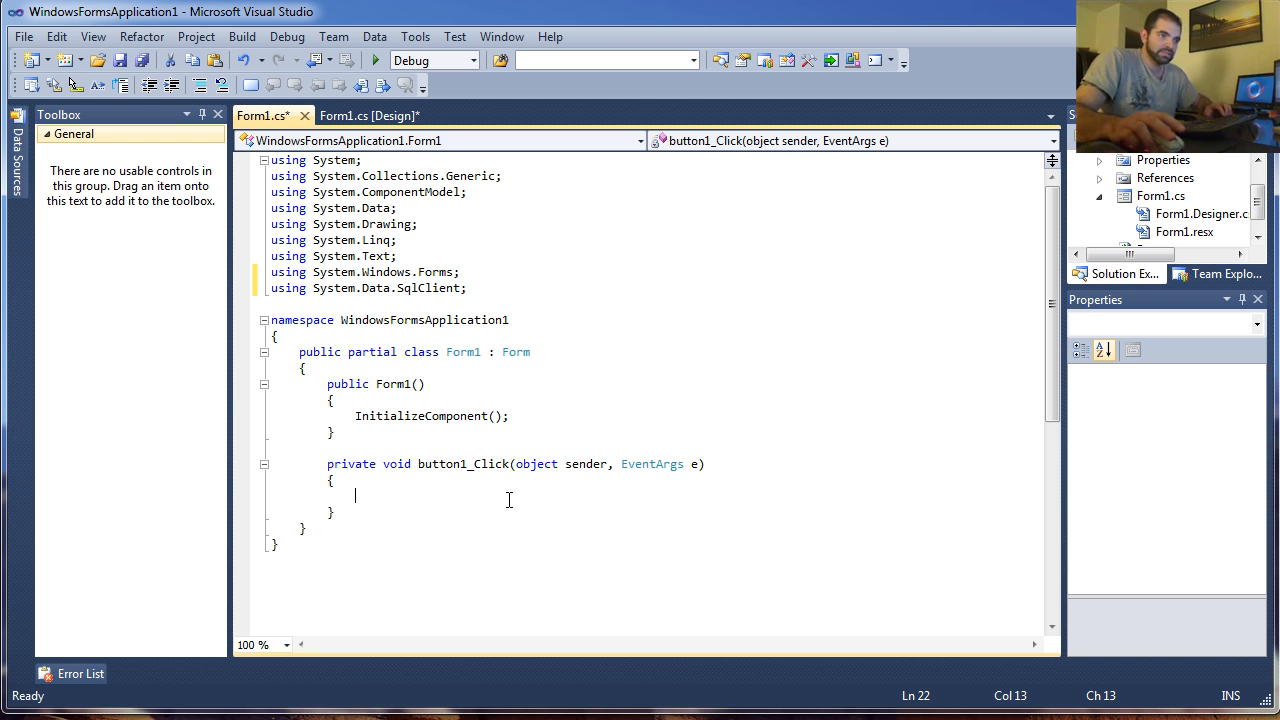
- Declare SqlConnection cs with SERVER=FSCOPEL-PC, Northwind database and Trusted_Connection
text(SqlConnection)
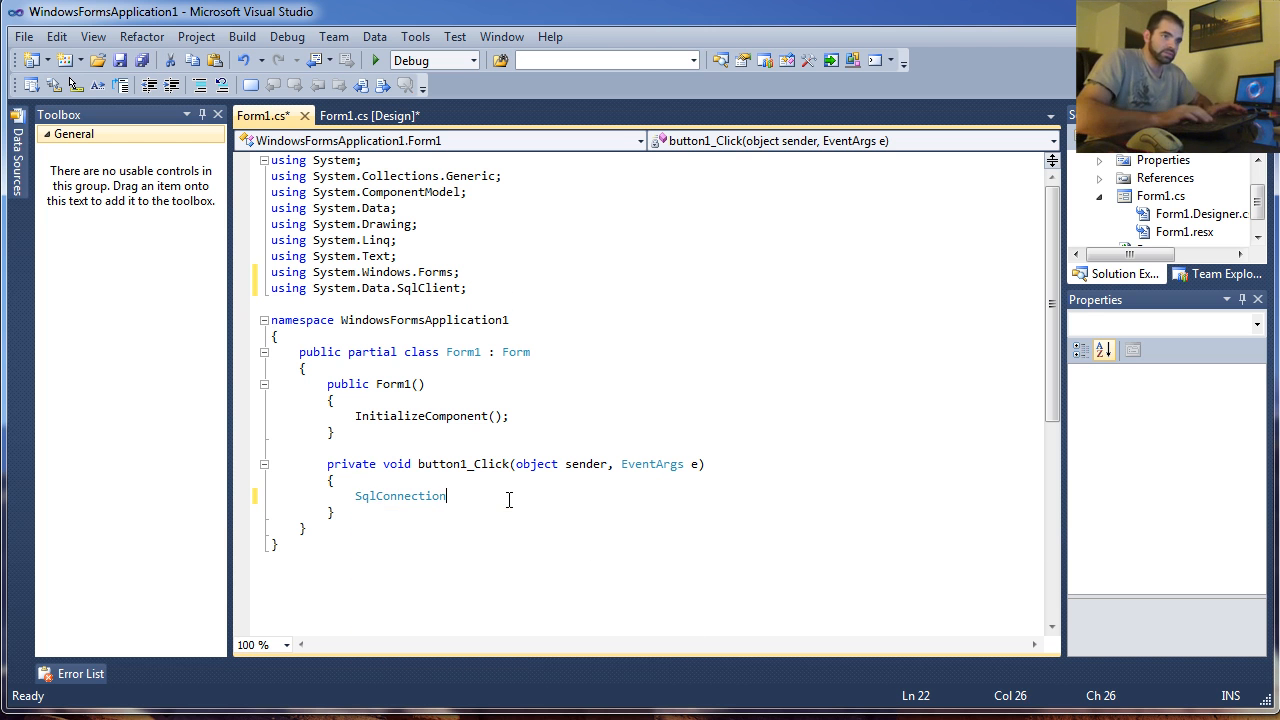
text(cs)
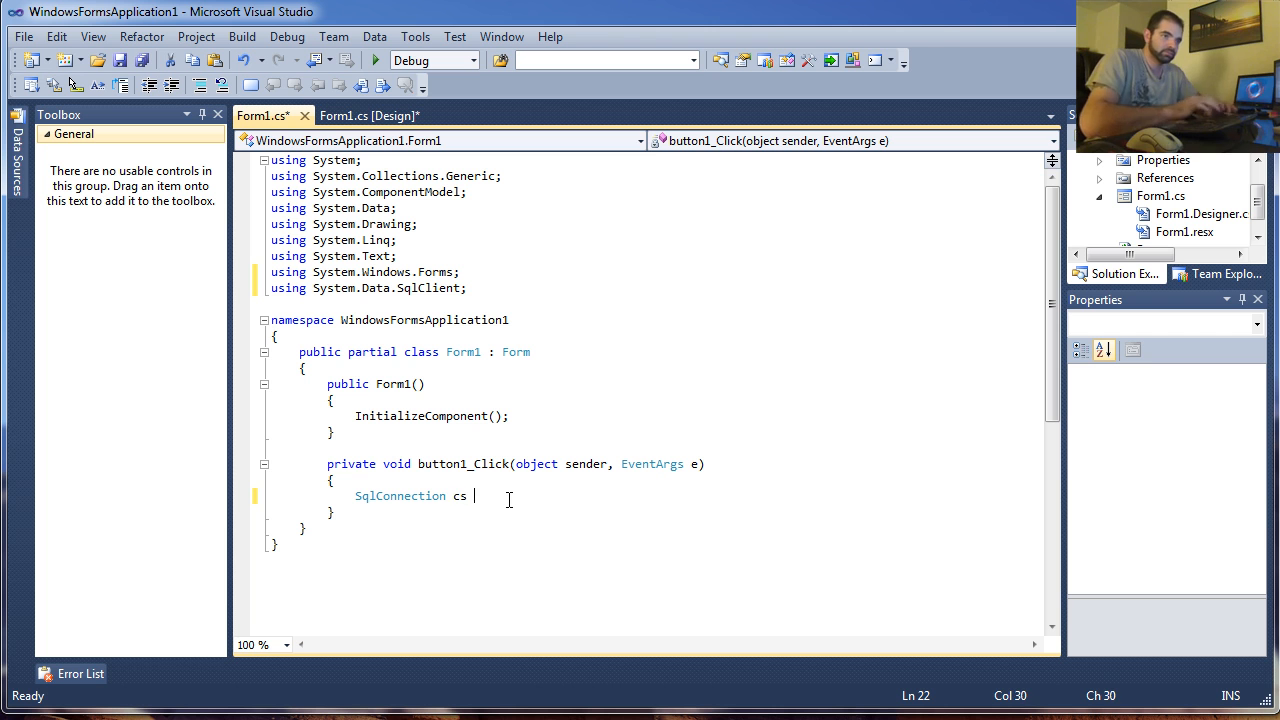
text(= new)
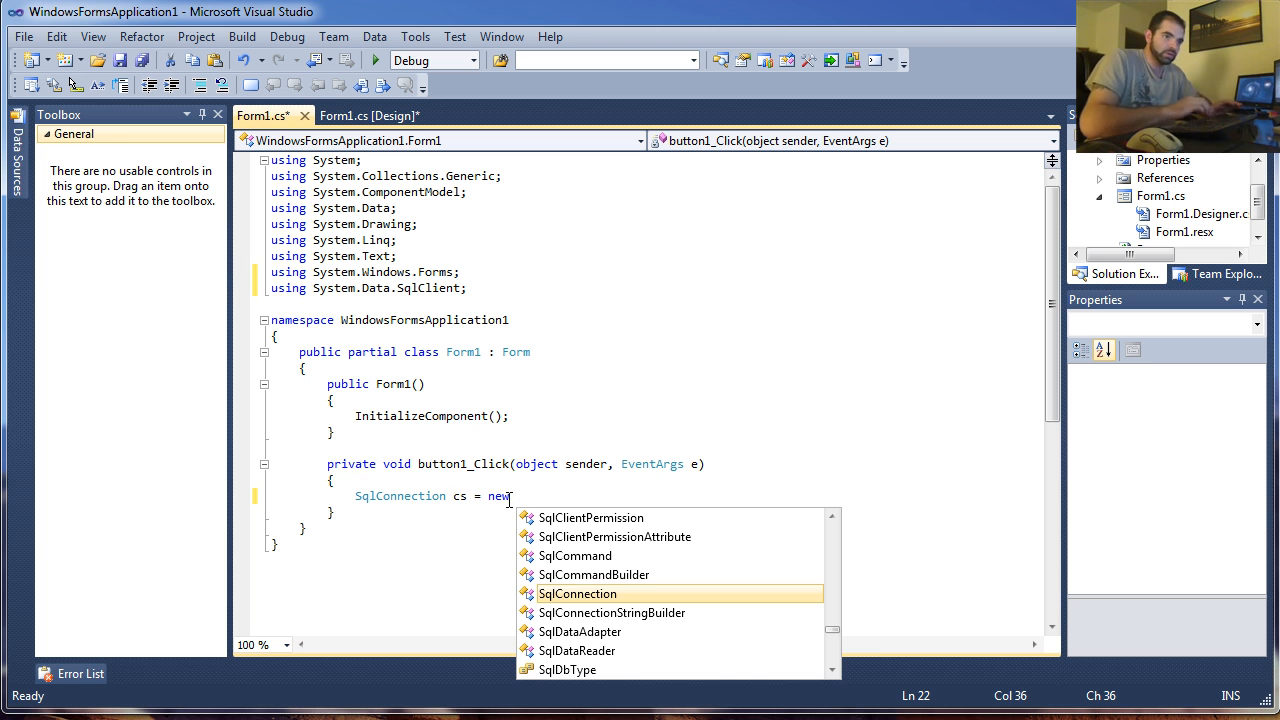
text(SqlConnection)
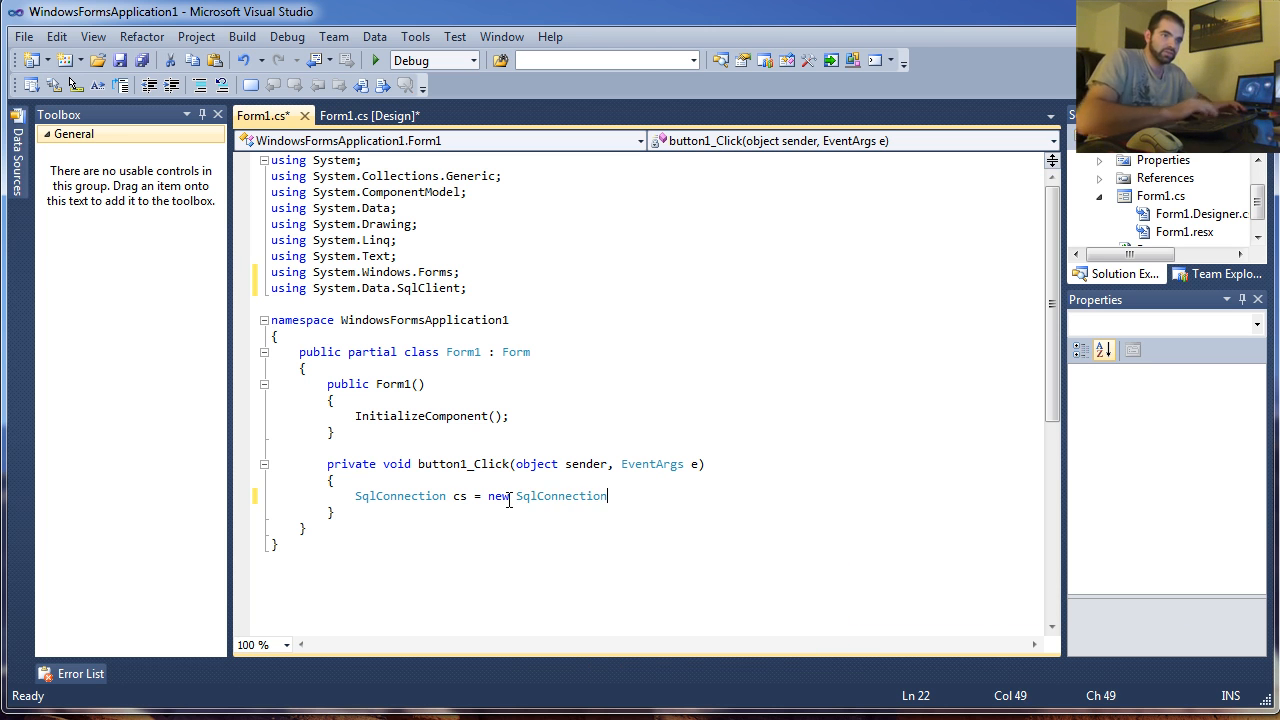
text((")
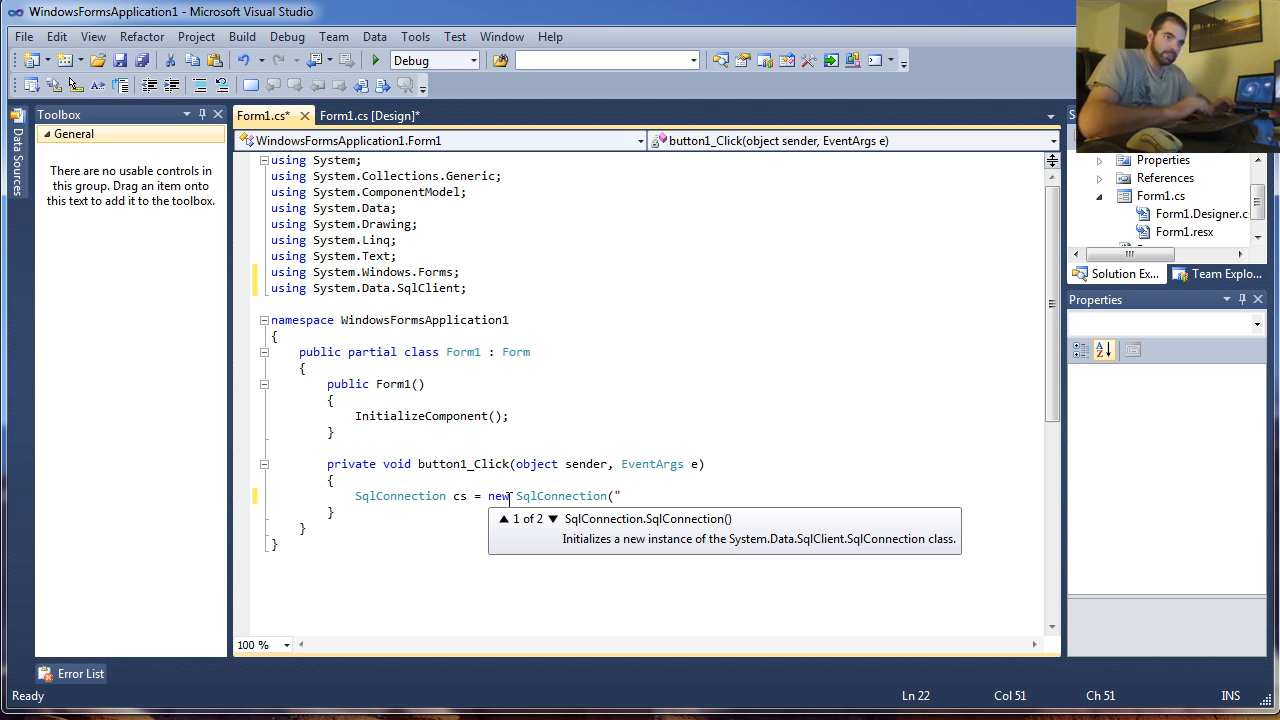
text(SERVER=)
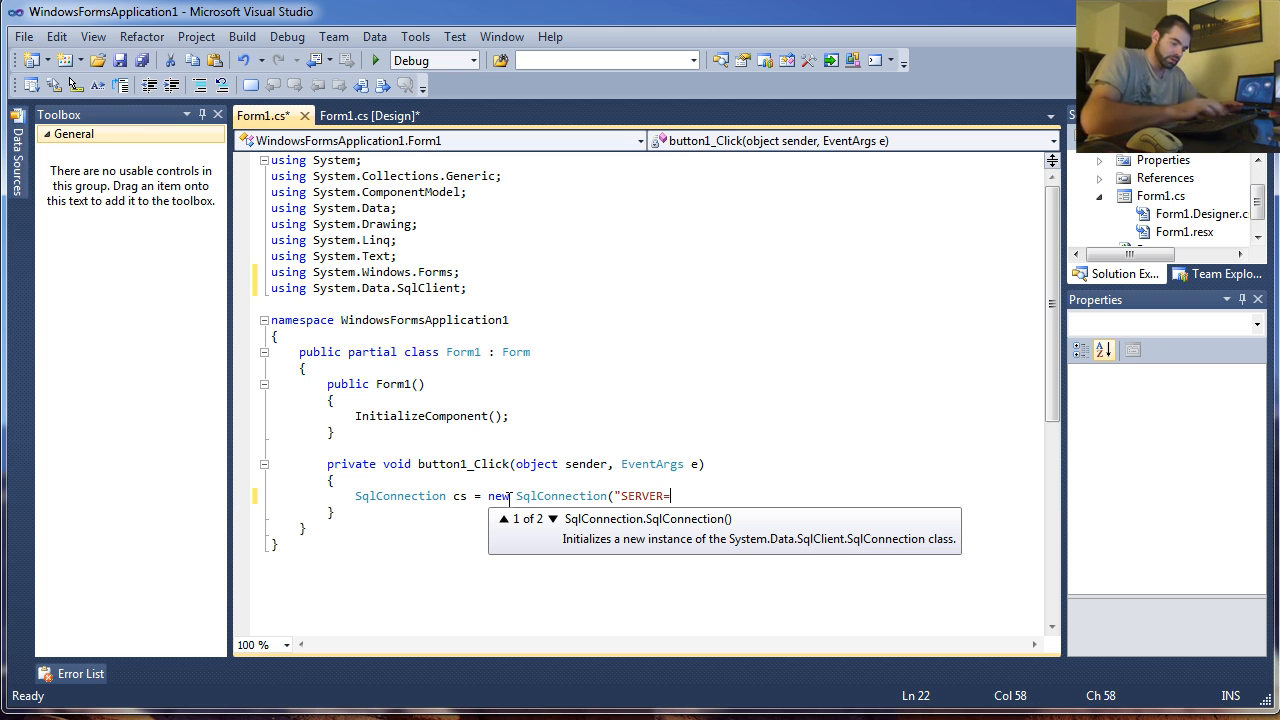
text(FSCOPEL-)
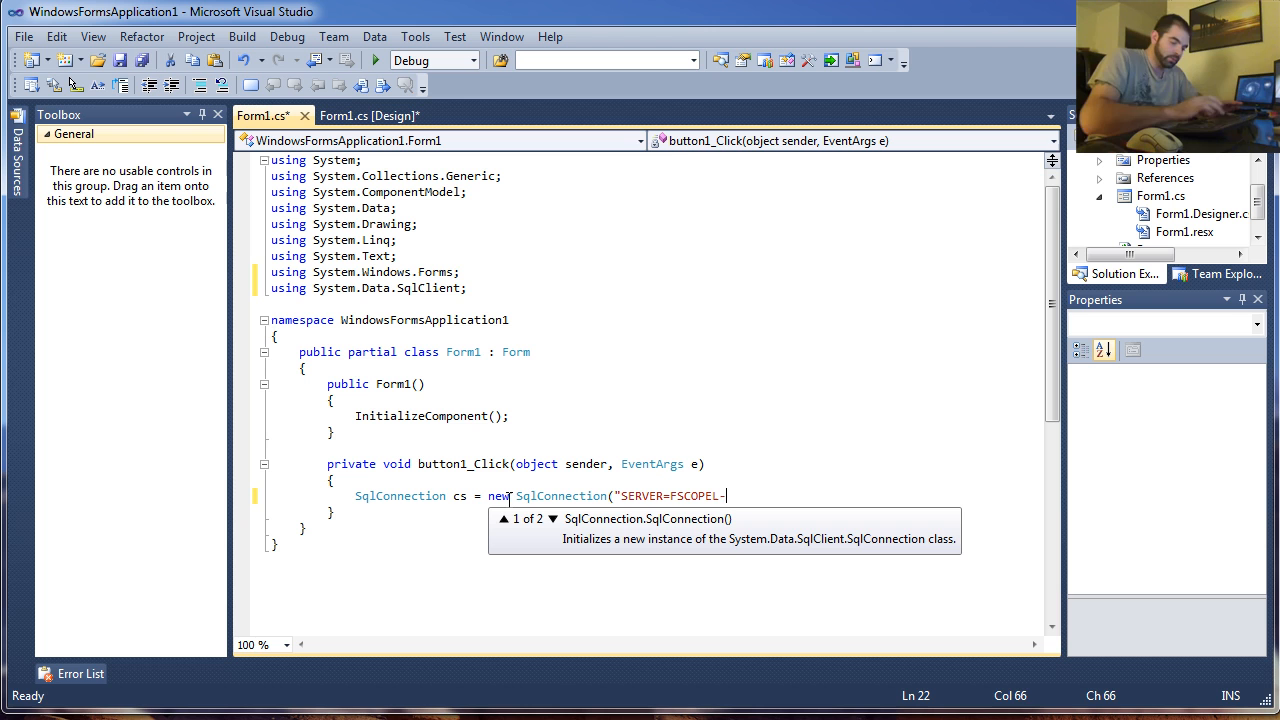
text(PC)
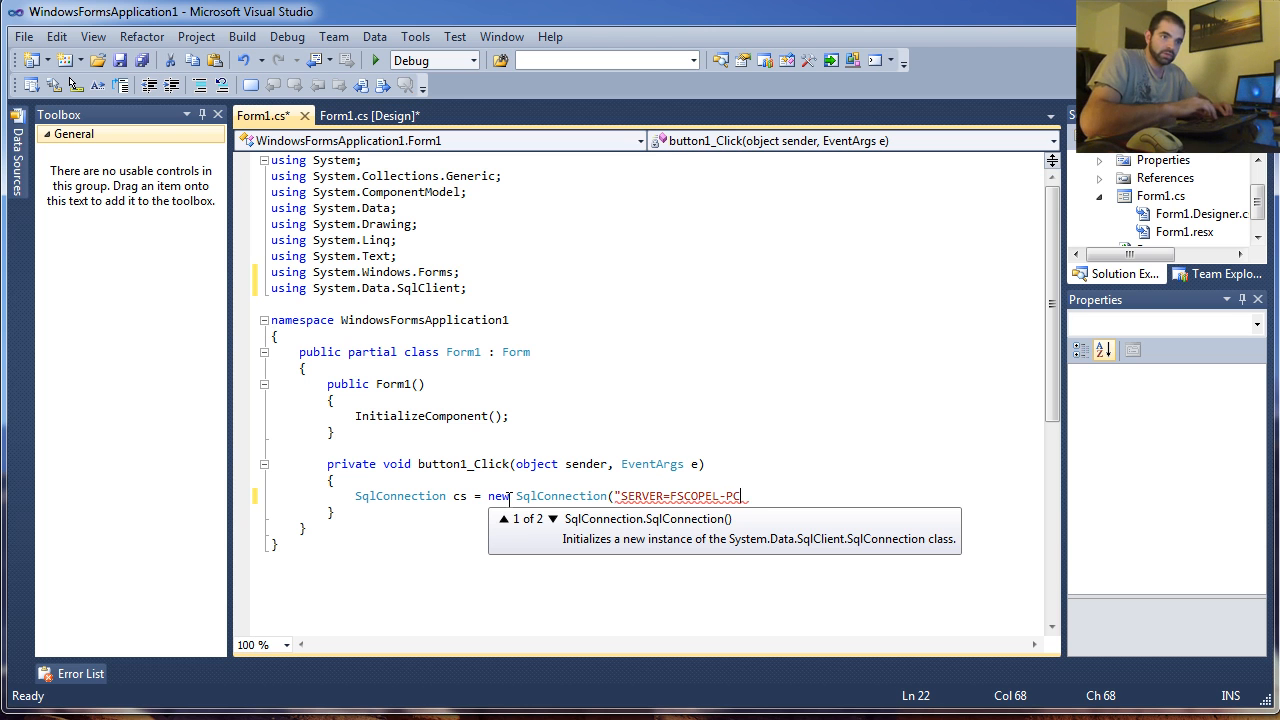
text(;DATABASE=N)
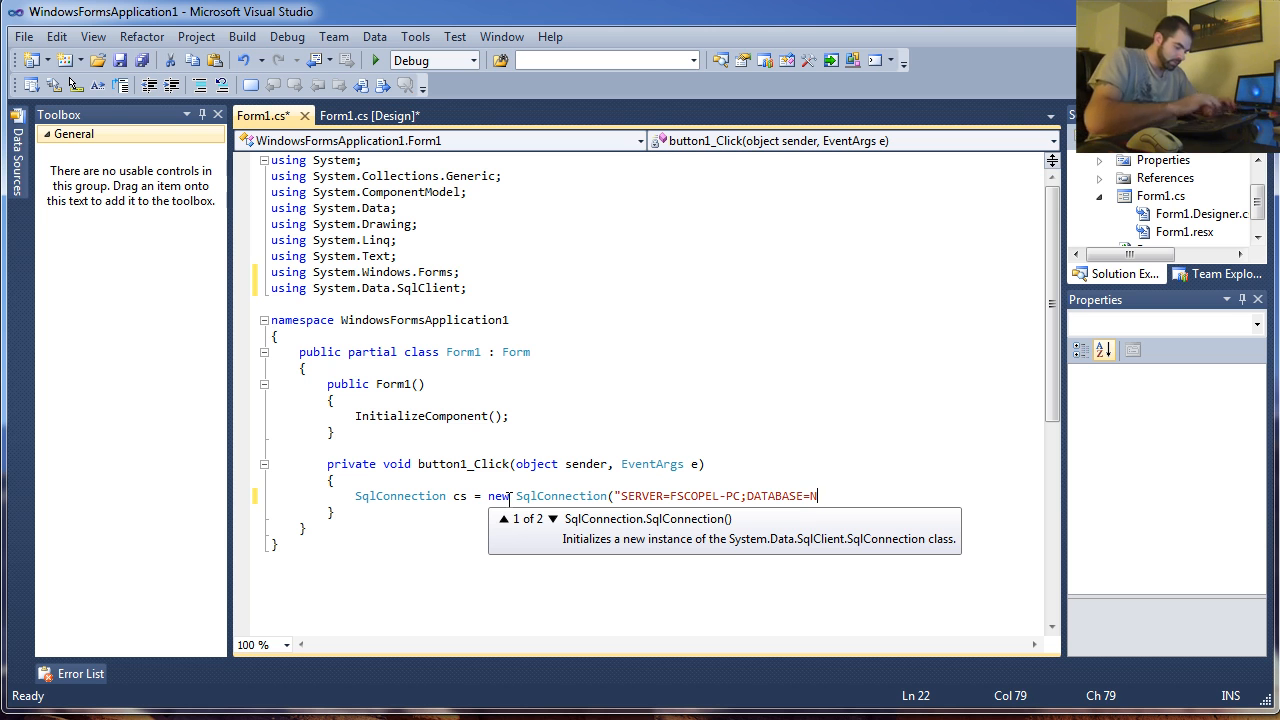
text(orthwind)
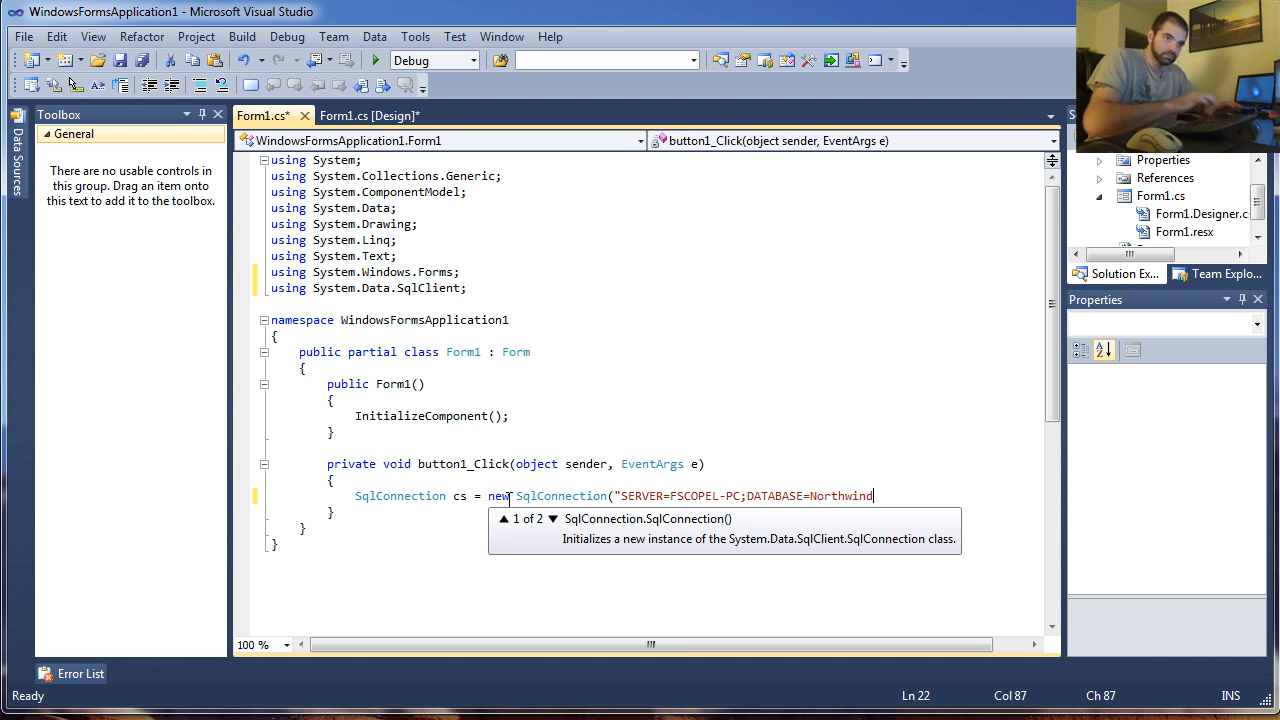
text(;)
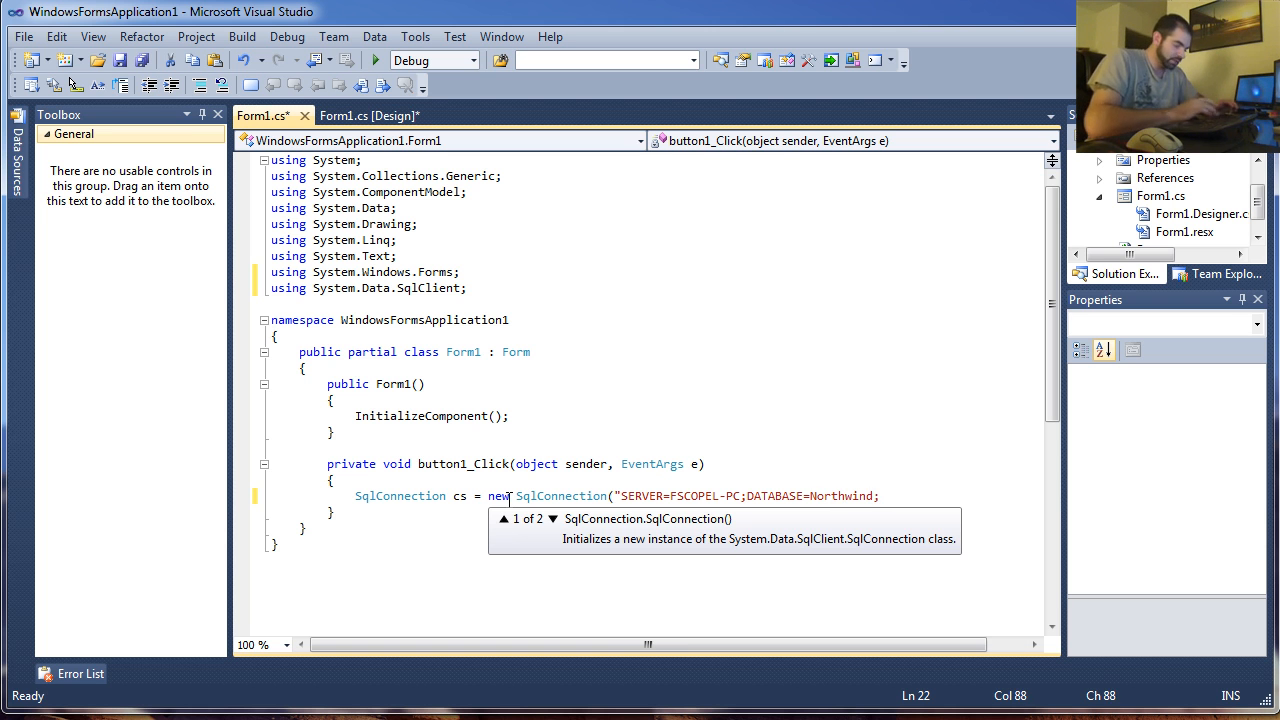
text(Trusted_C)
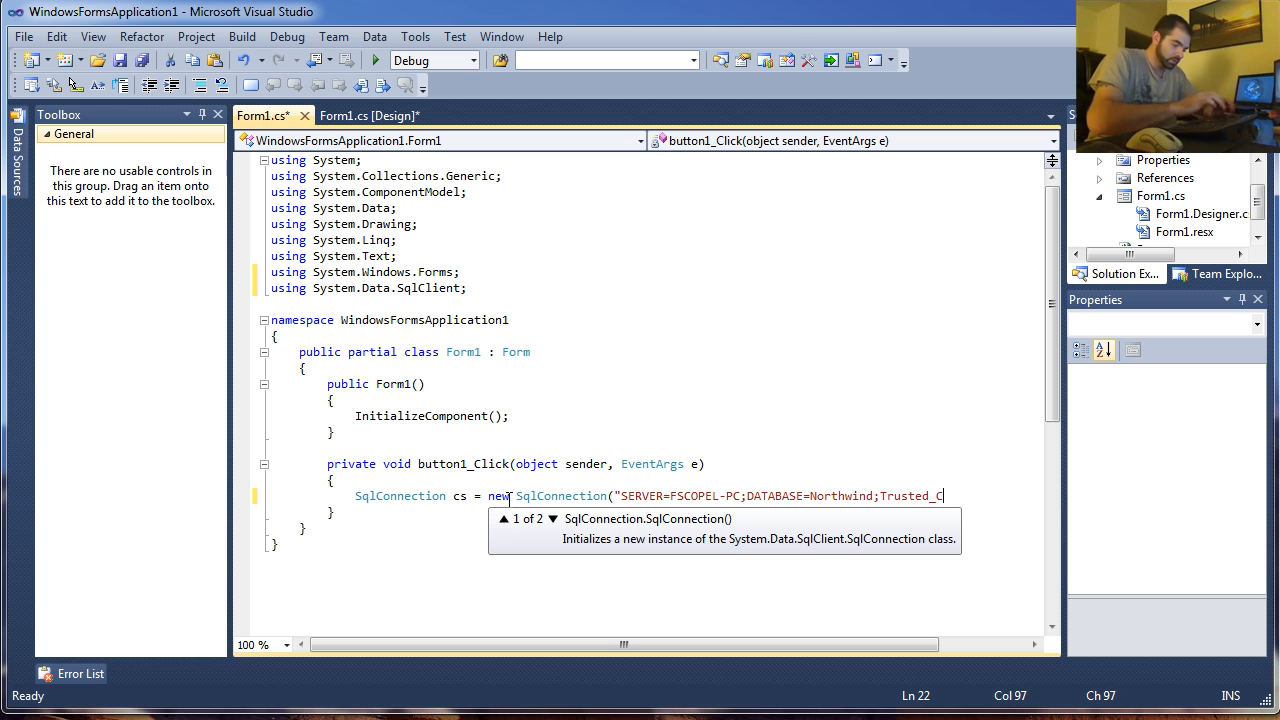
text(onnection)
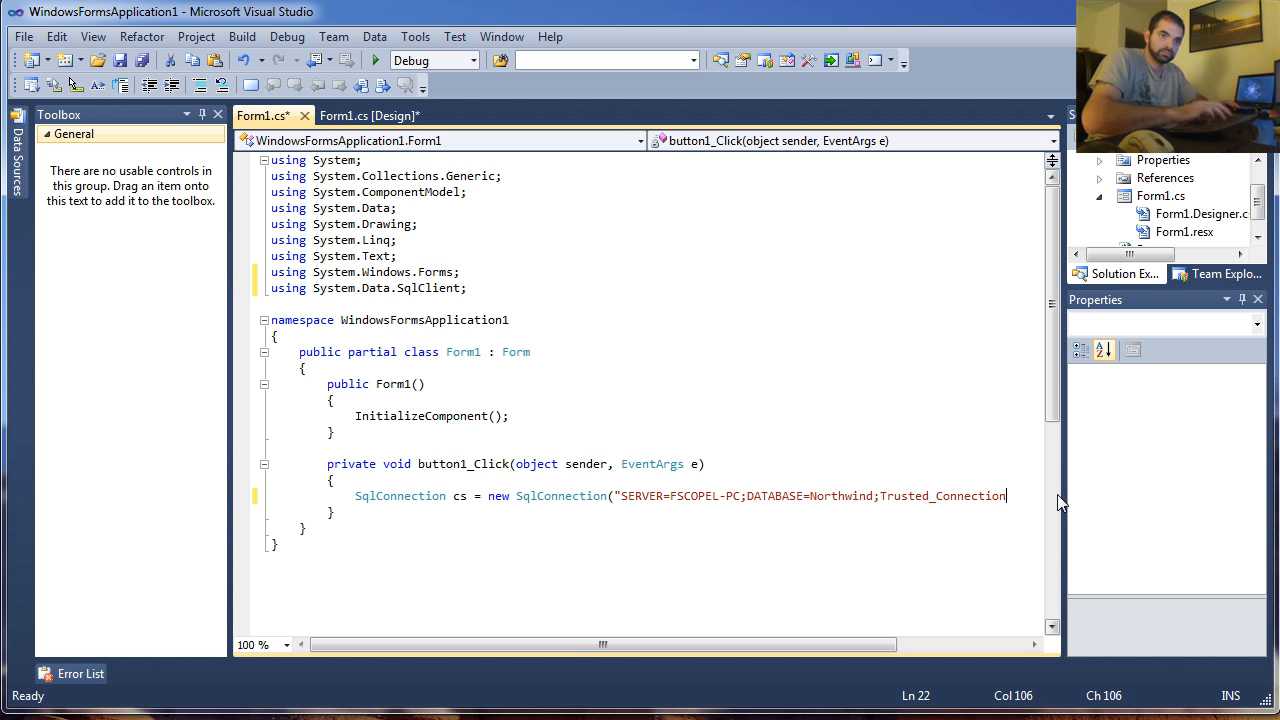
text(=Trusted)
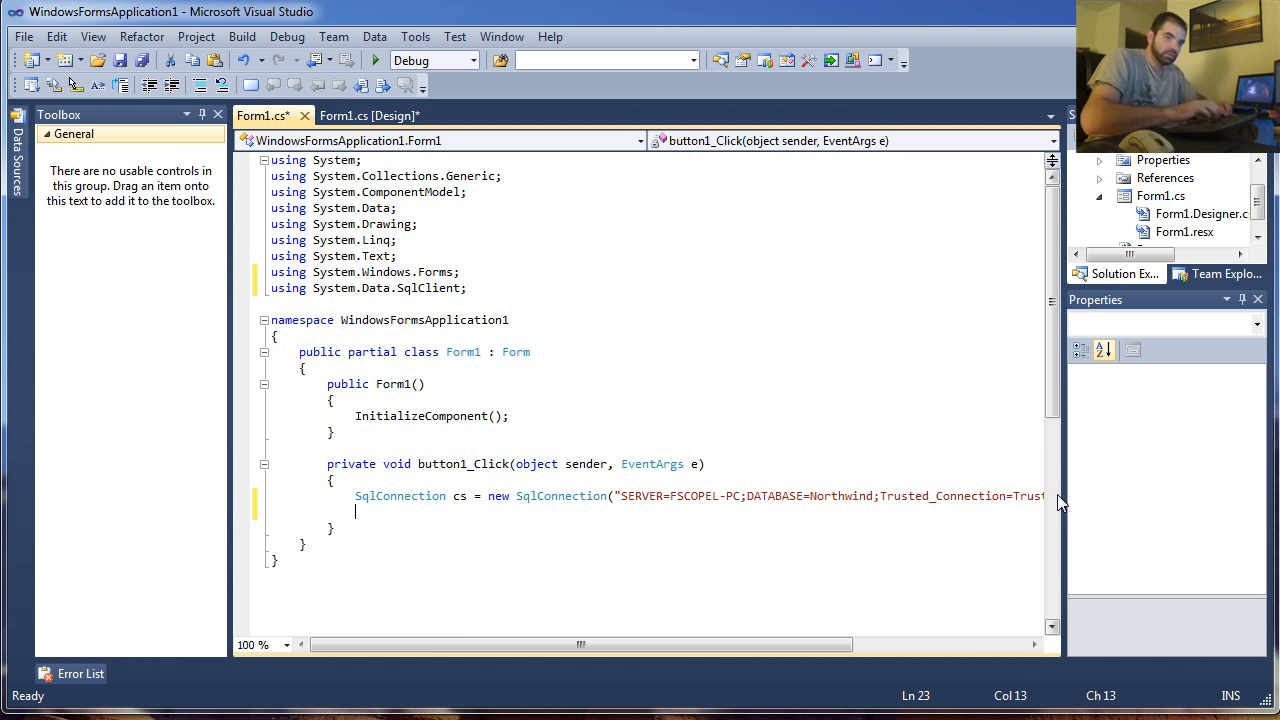
- Declare SqlDataAdapter da running "SELECT * FROM CUSTOMER" over connection cs
text(Sql)
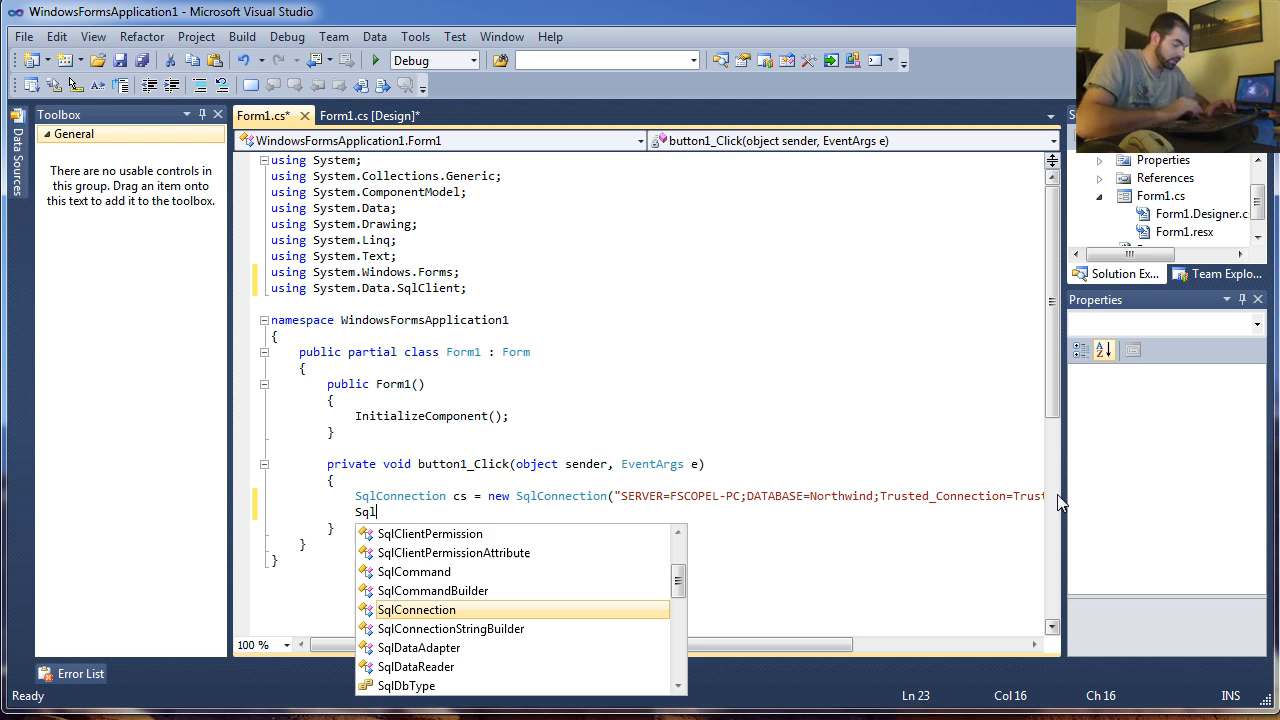
text(DataAdapter da)
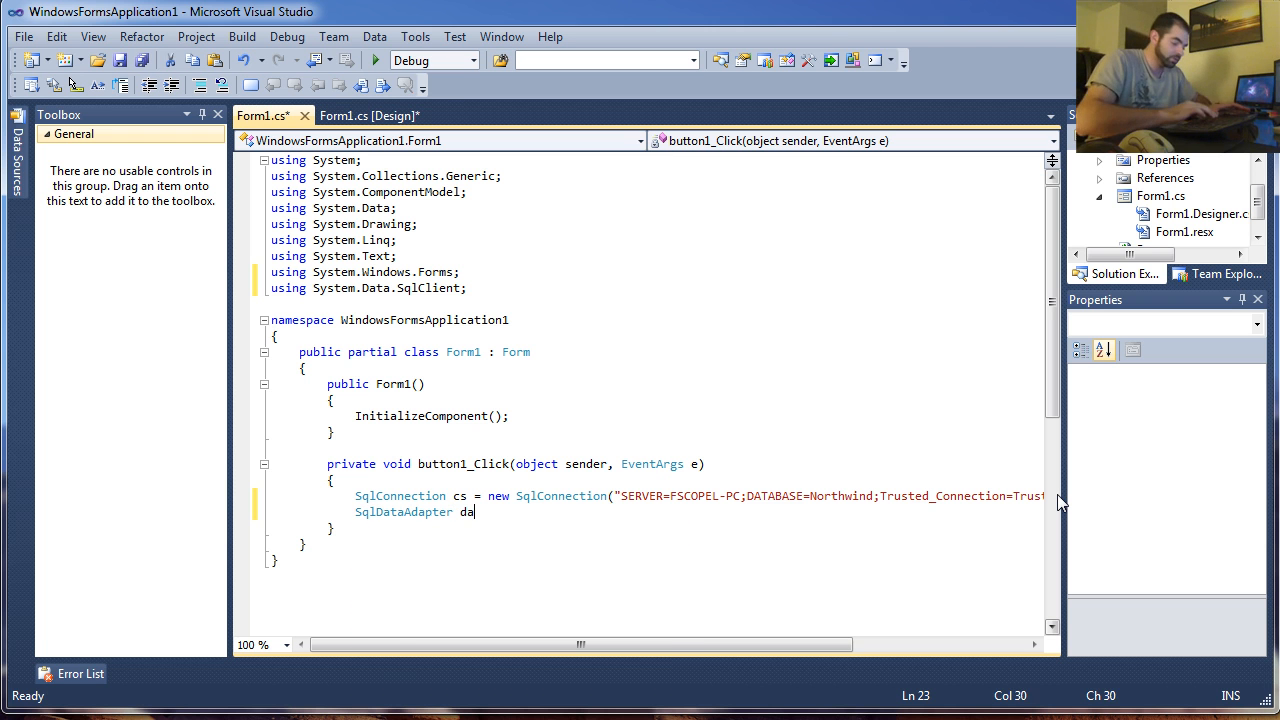
text(= new SqlDataAdapter)
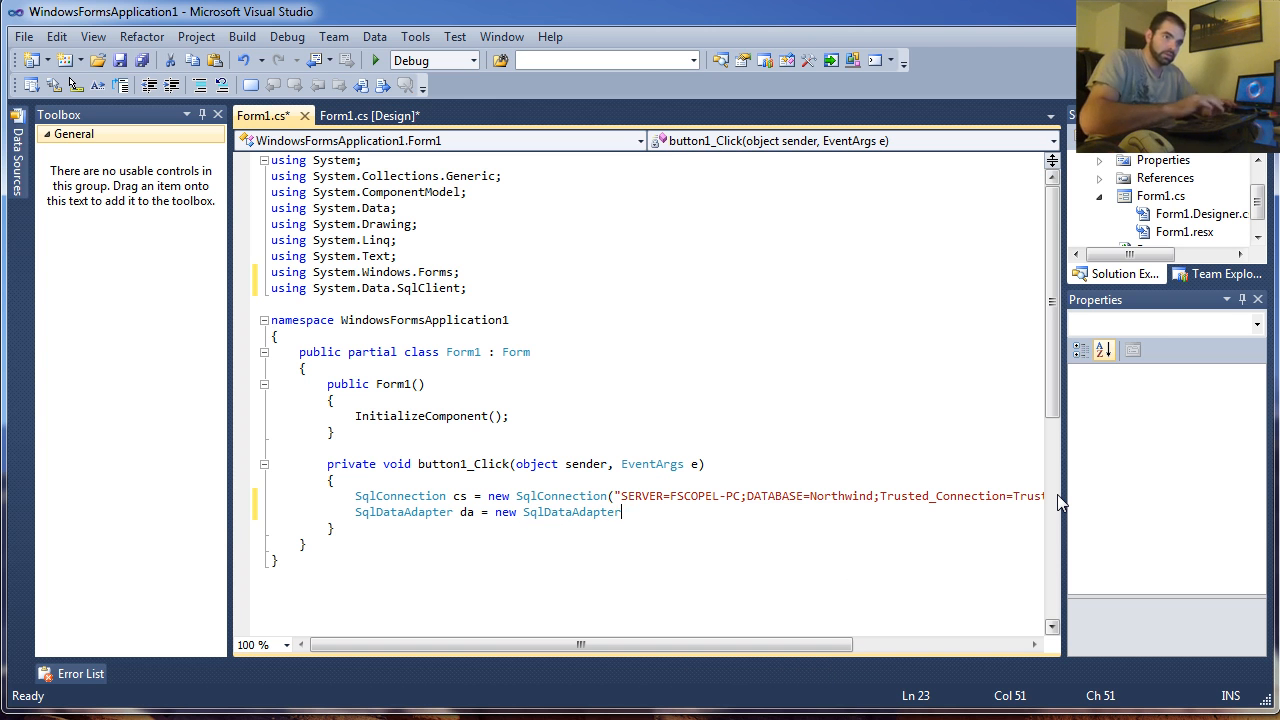
text(("s)
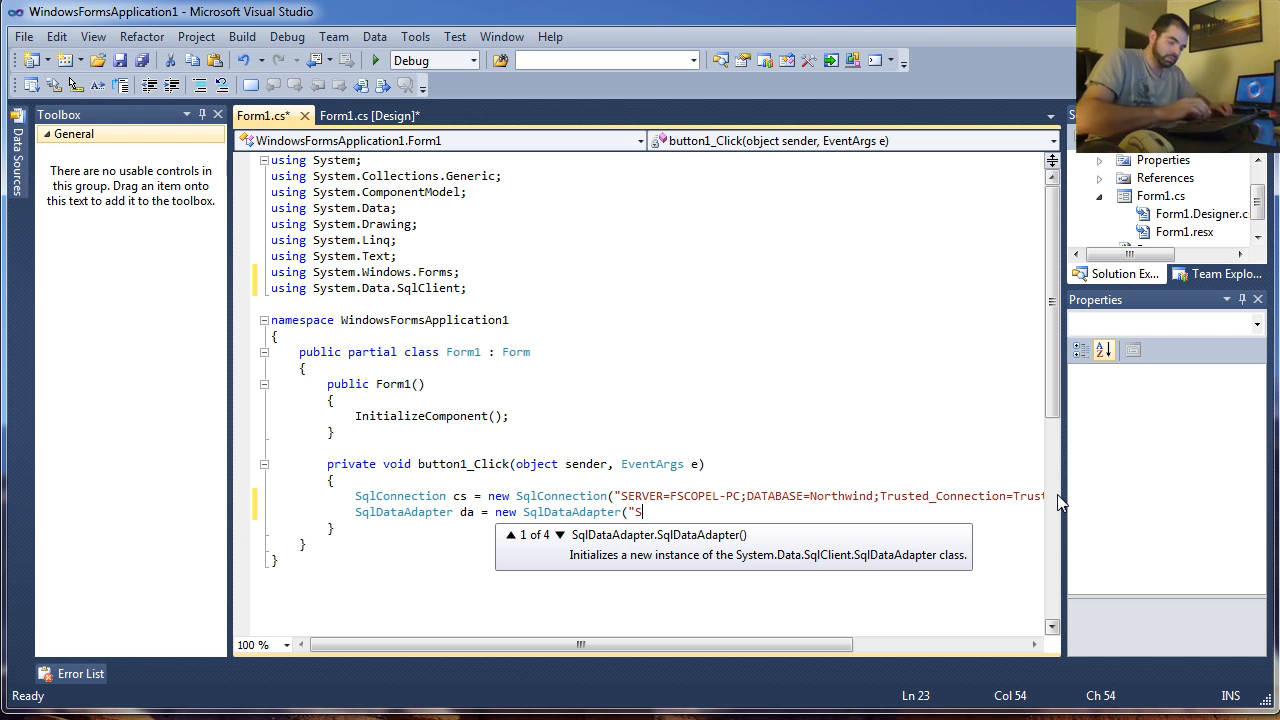
text(ELECT *)
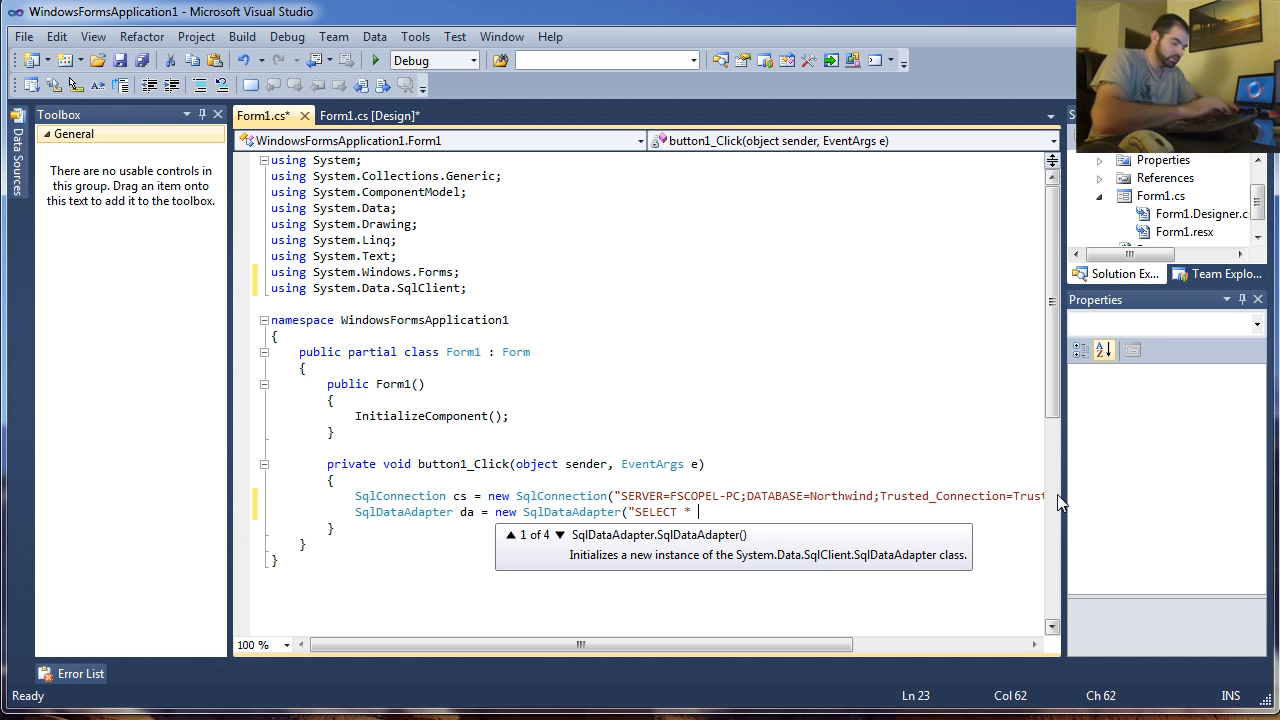
text(FROM CUSTOMER)
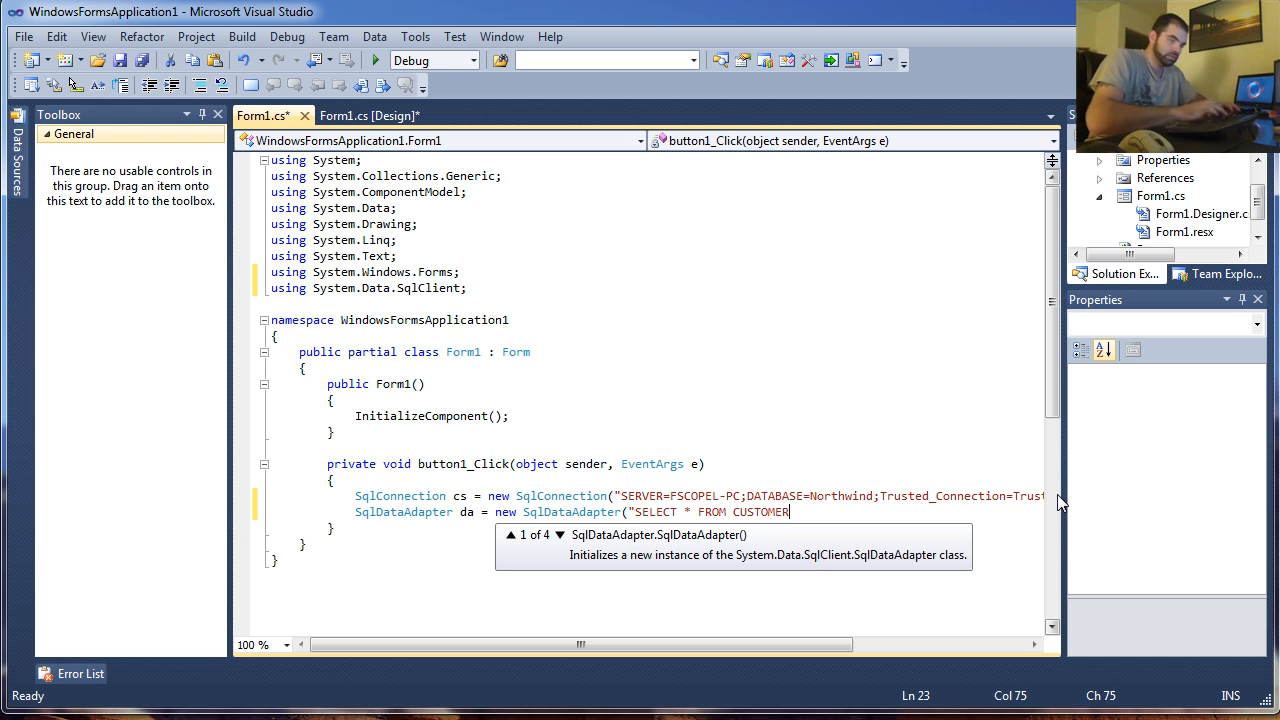
text(",)
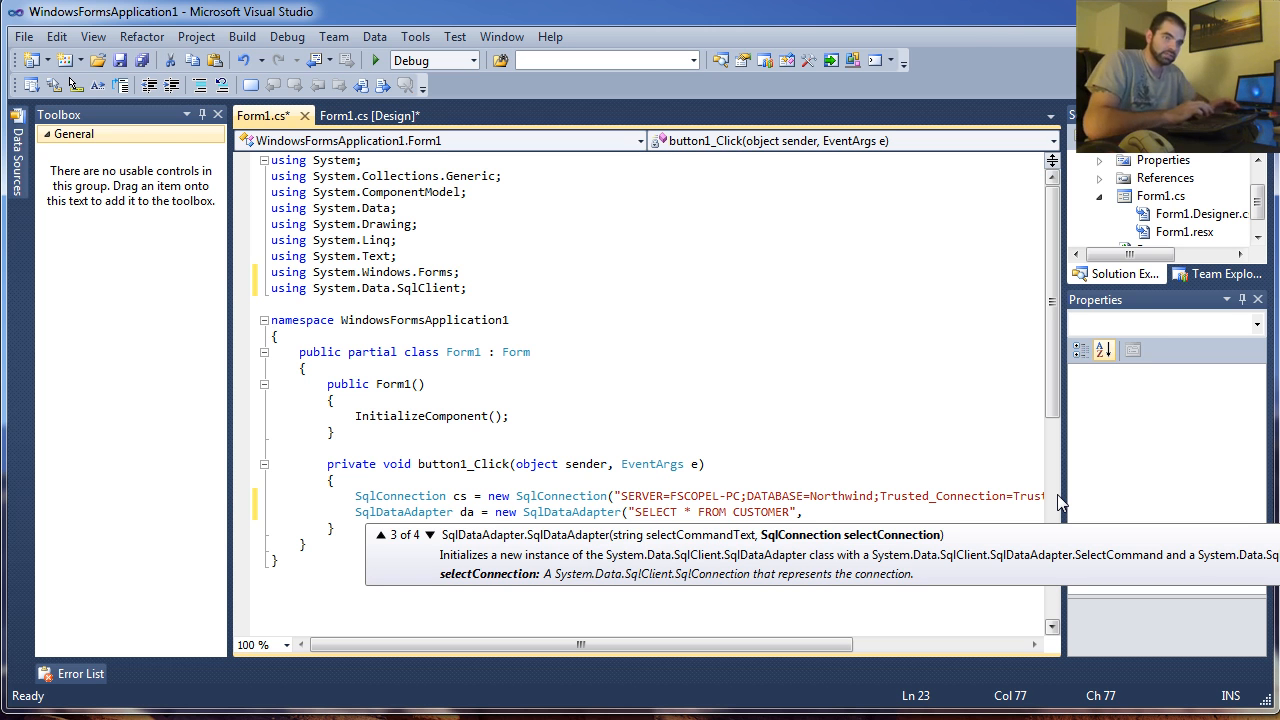
text(cs);)
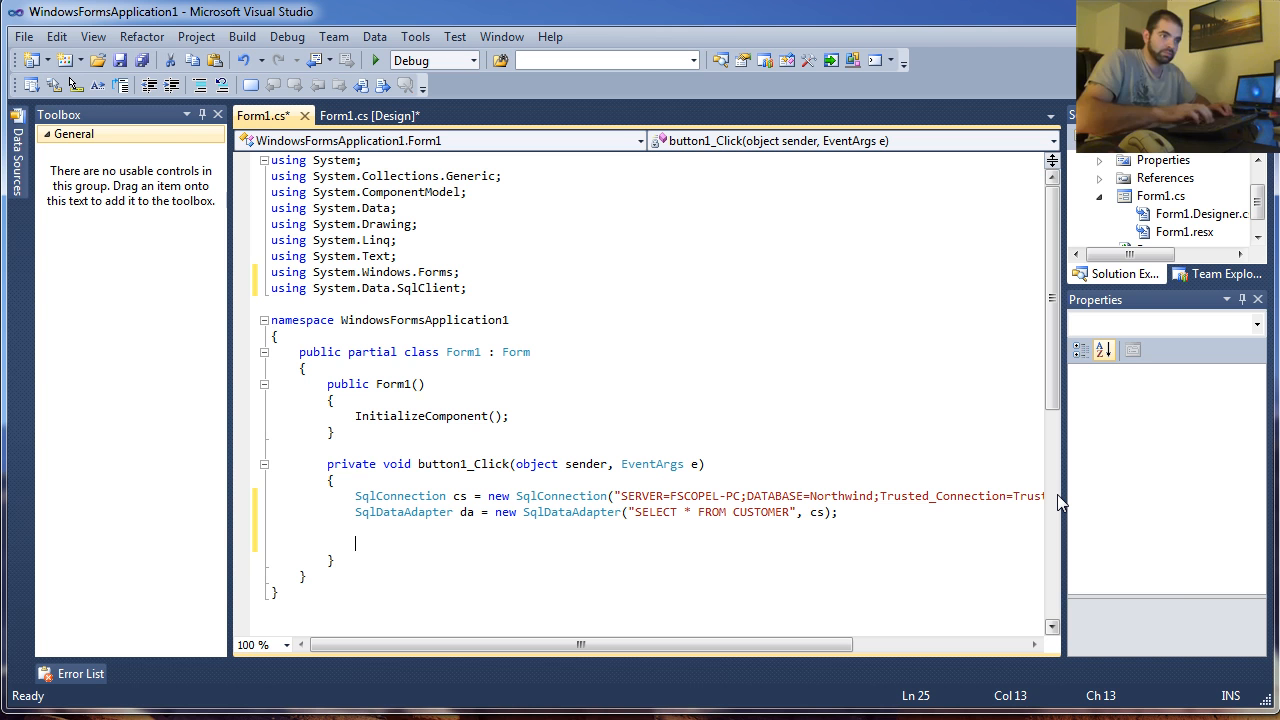
- Create DataTable dt, fill it with da.Fill(dt), and start the app
text(DataTable dt)
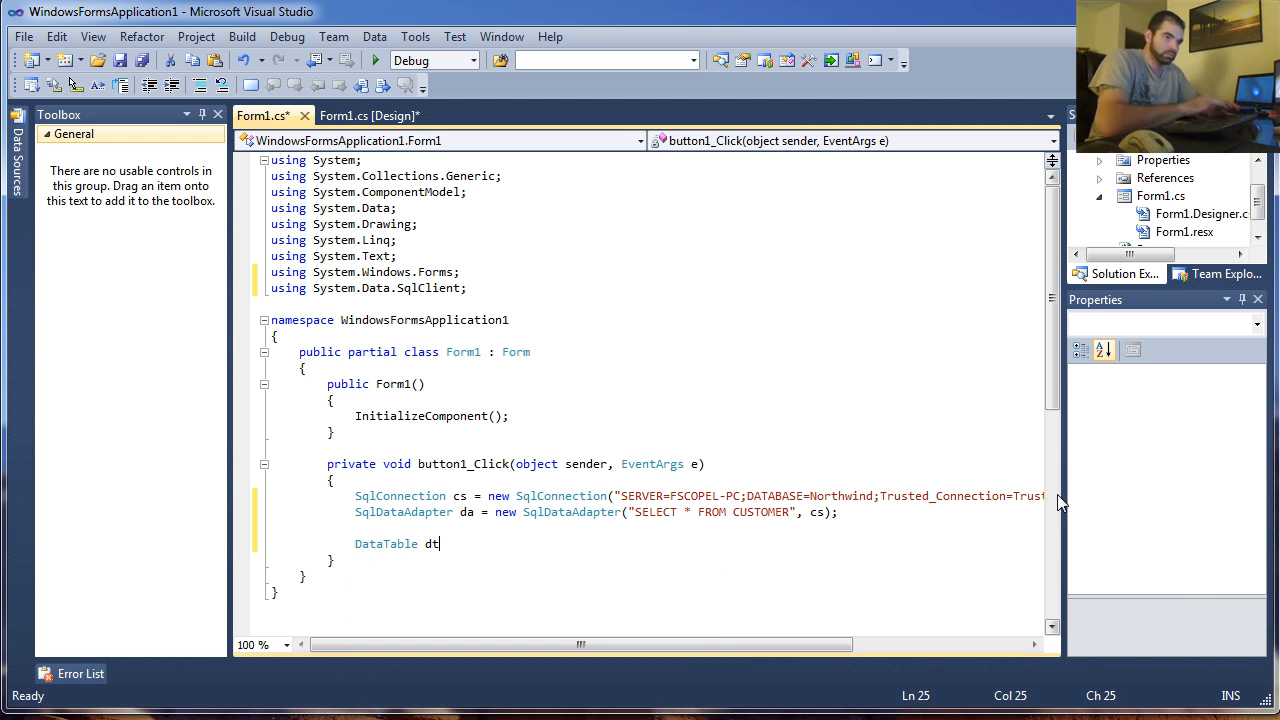
text(= new DataTable();)
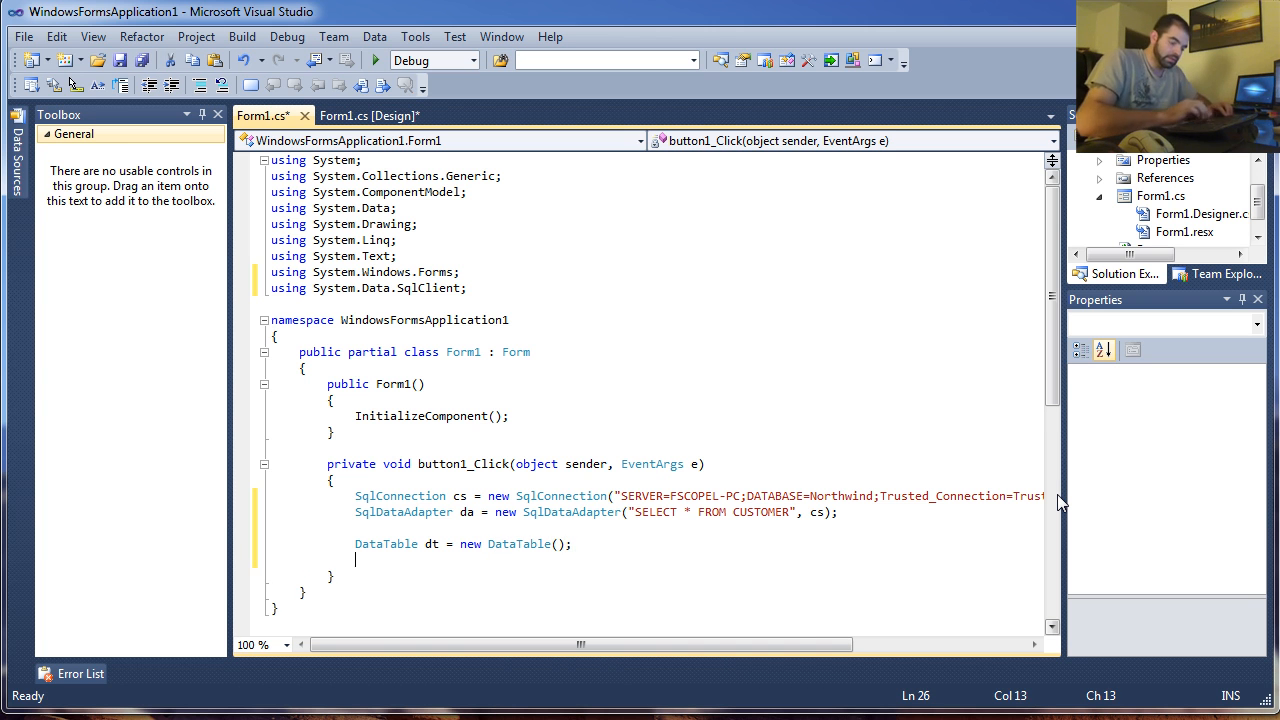
text(da.)
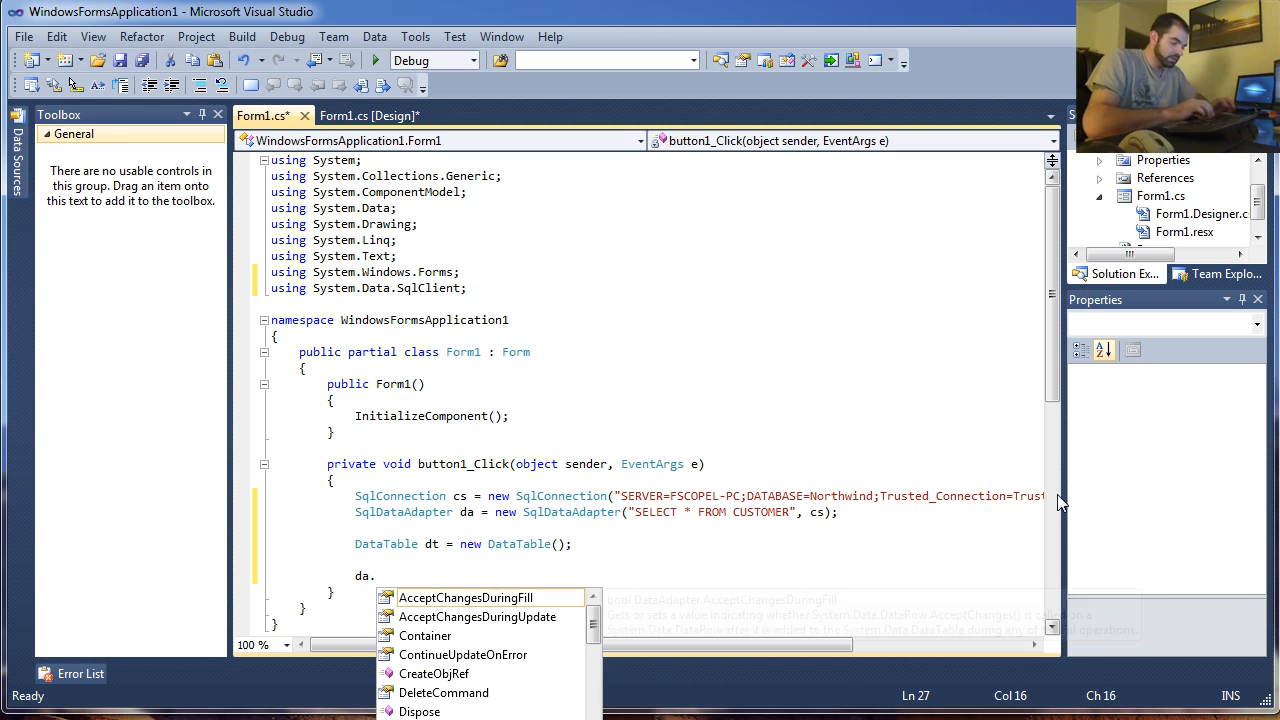
text(Fill)
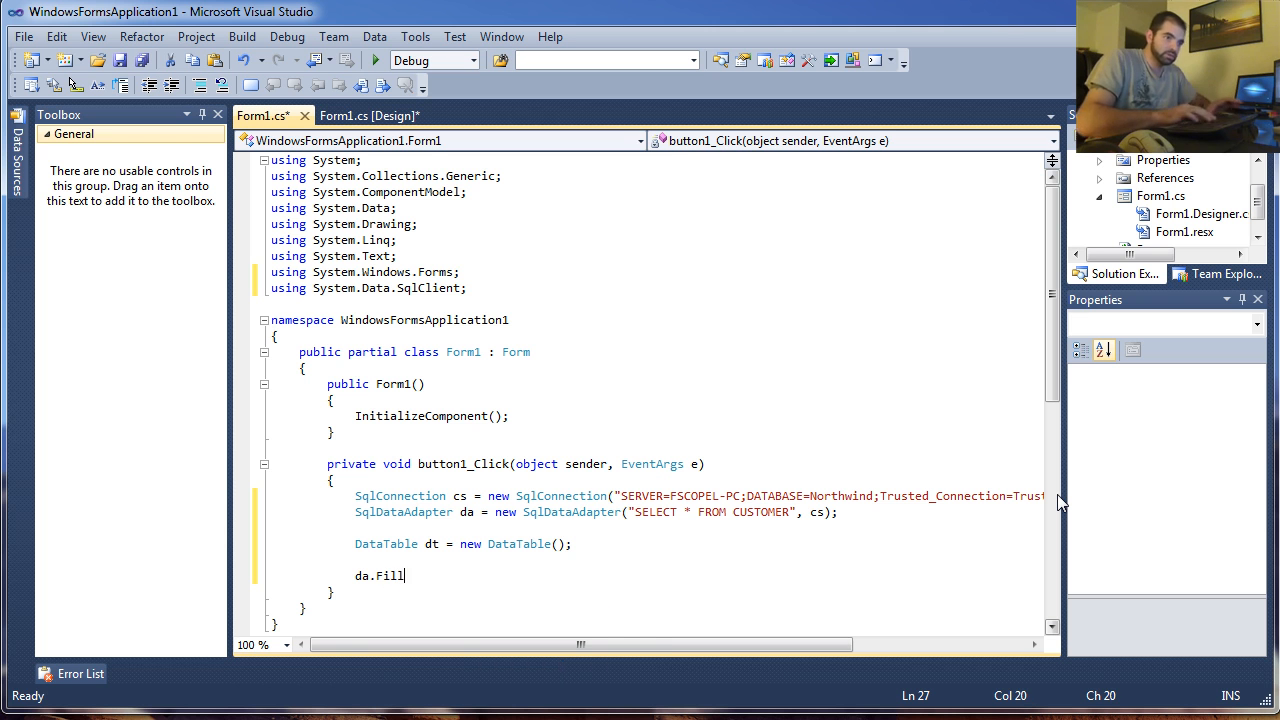
text((dt);)
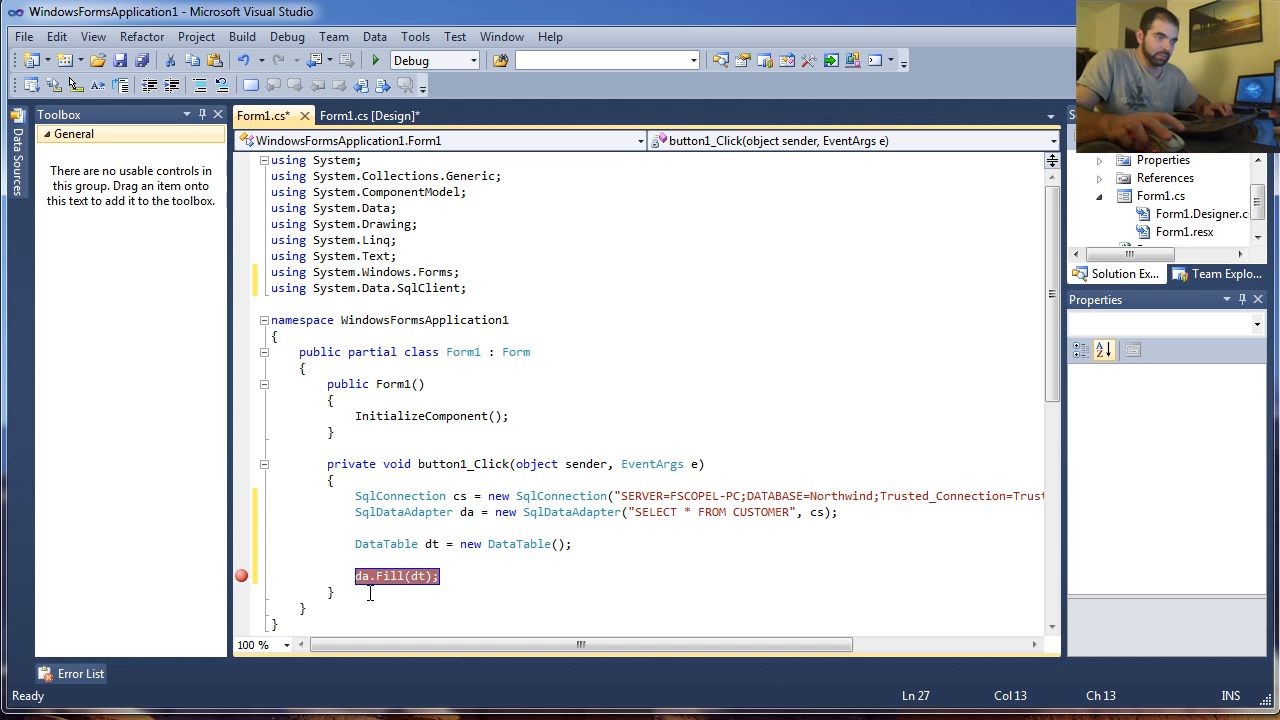
click(375, 60)
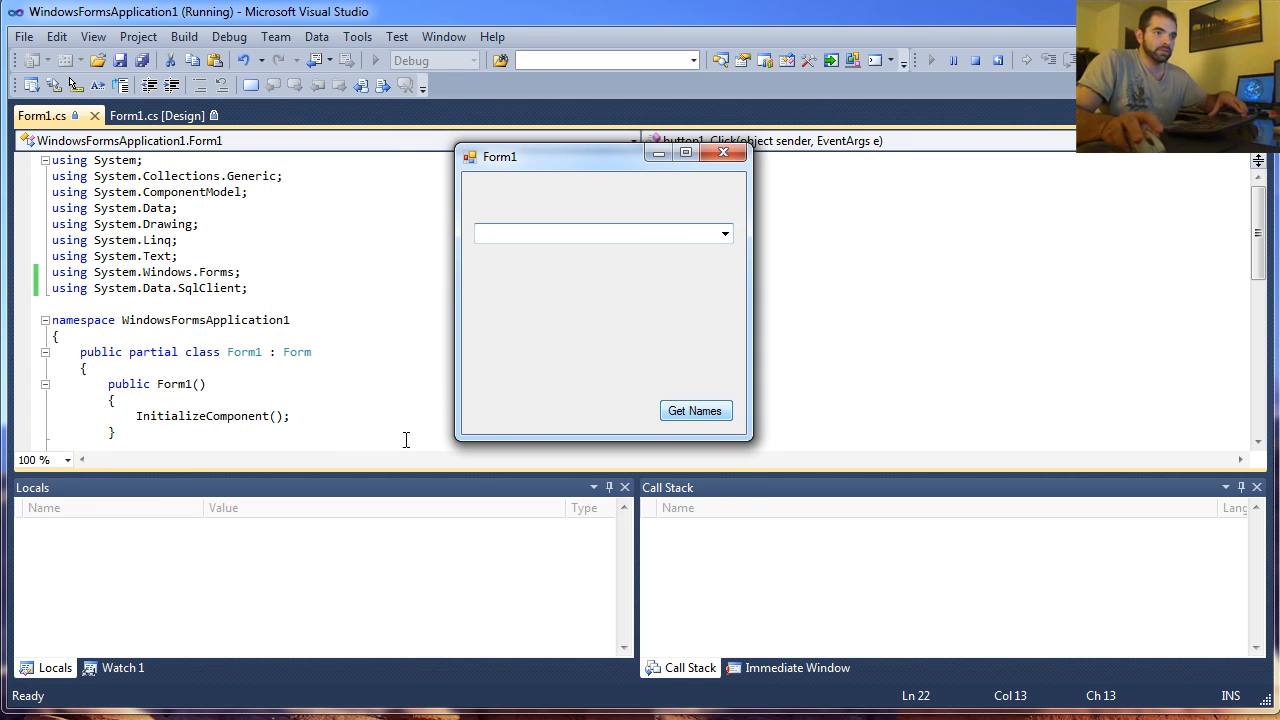
- Reproduce the integrated security exception, stop debugging, and rerun with Trusted_Connection=True
click(695, 411)
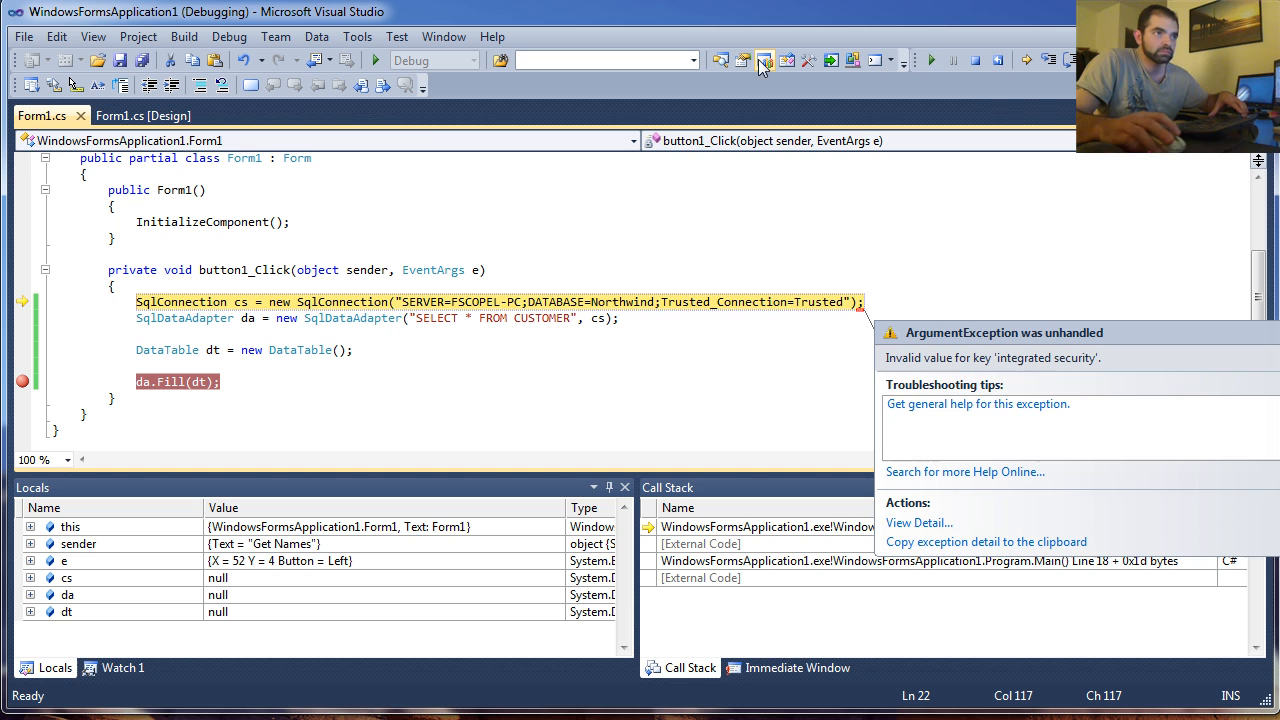
click(764, 60)
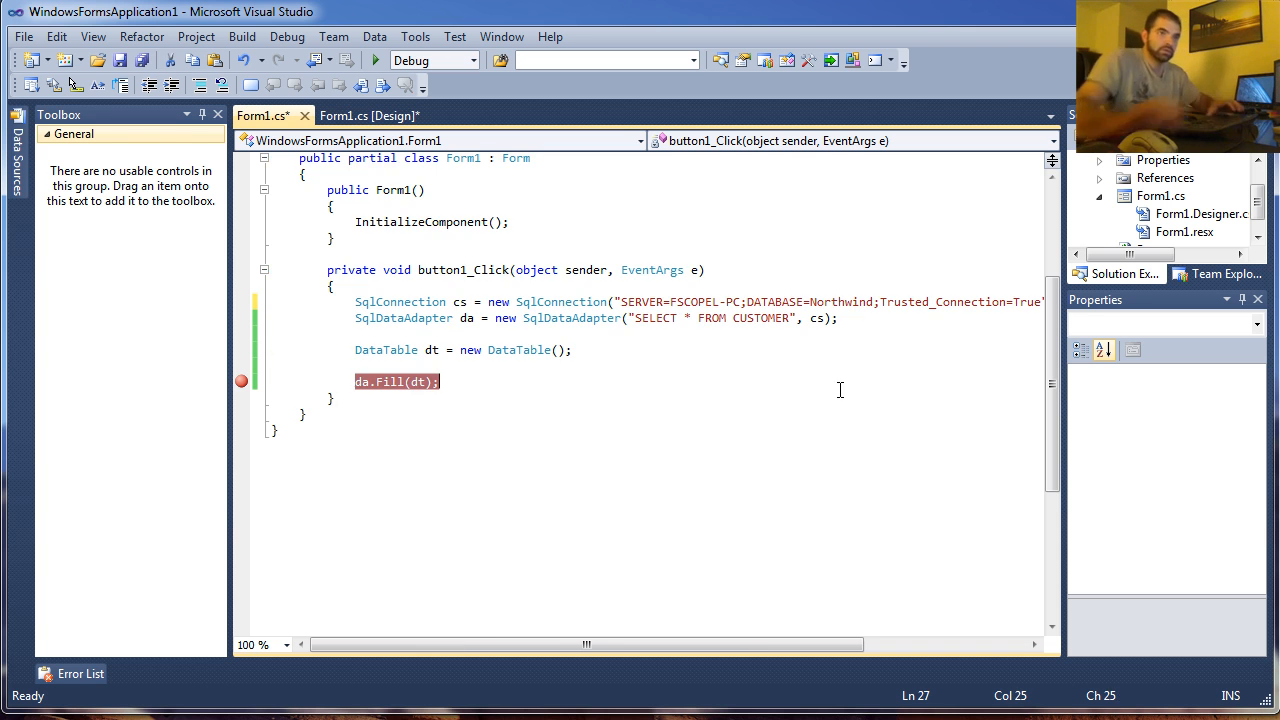
click(375, 60)
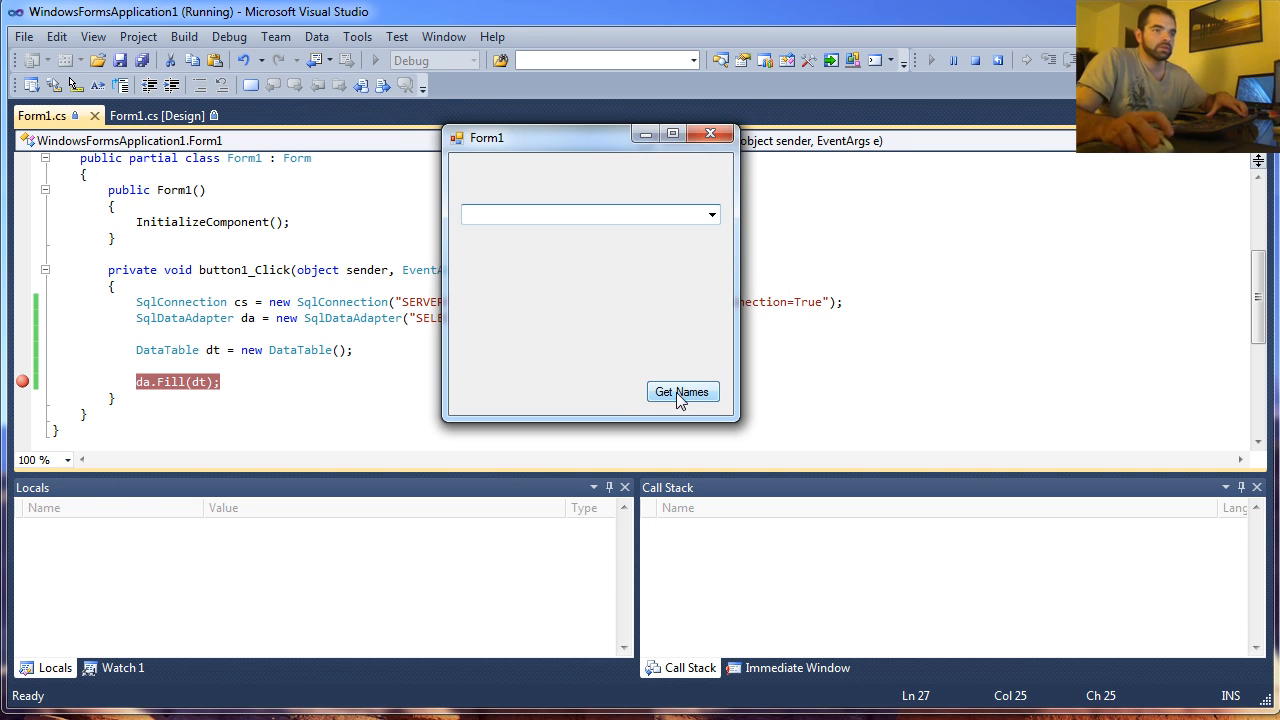
- Retest Get Names, then rerun querying FROM CUSTOMERS until the Fill breakpoint hits
click(682, 391)
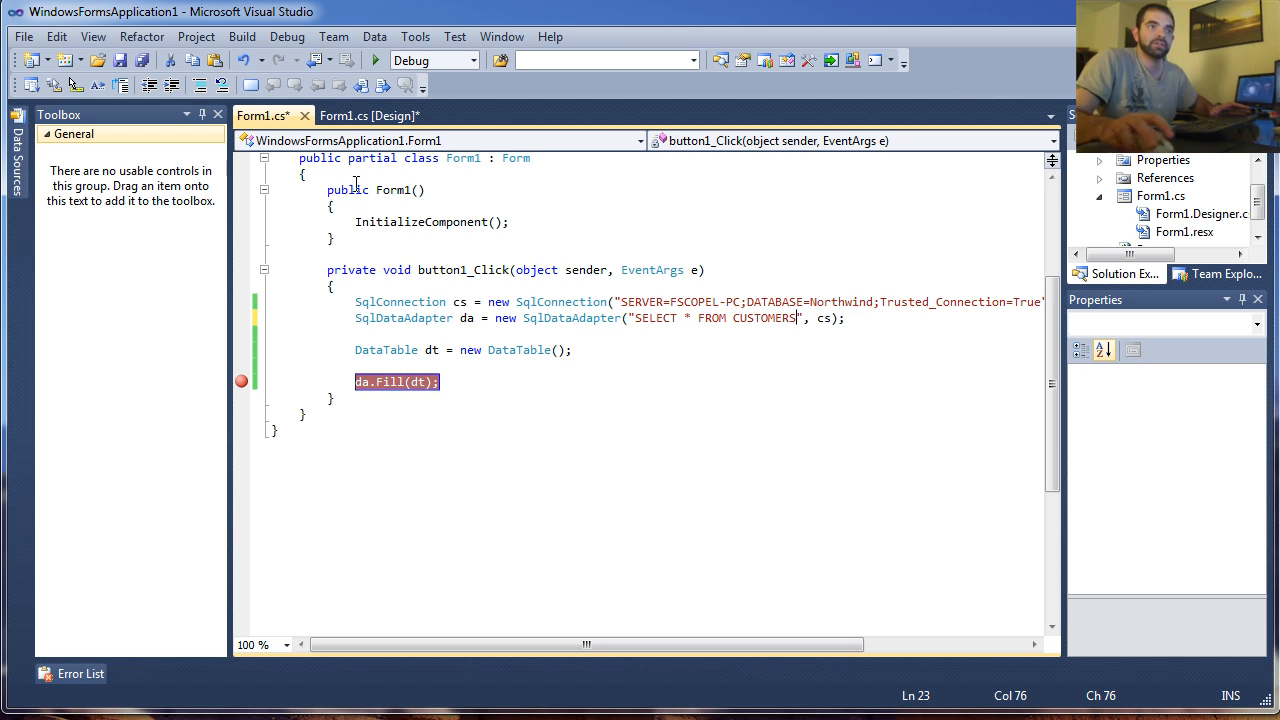
click(375, 60)
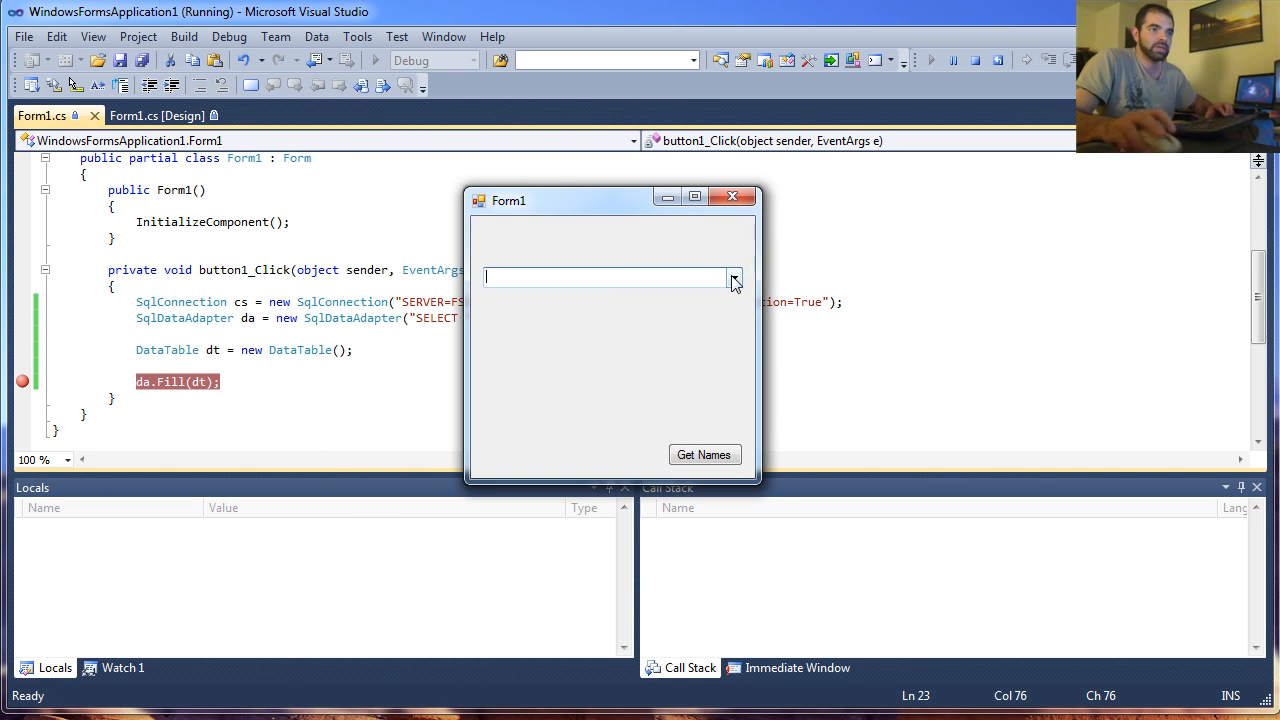
click(704, 454)
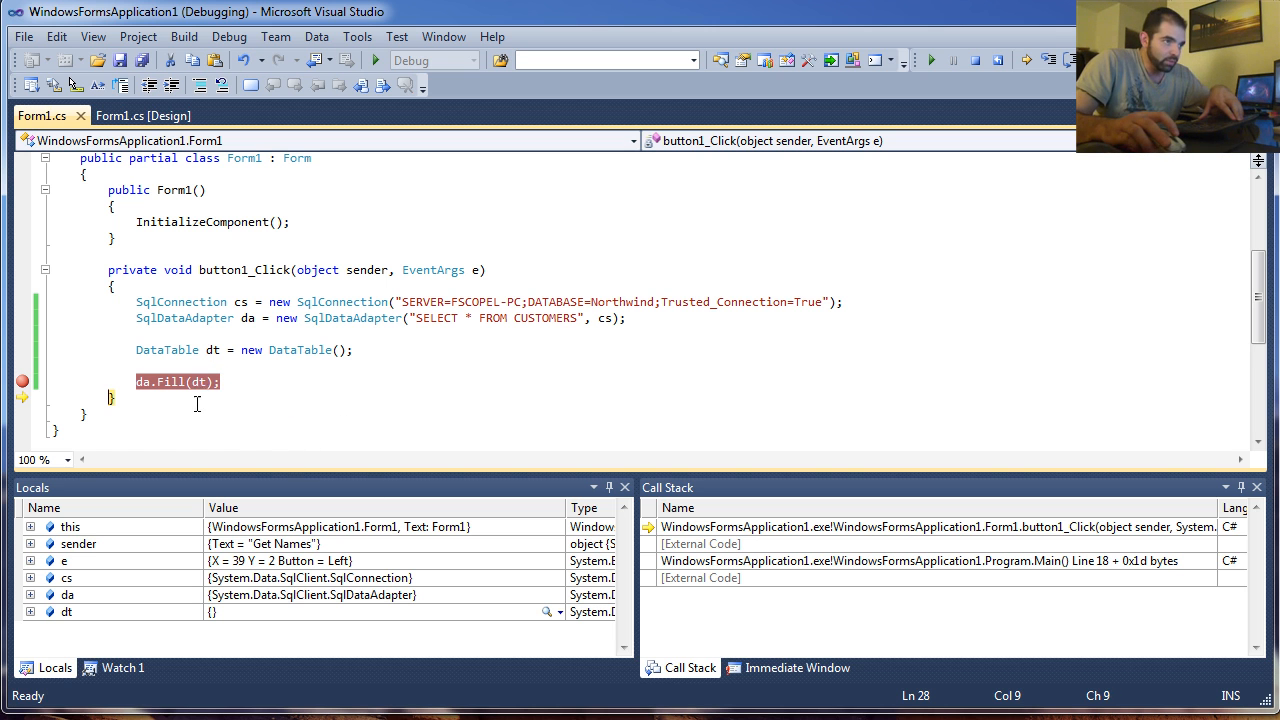
mouse_move(199, 381)
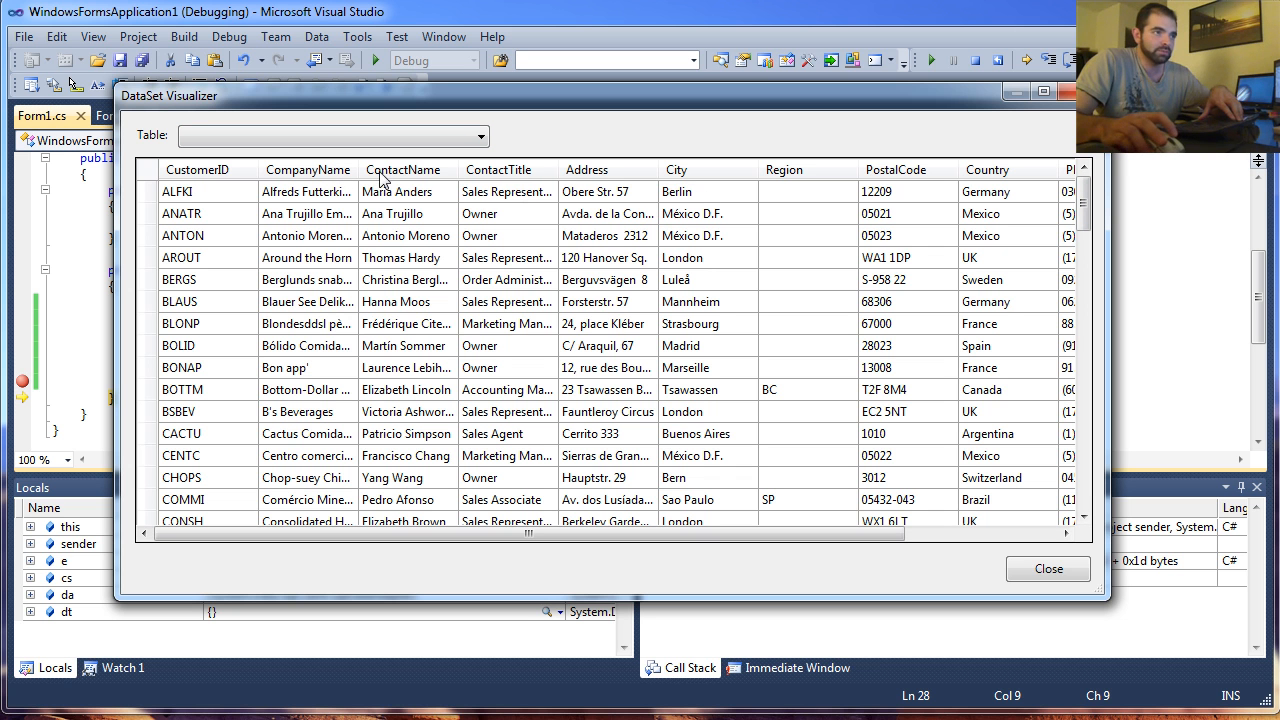
- Close the DataSet Visualizer after confirming dt holds Northwind customer rows
click(1047, 568)
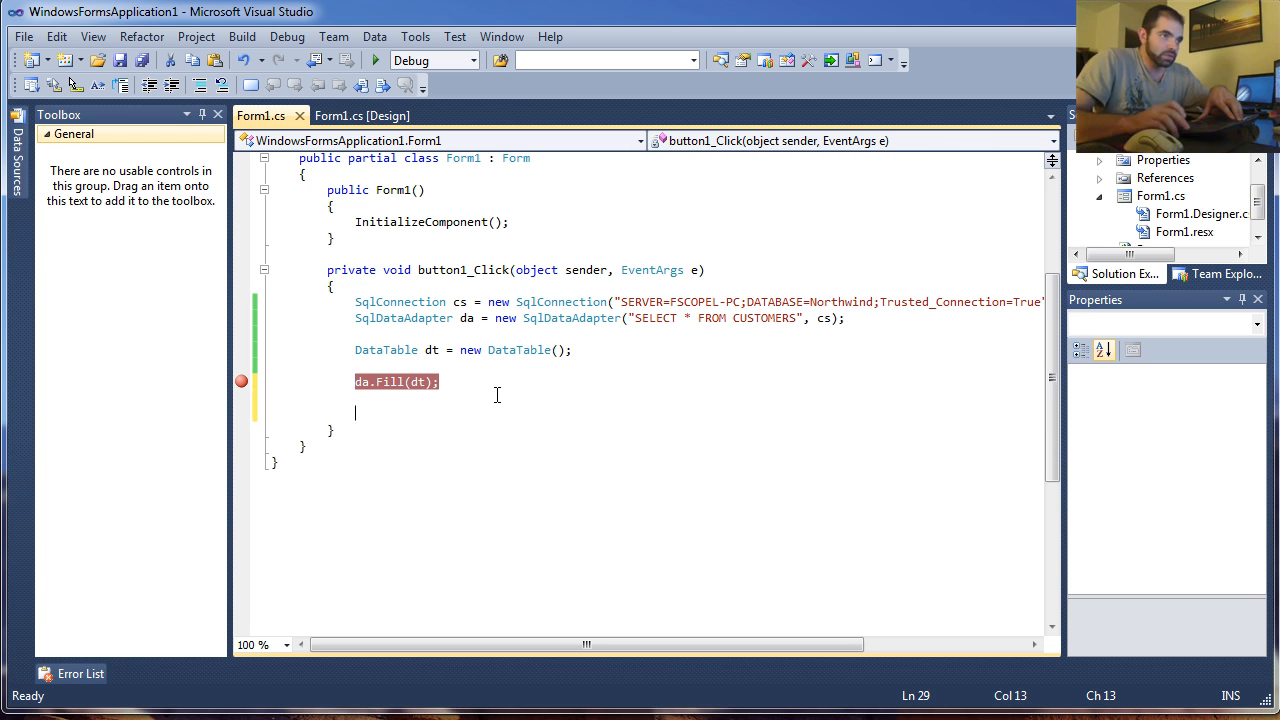
- Write the loop header for (int i = 0; i < dt.Rows.Count; i++)
text(for)
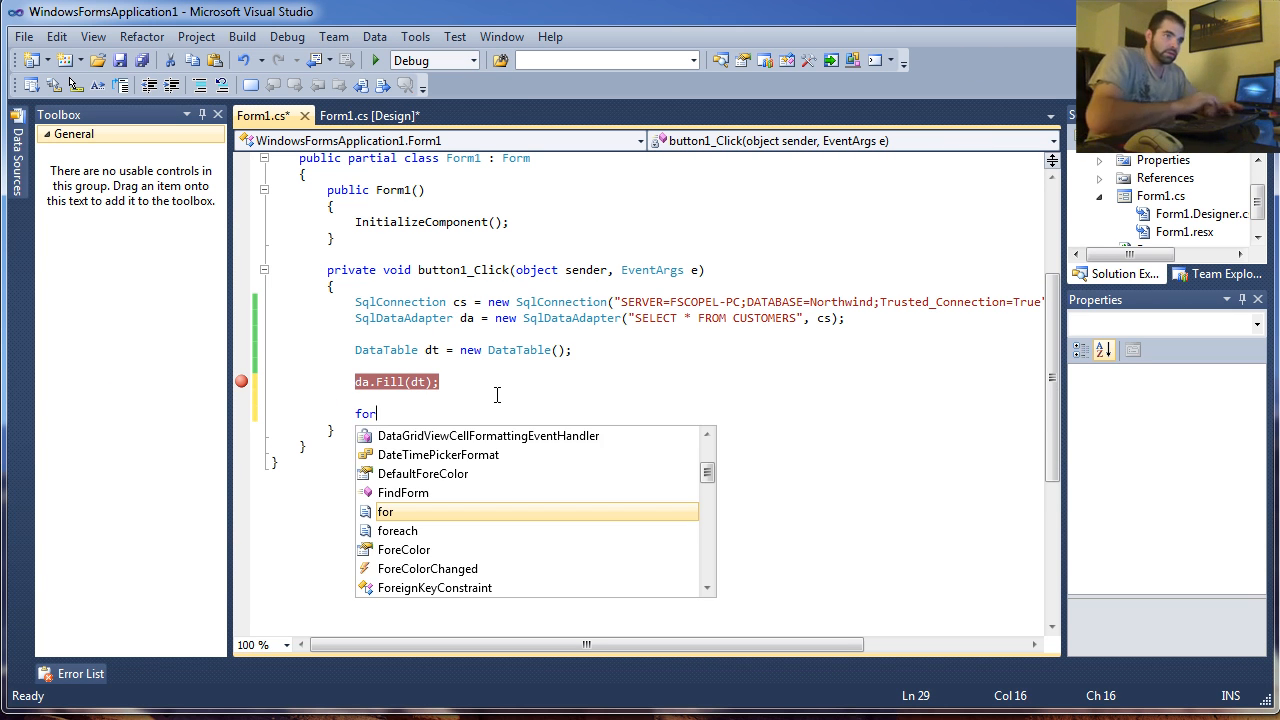
text((int)
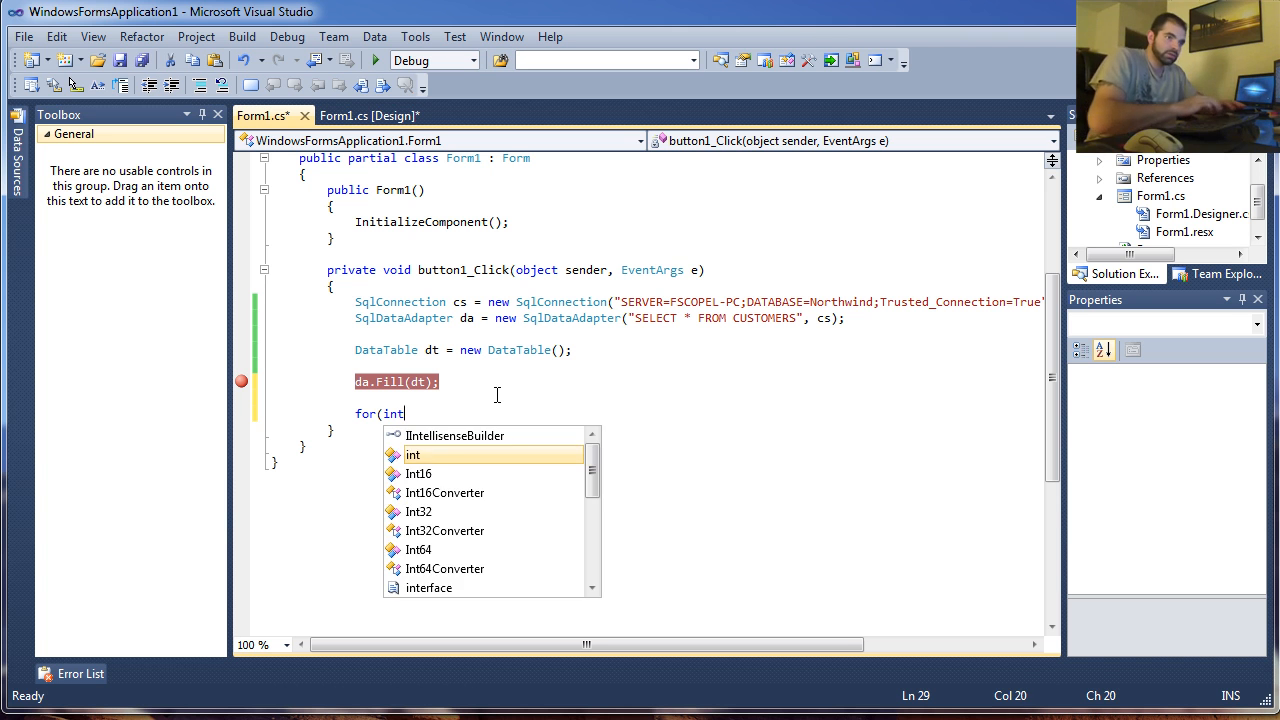
text(i =0)
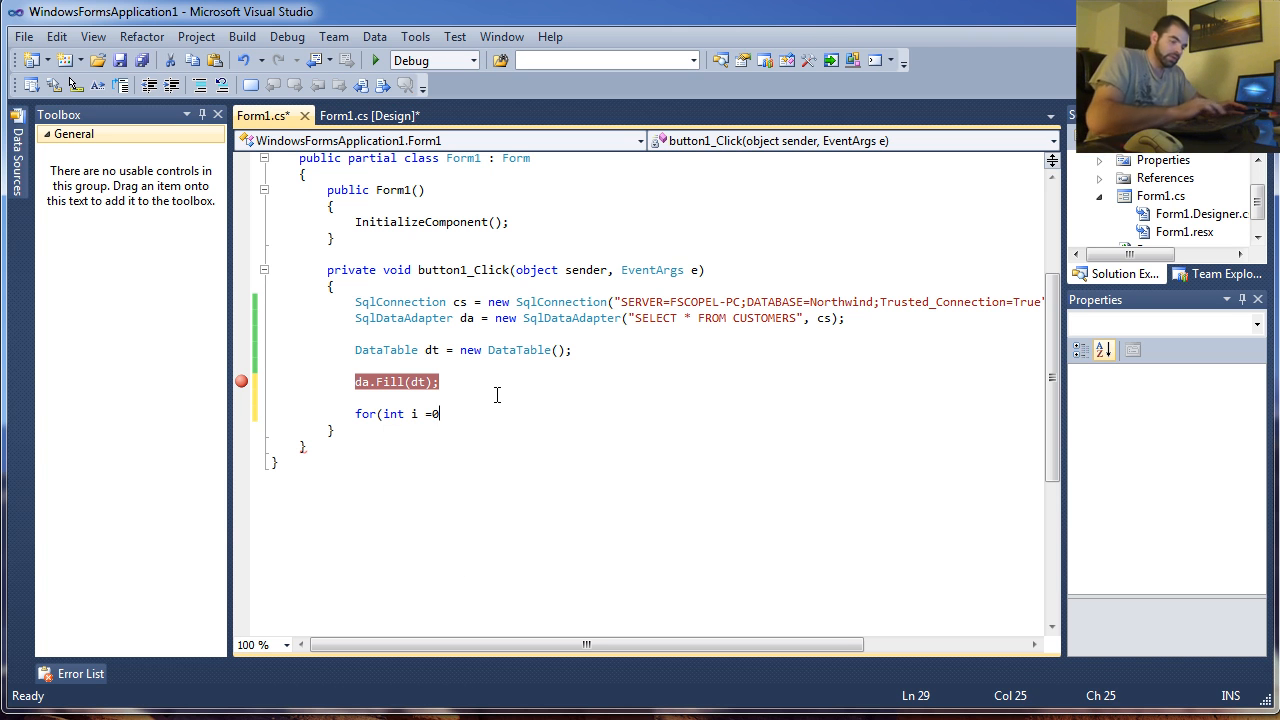
text(;)
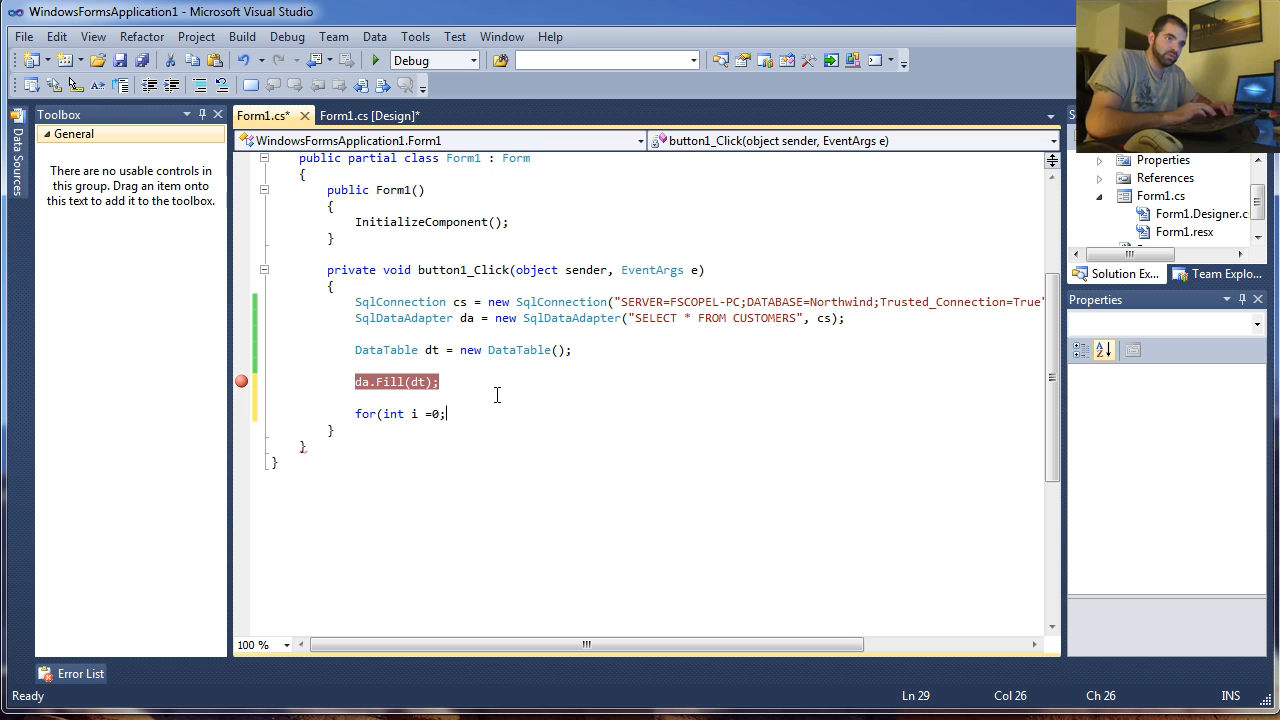
text(i <)
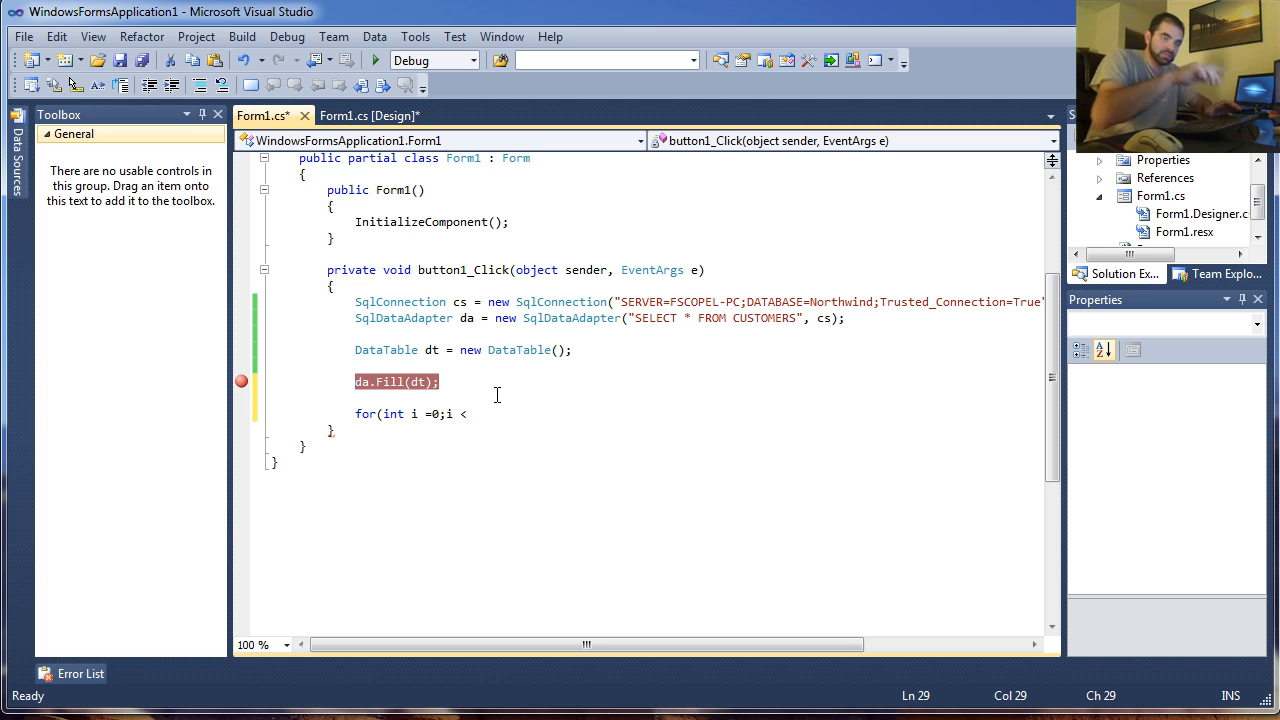
text(dt.)
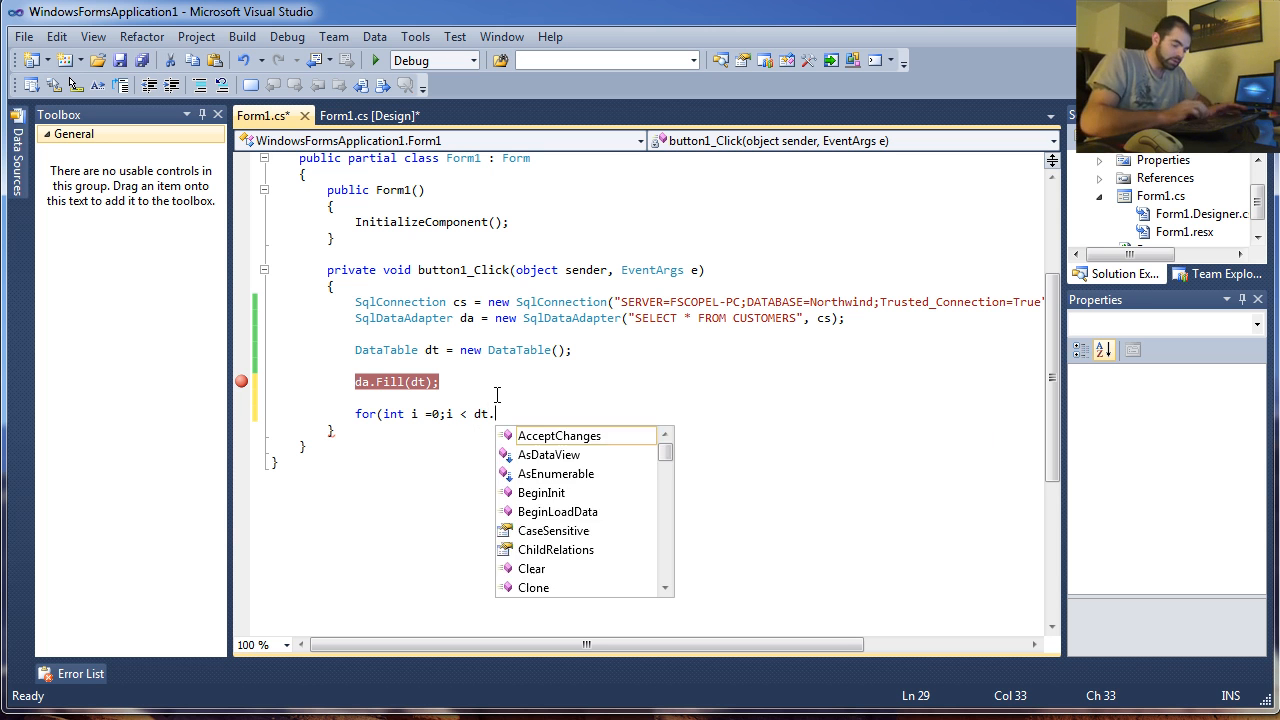
text(Rows)
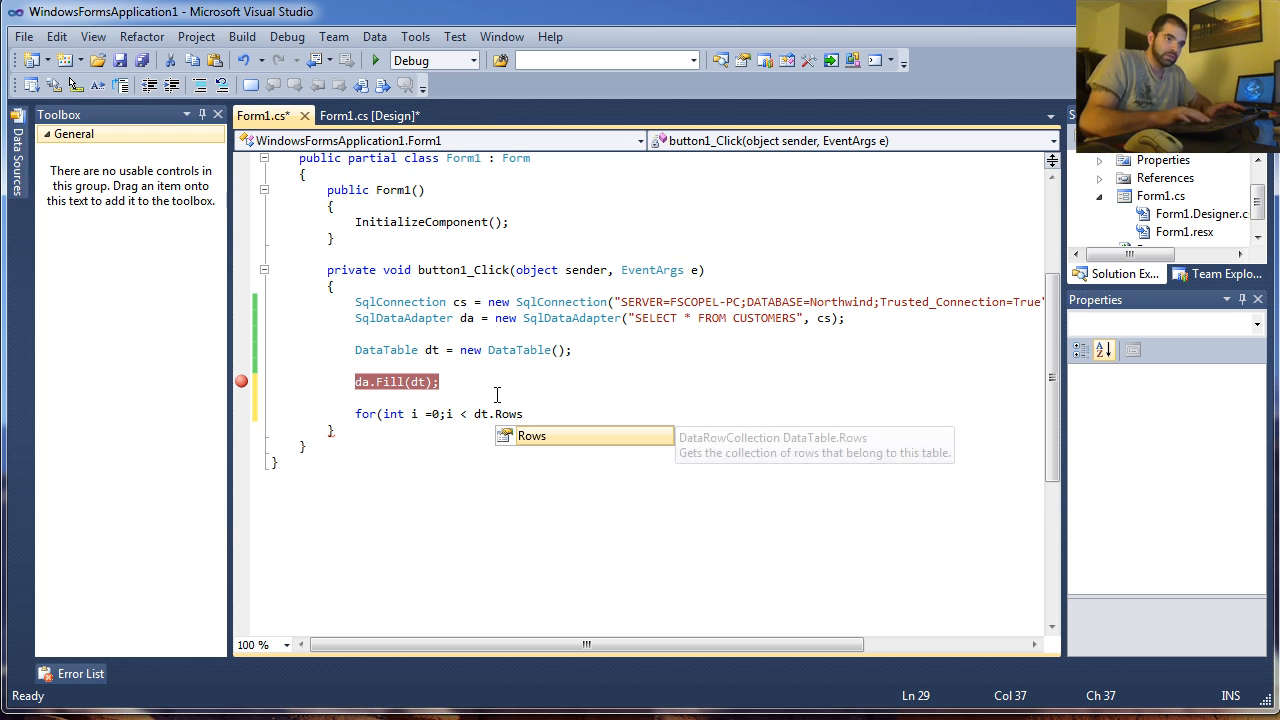
text(.Count)
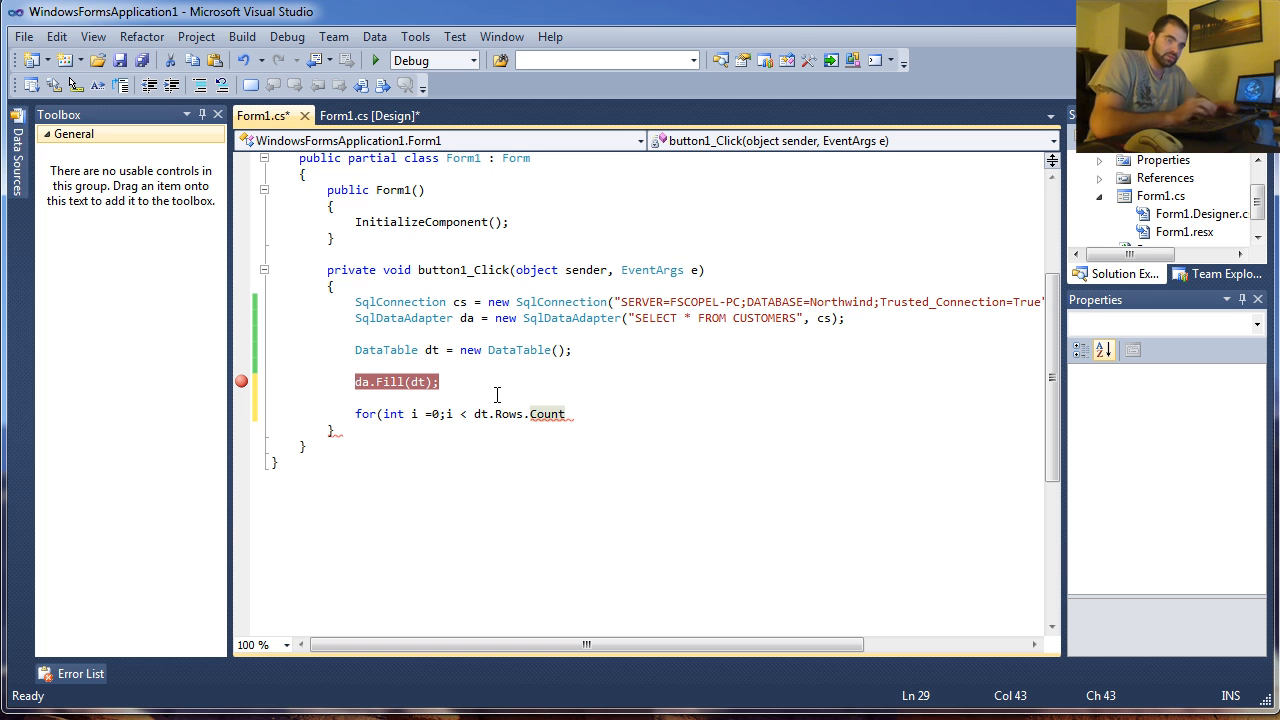
text(;i++)
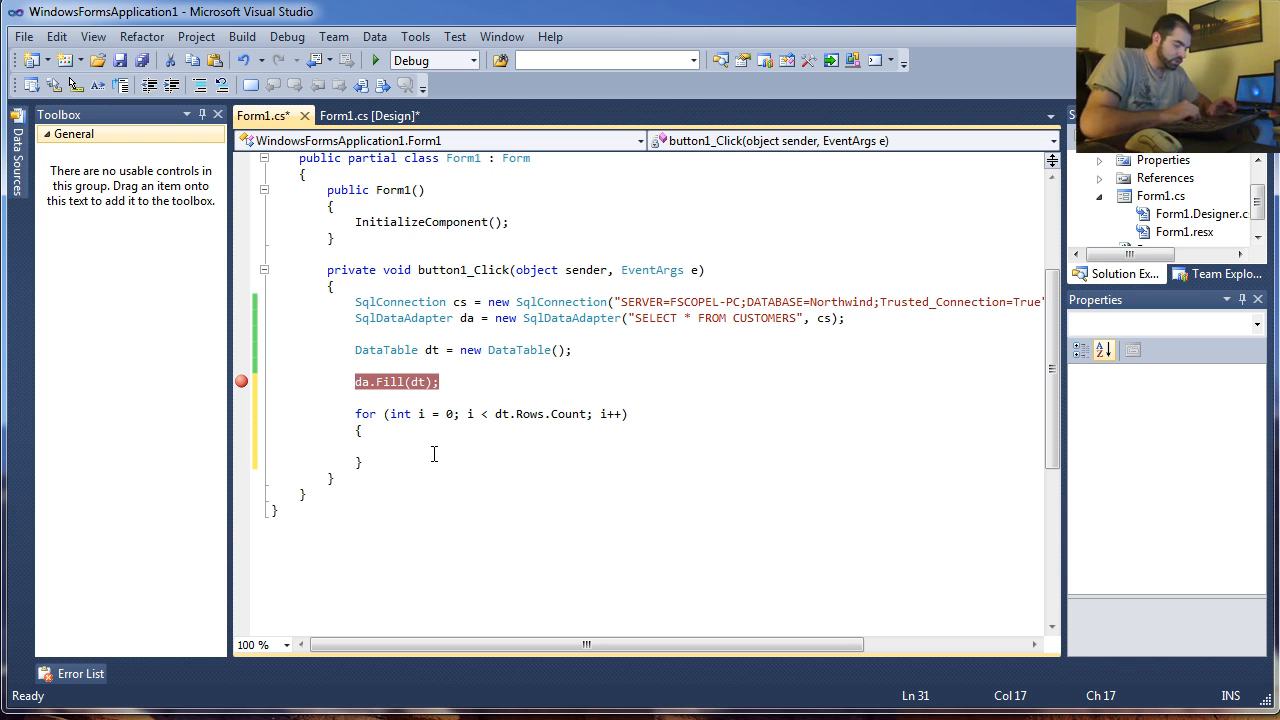
- Add cmbNames.Items.Add(dt.Rows[i]["ContactName"]) as the loop body, verifying the column name
text(c)
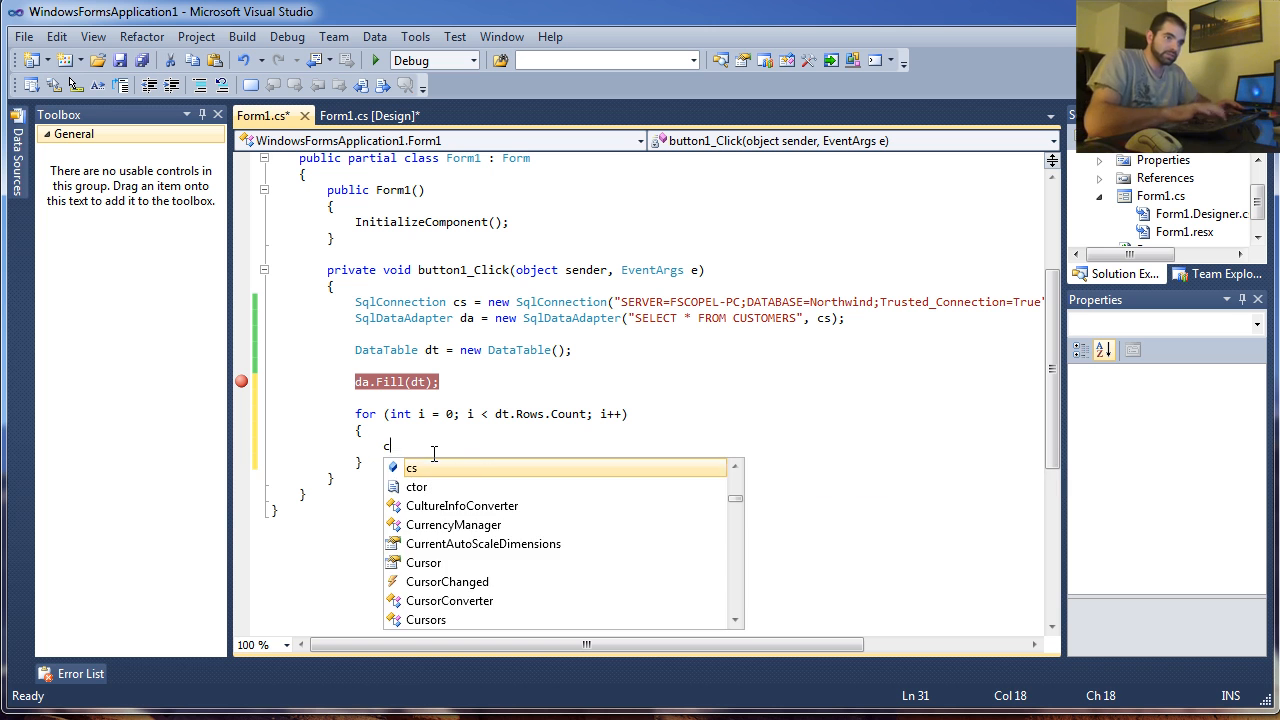
text(mbNames.Ite)
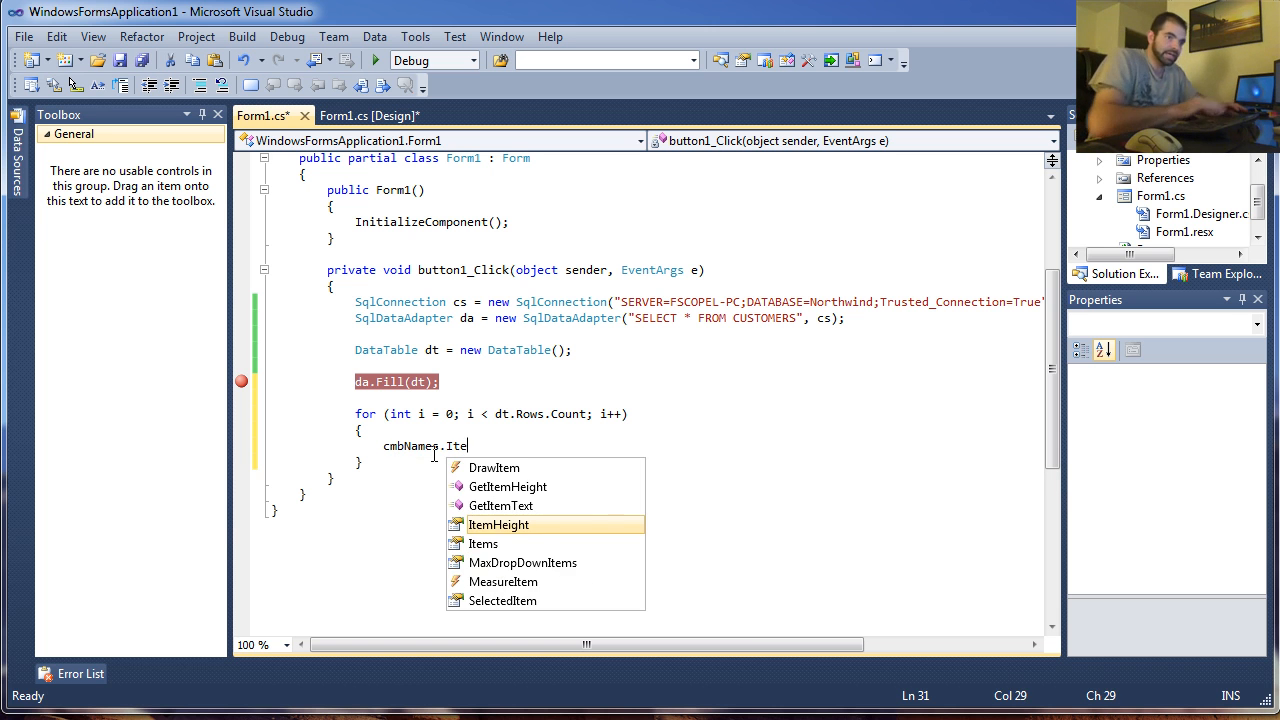
text(ms.Add)
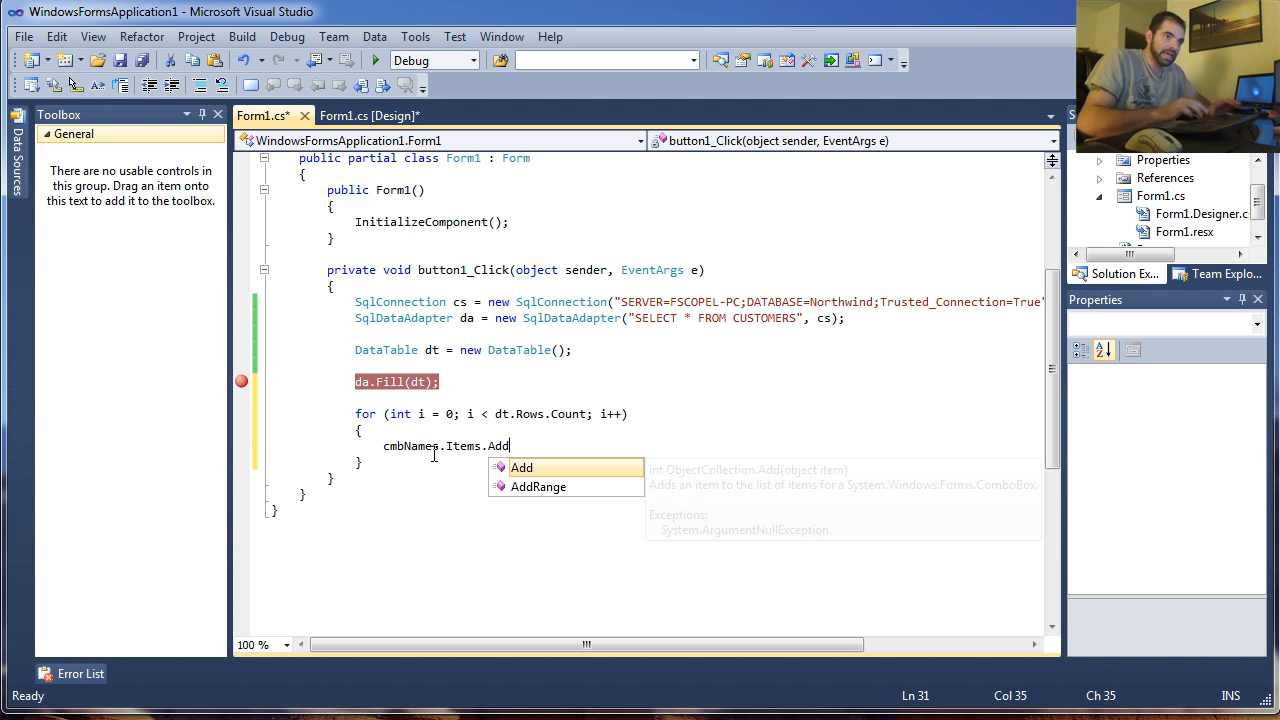
text(()
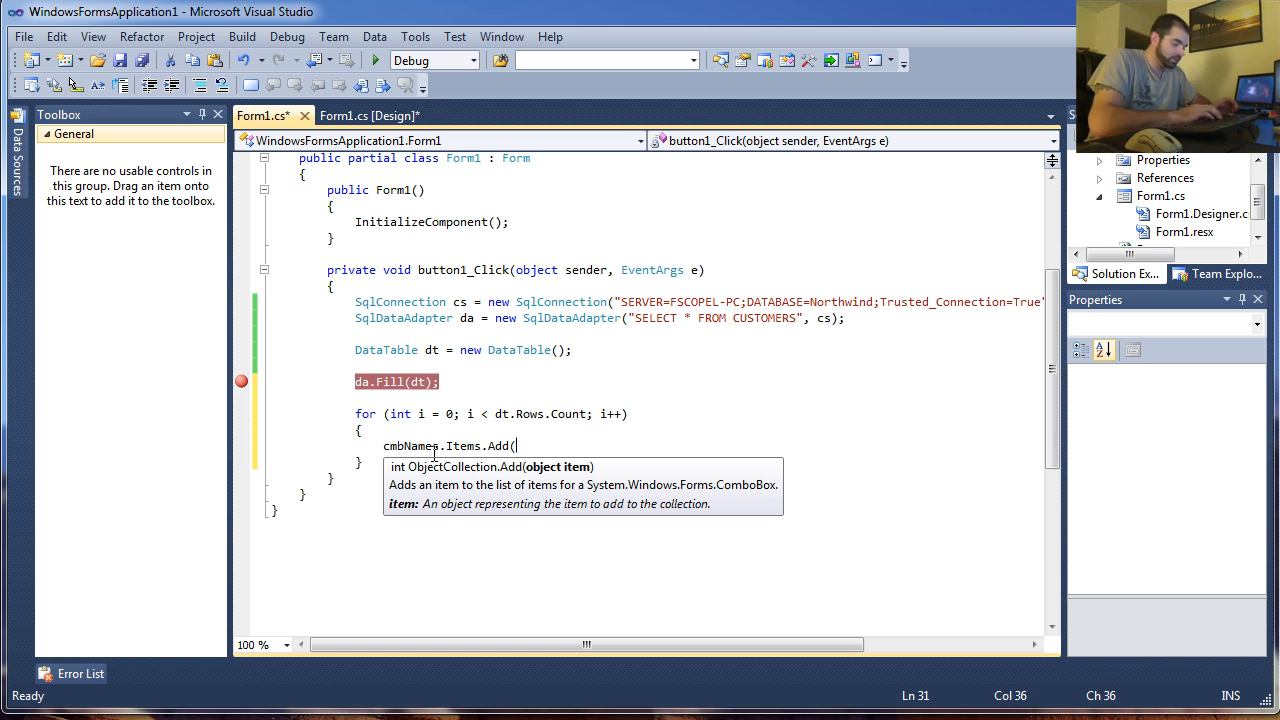
text(dt.Row)
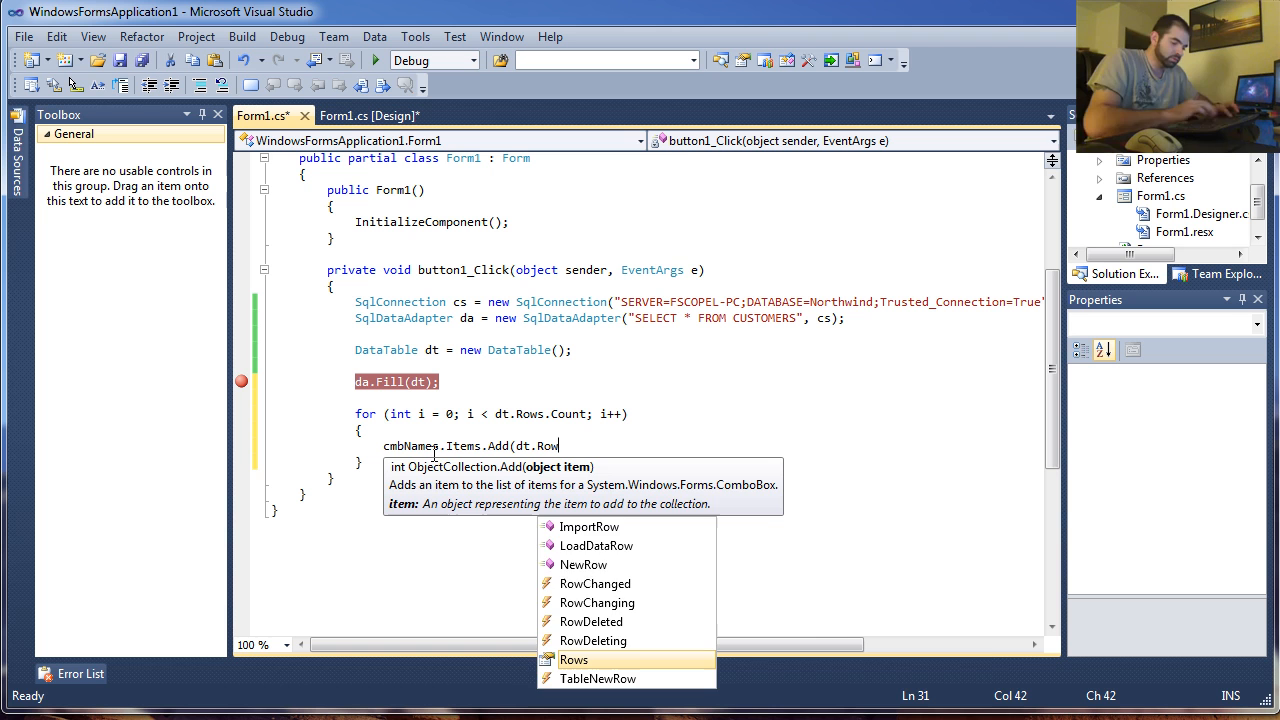
text(s[)
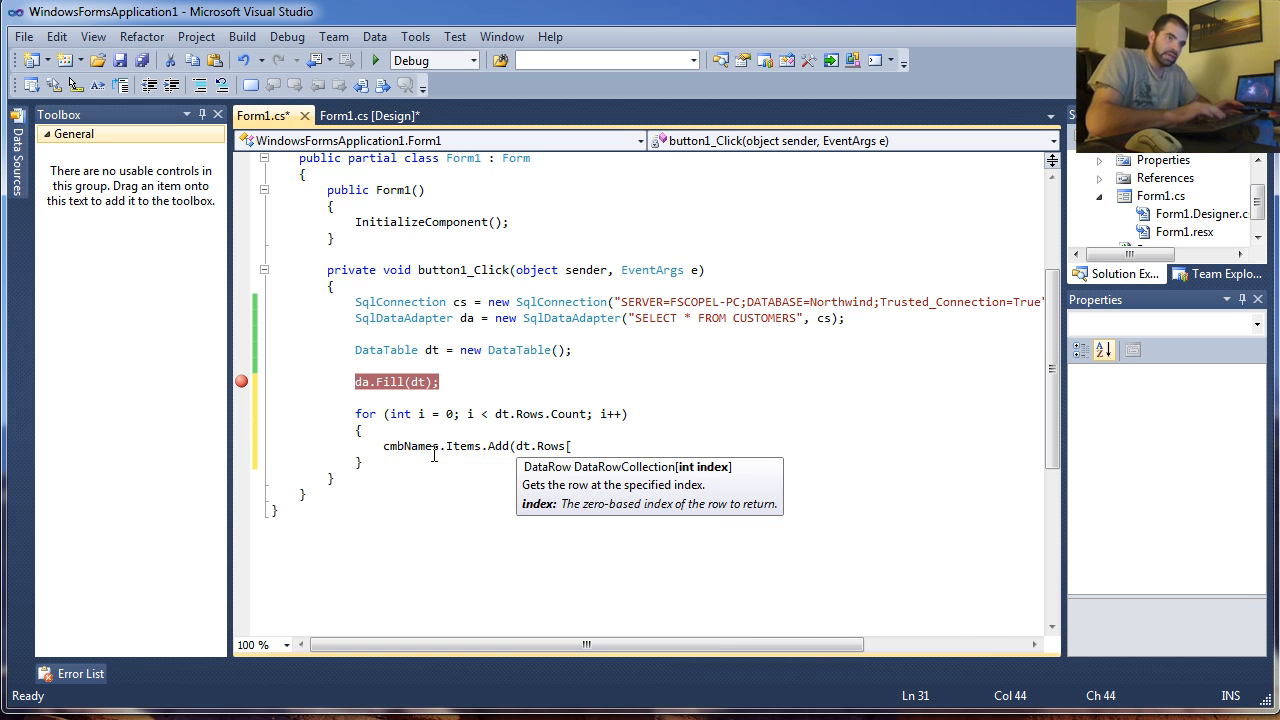
text(i])
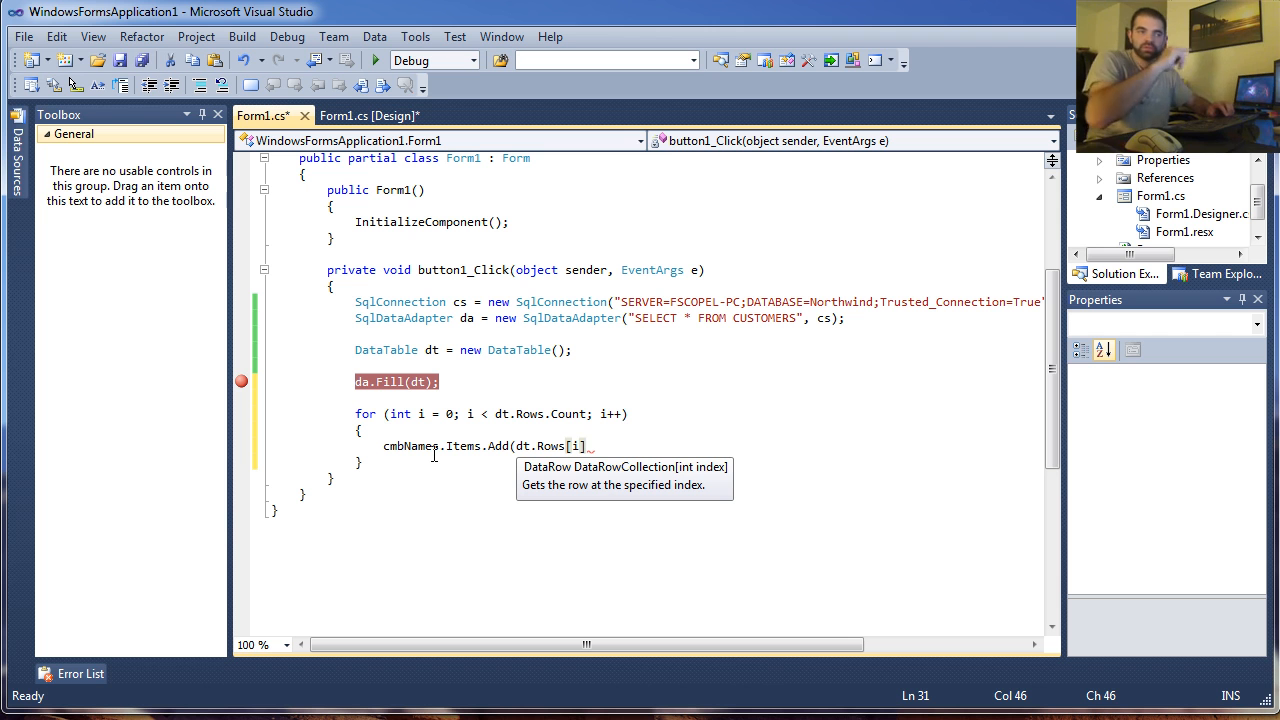
text(.)
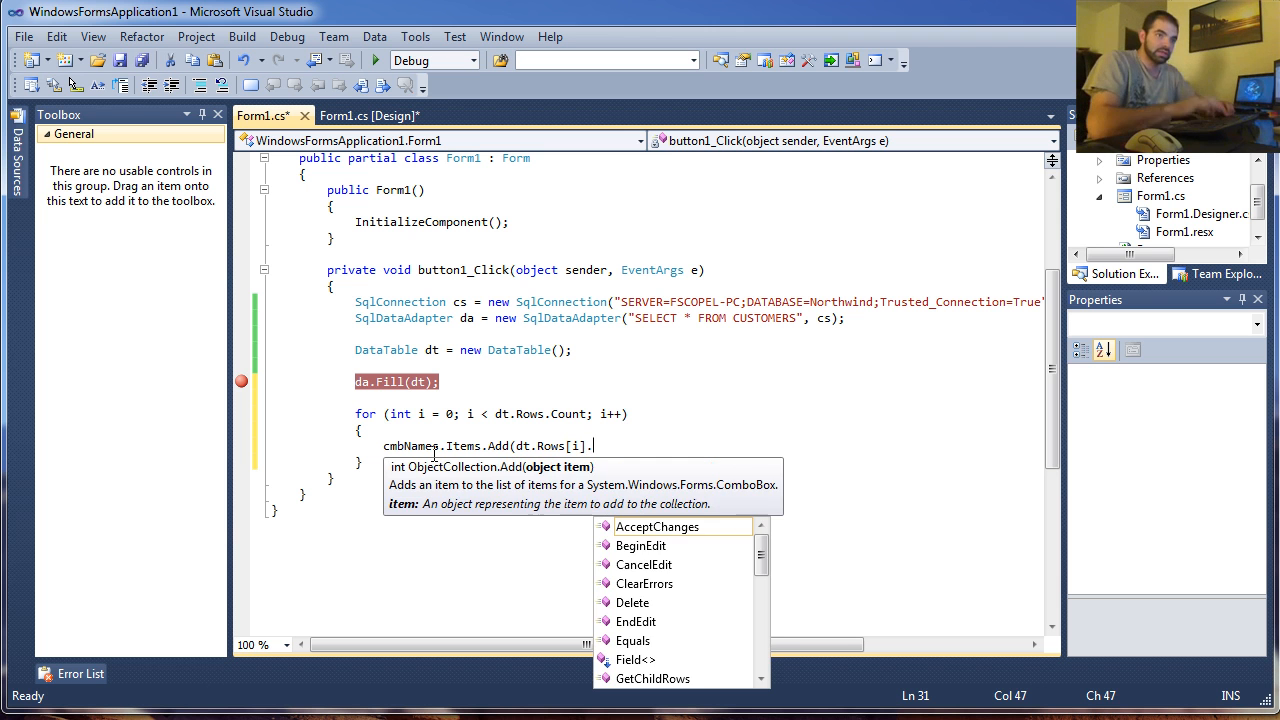
text([)
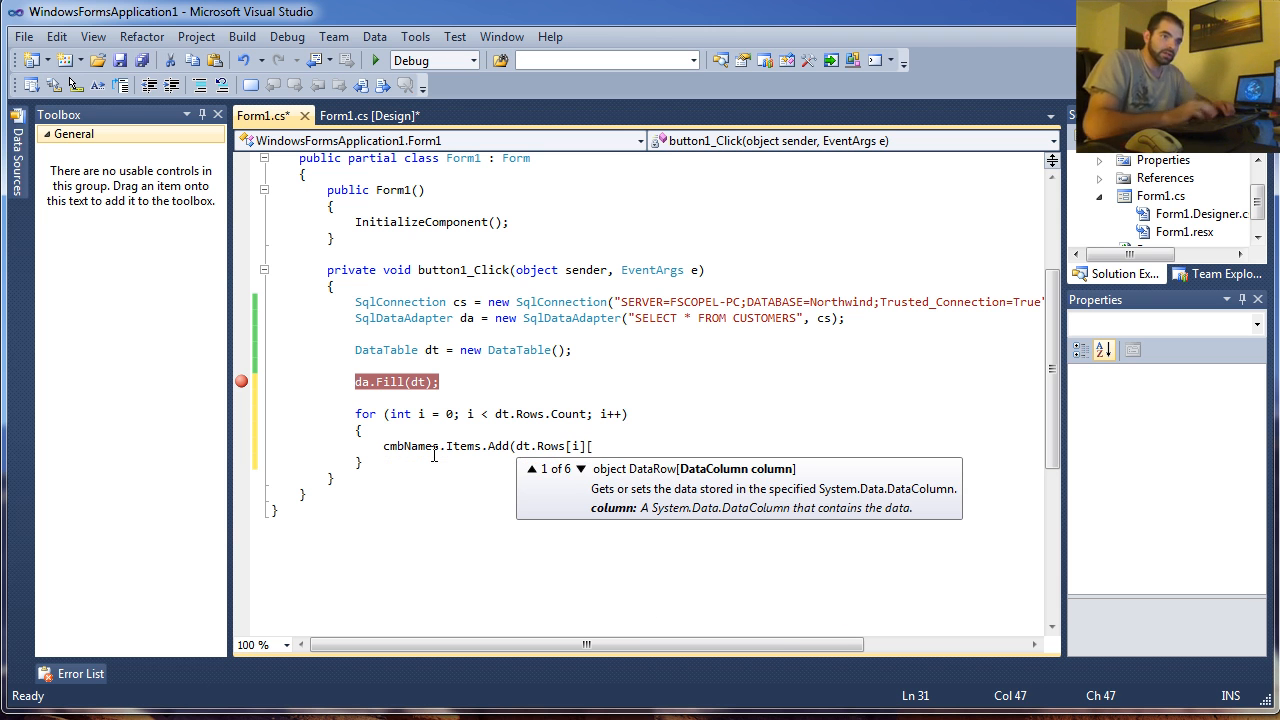
text("Cont)
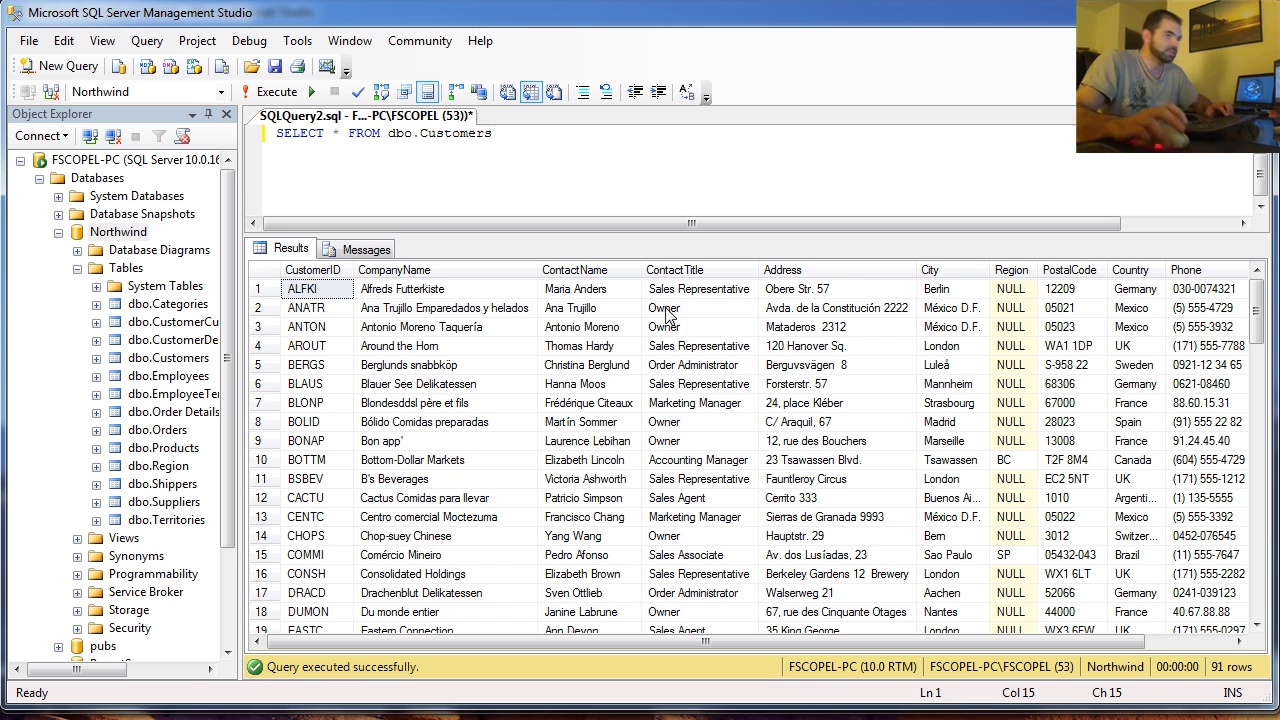
click(574, 269)
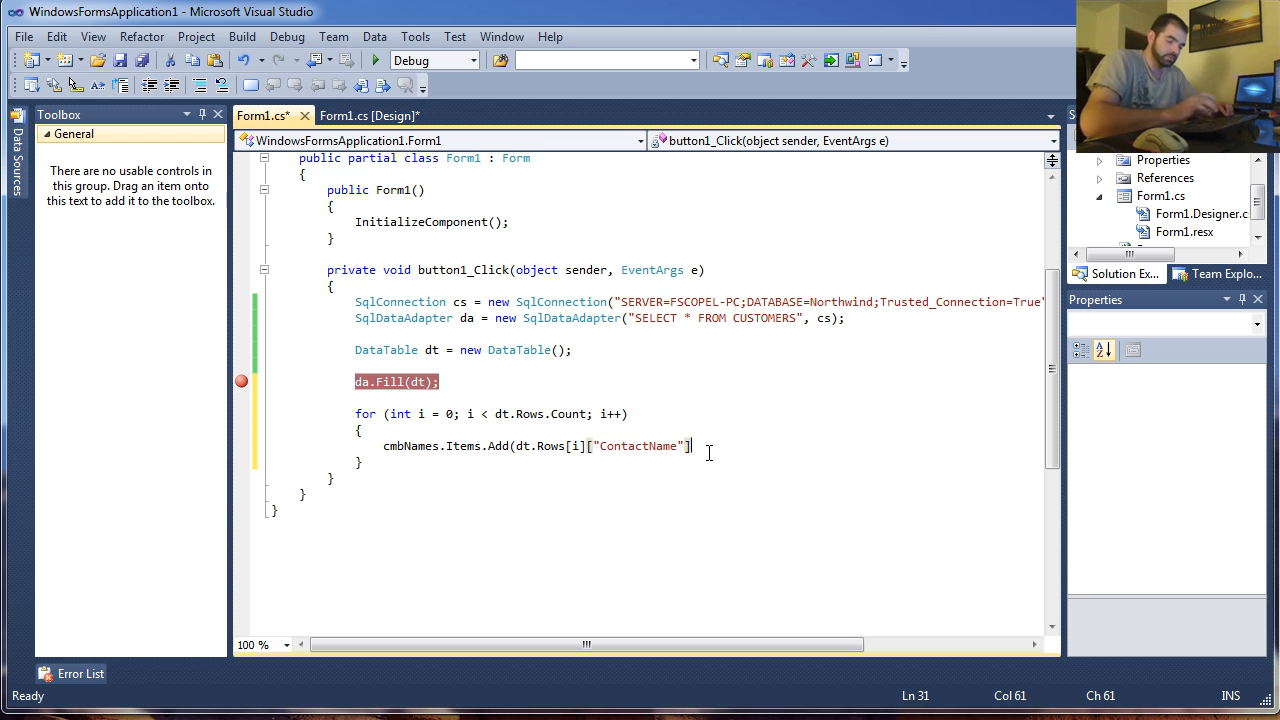
- Finish the statement, save, run with F5, and check the combo box lists contact names
text(;)
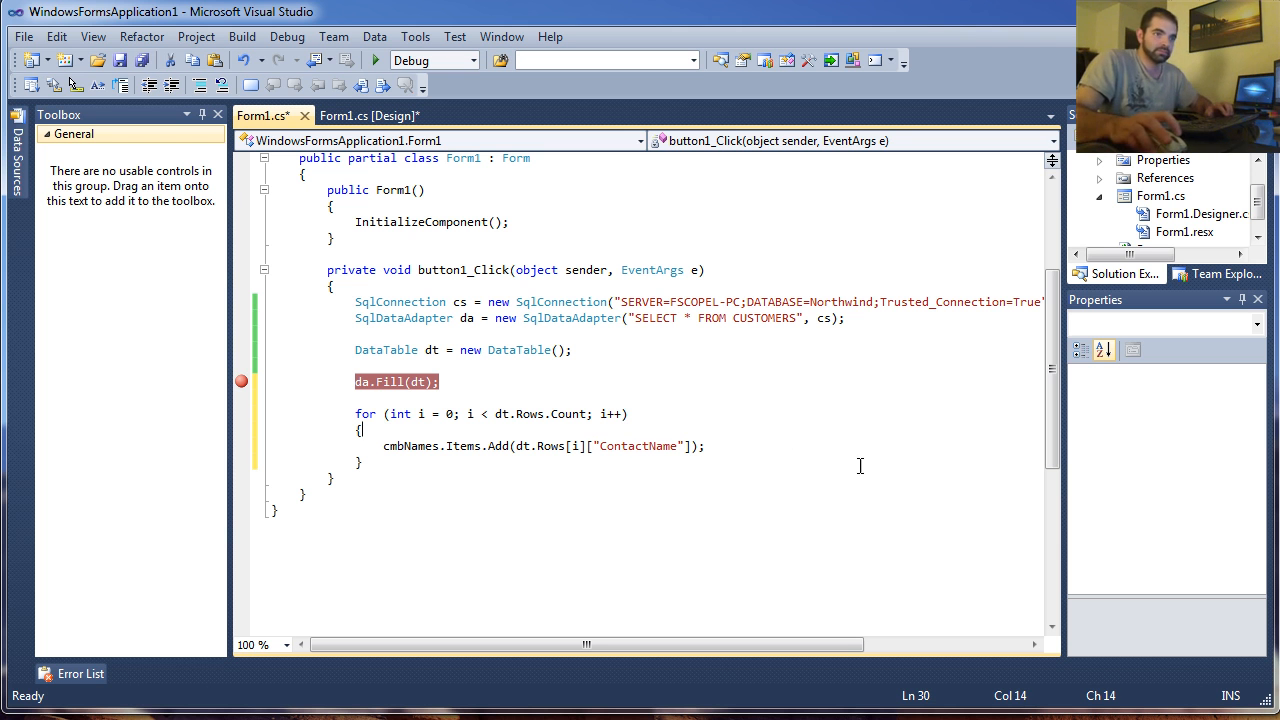
click(377, 60)
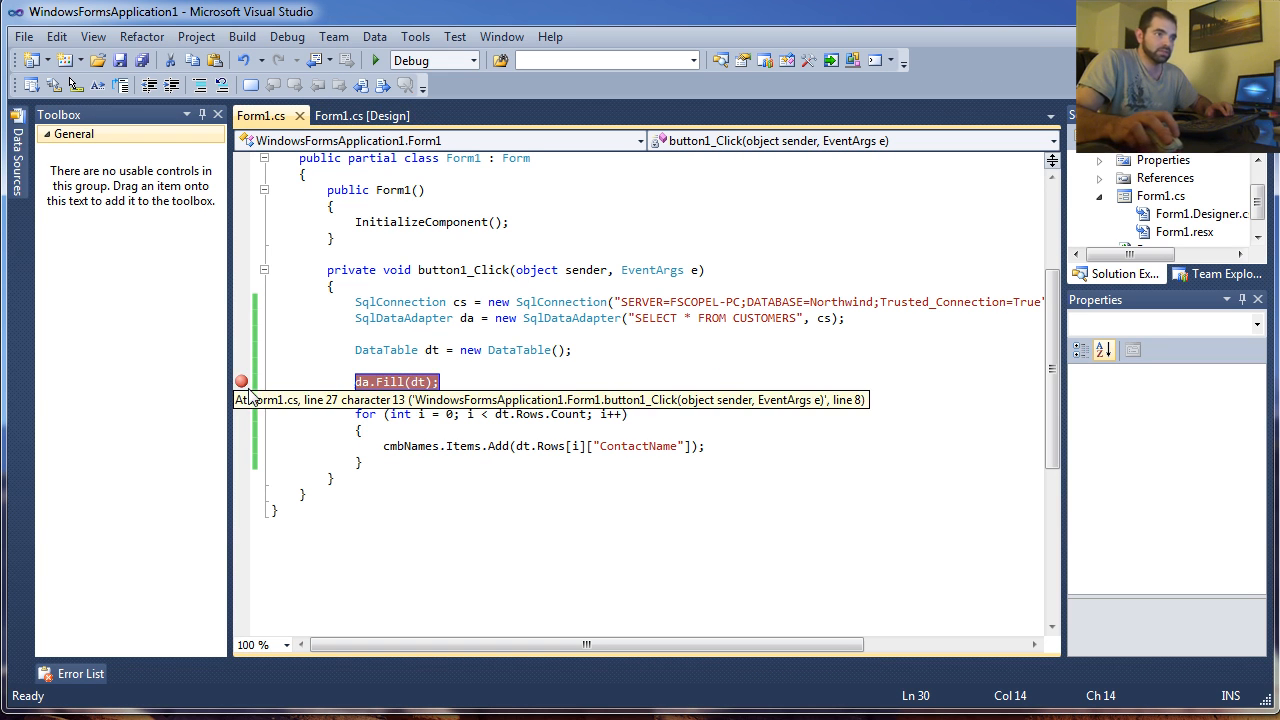
key(F5)
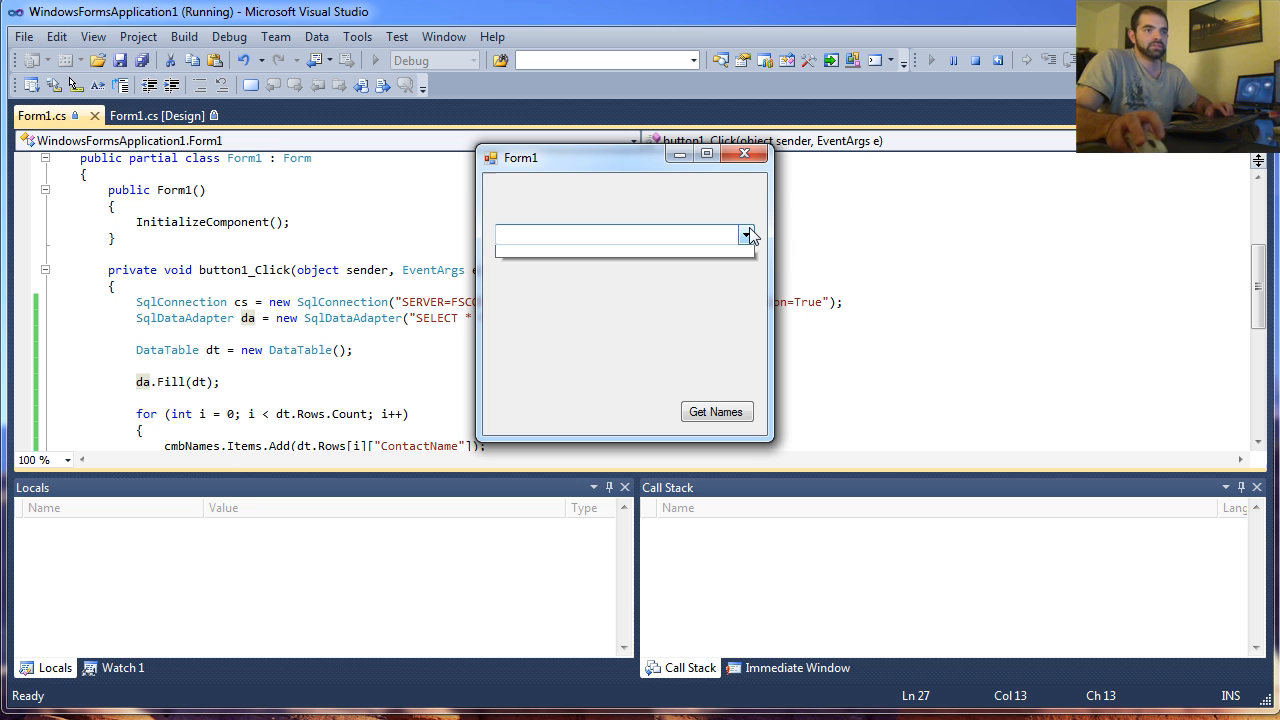
click(746, 235)
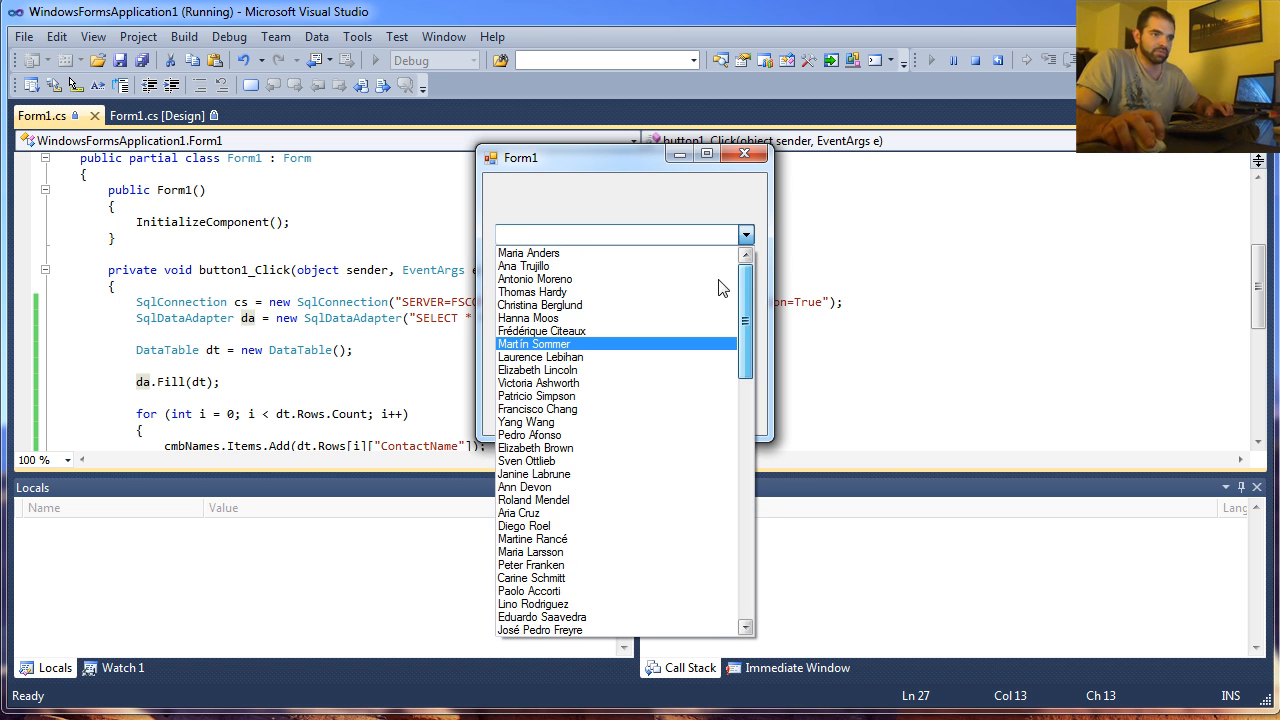
click(745, 234)
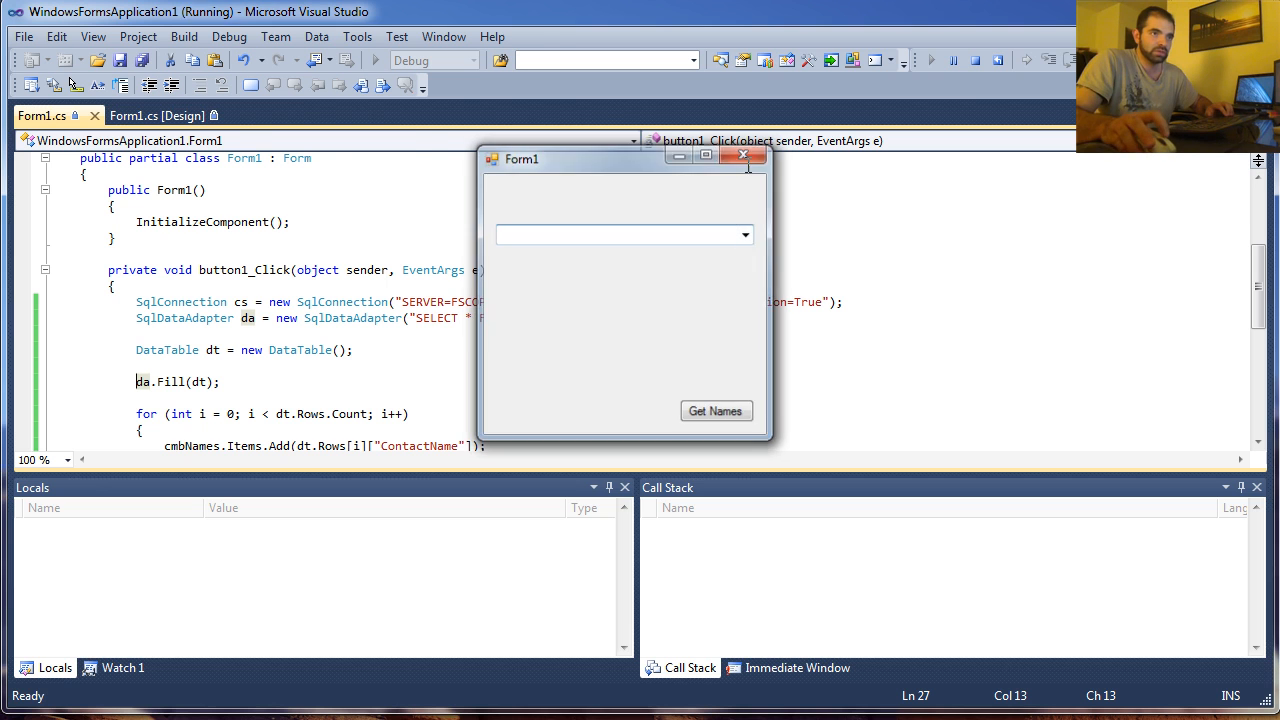
click(745, 154)
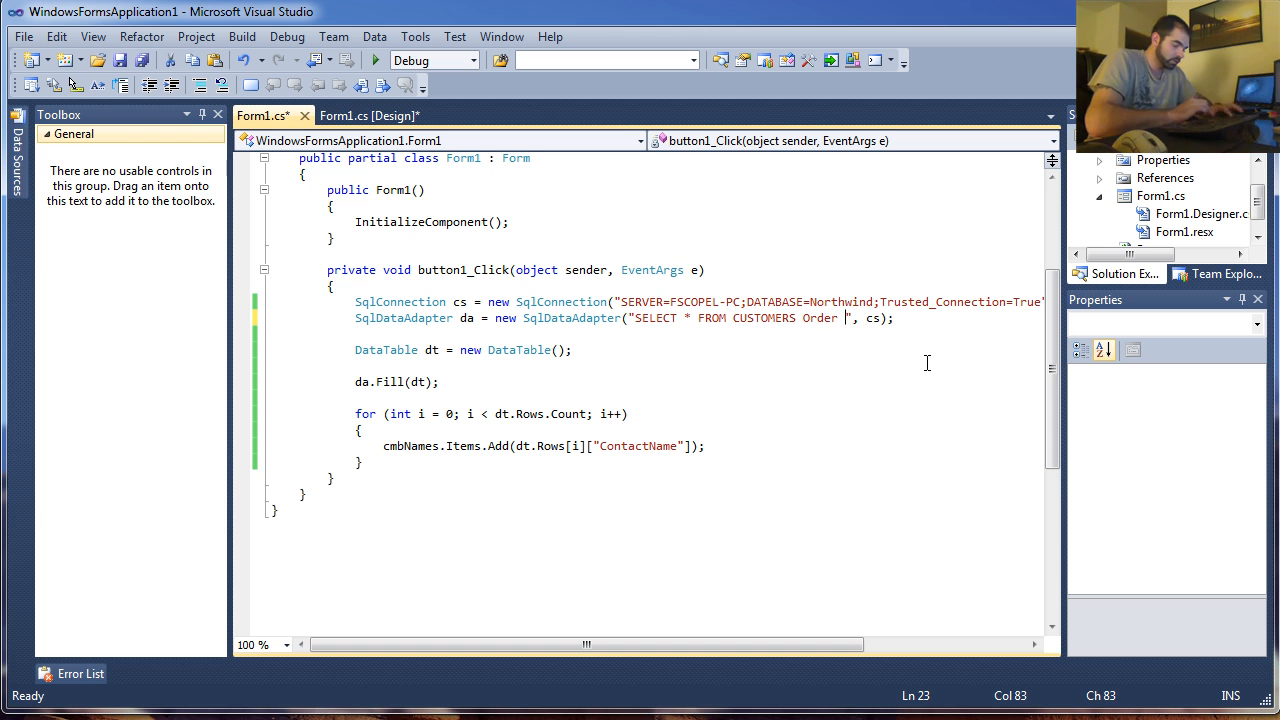
- Order the customer query By ContactName, then rerun and confirm the combo box lists names alphabetically
text(By Contact)
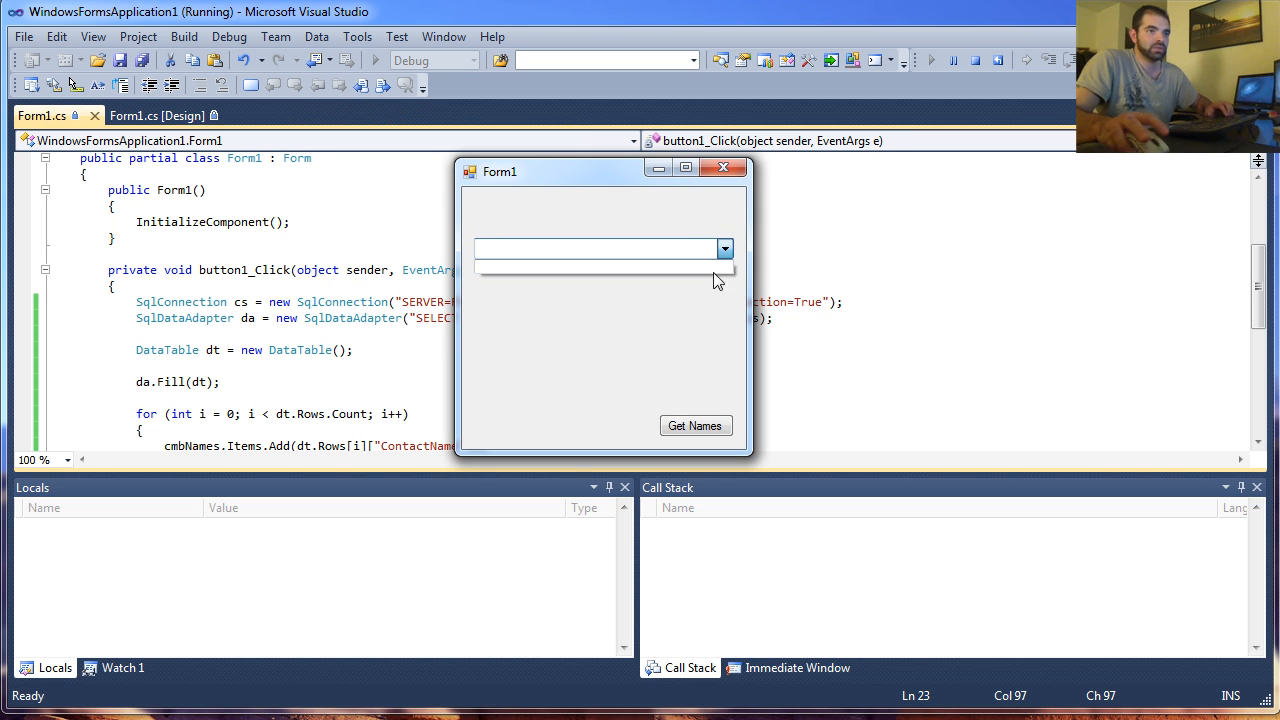
click(724, 249)
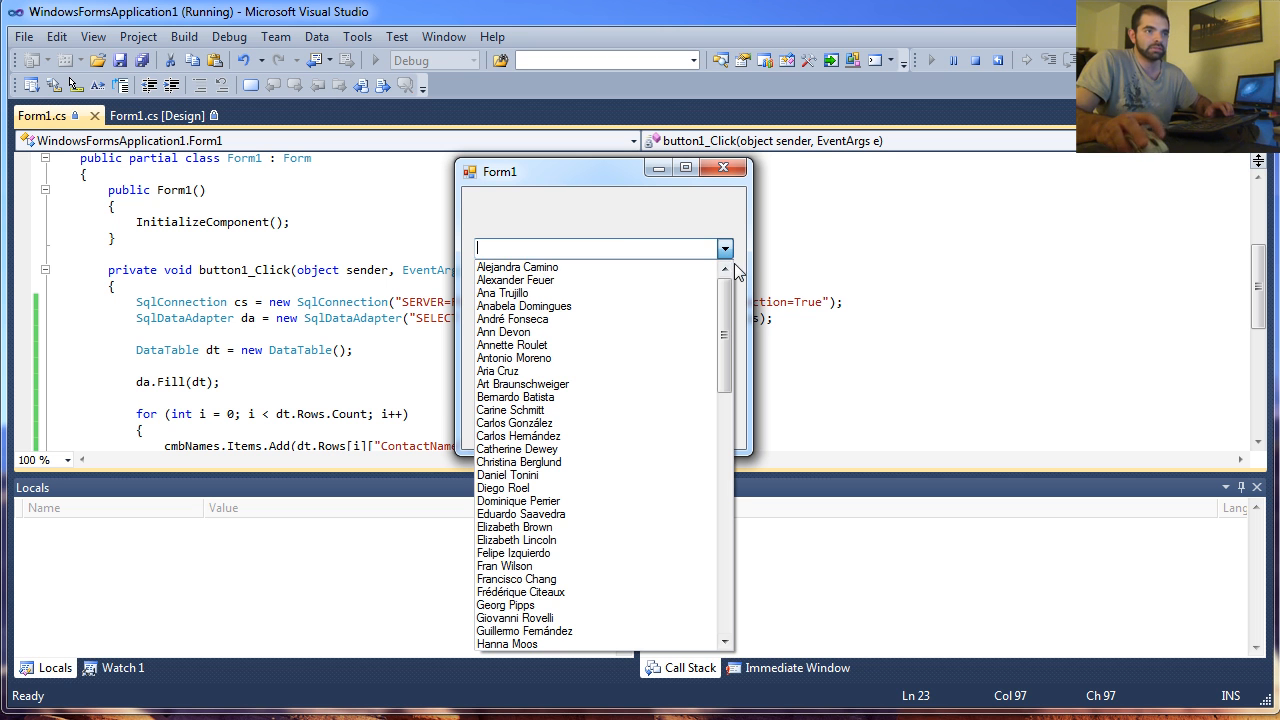
drag(724, 290, 724, 410)
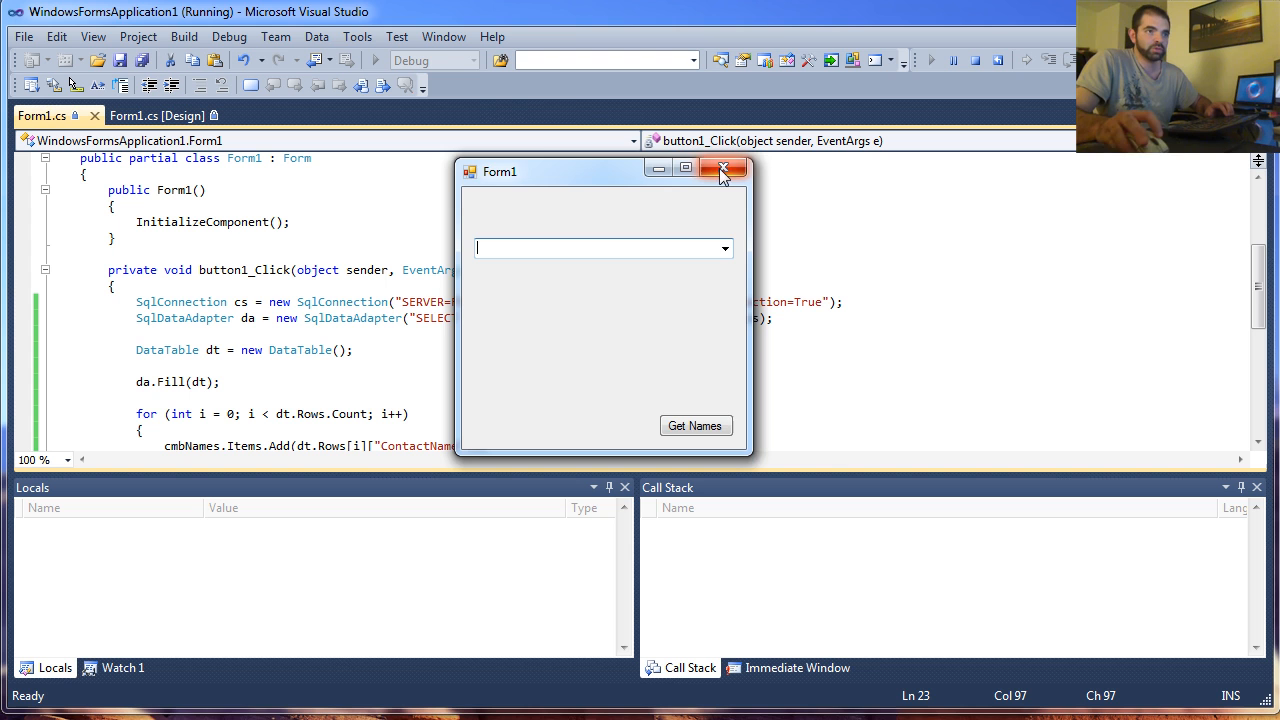
click(724, 168)
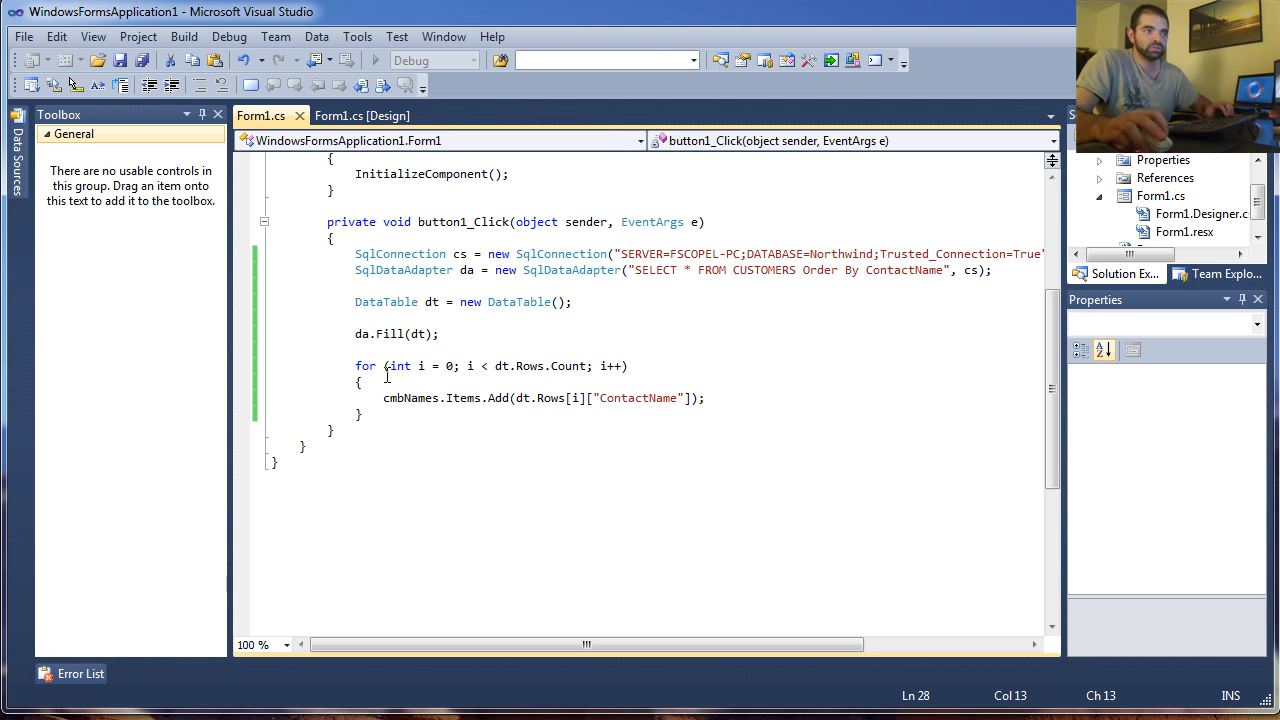
double_click(638, 397)
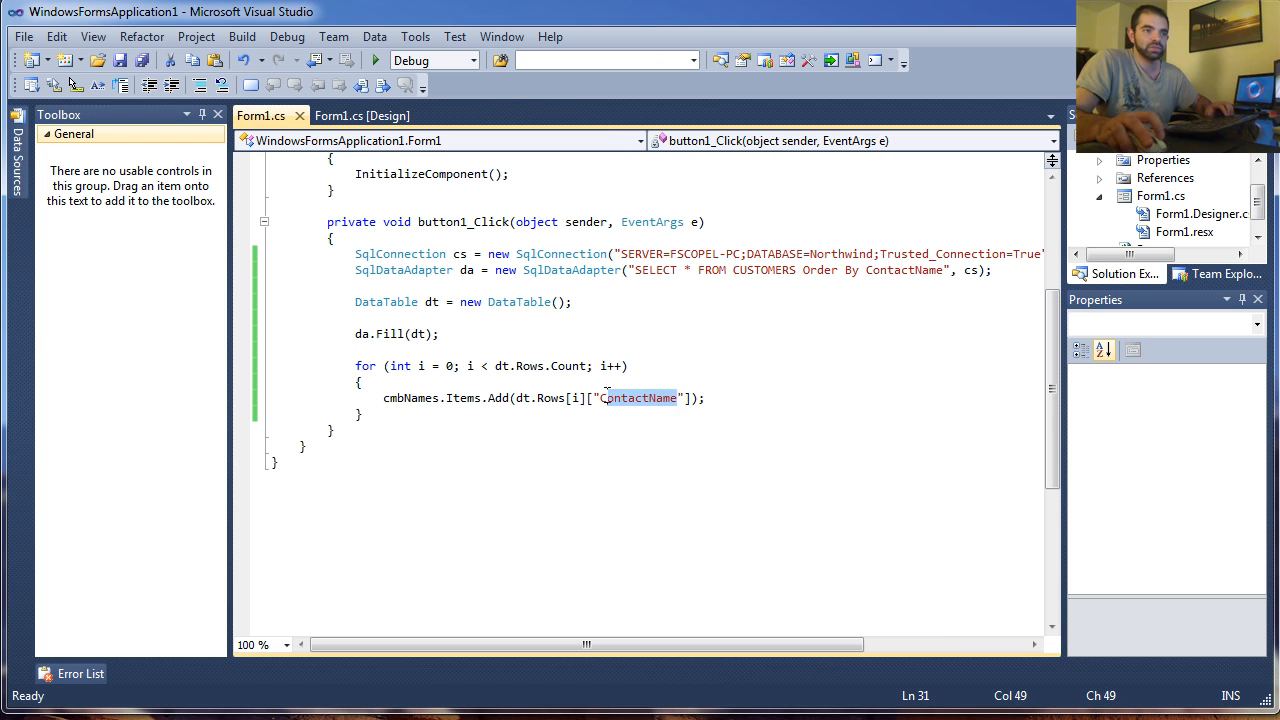